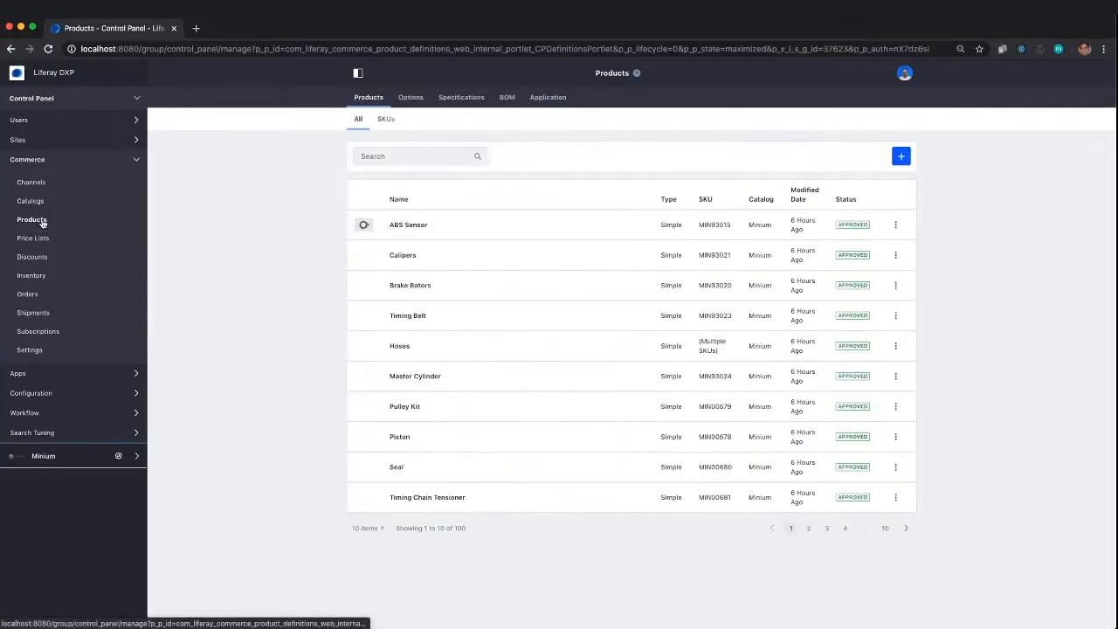
- Create a new simple product assigned to the Supro catalog
click(901, 156)
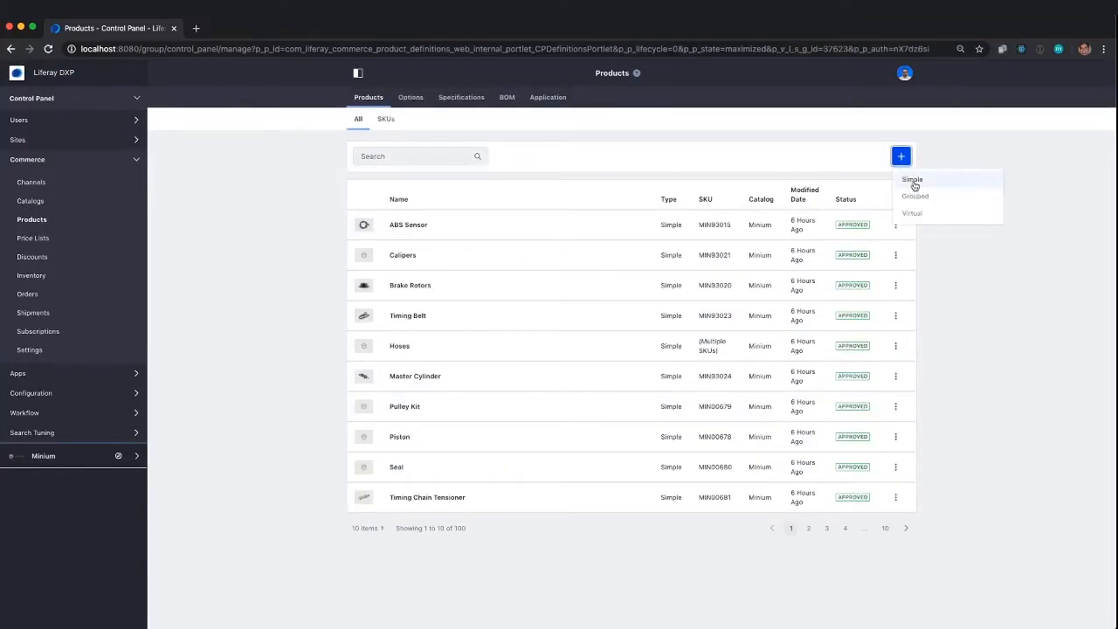
click(912, 179)
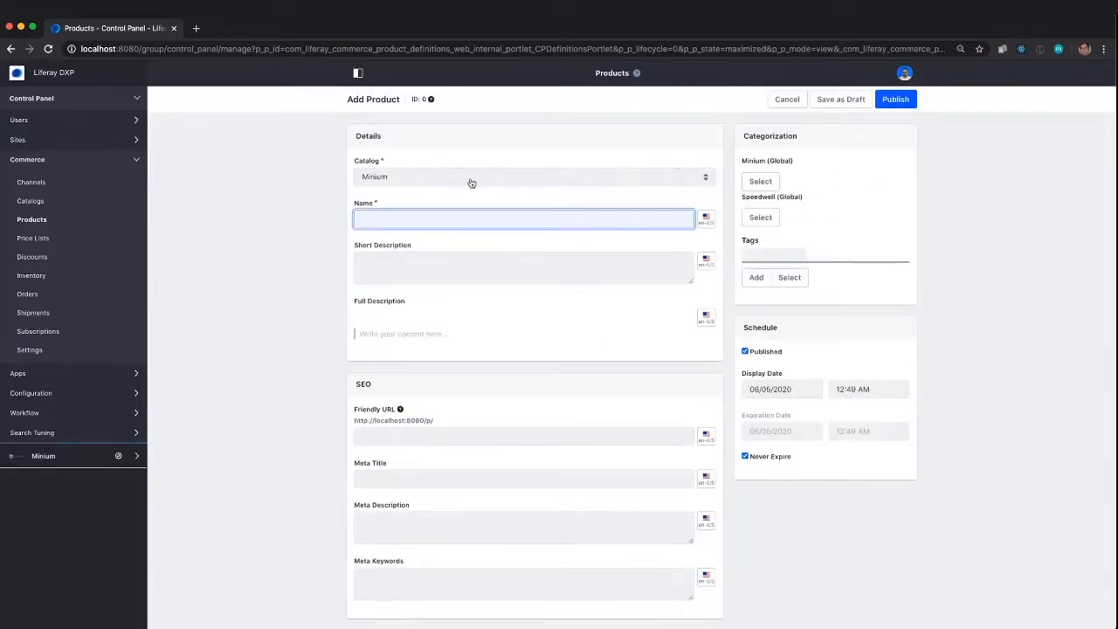
click(533, 177)
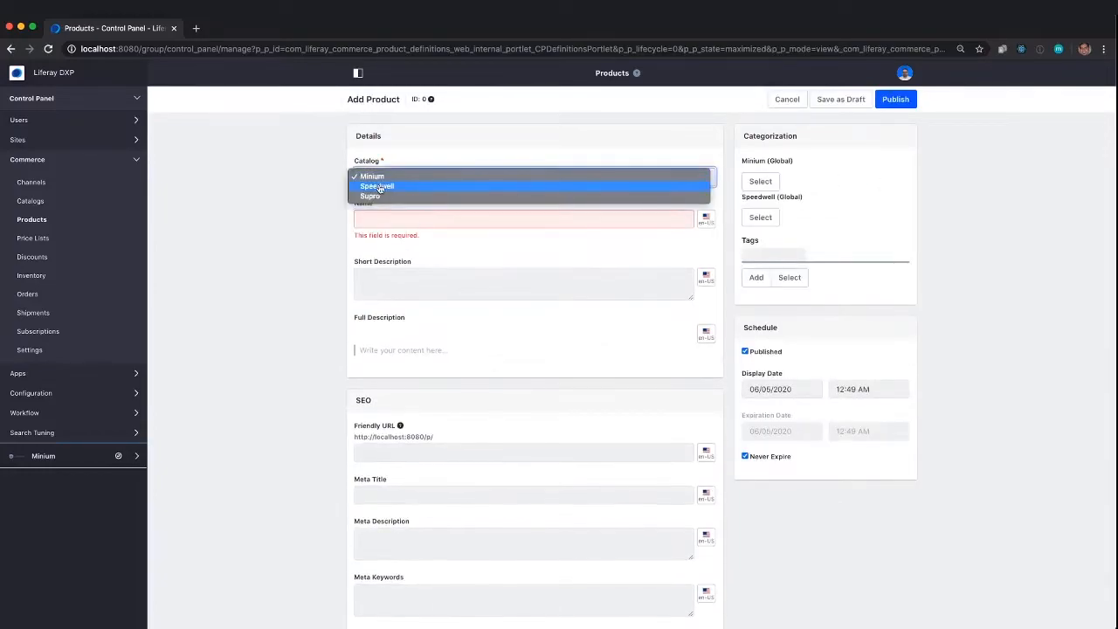
click(369, 196)
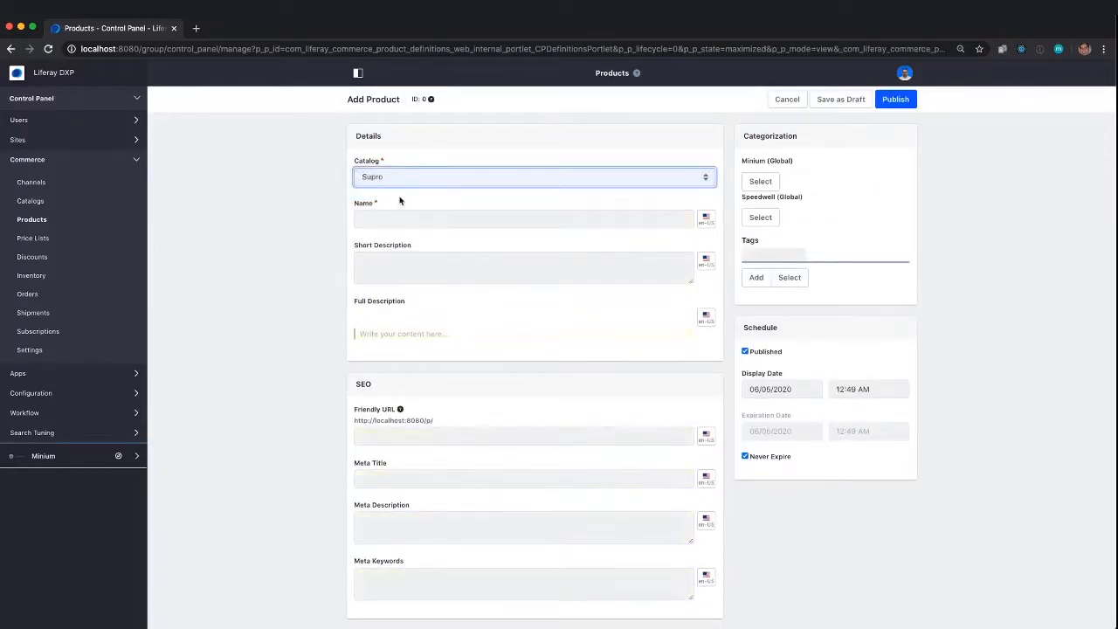
- Name the product 'Supro Premium Blinker Fluid'
click(524, 219)
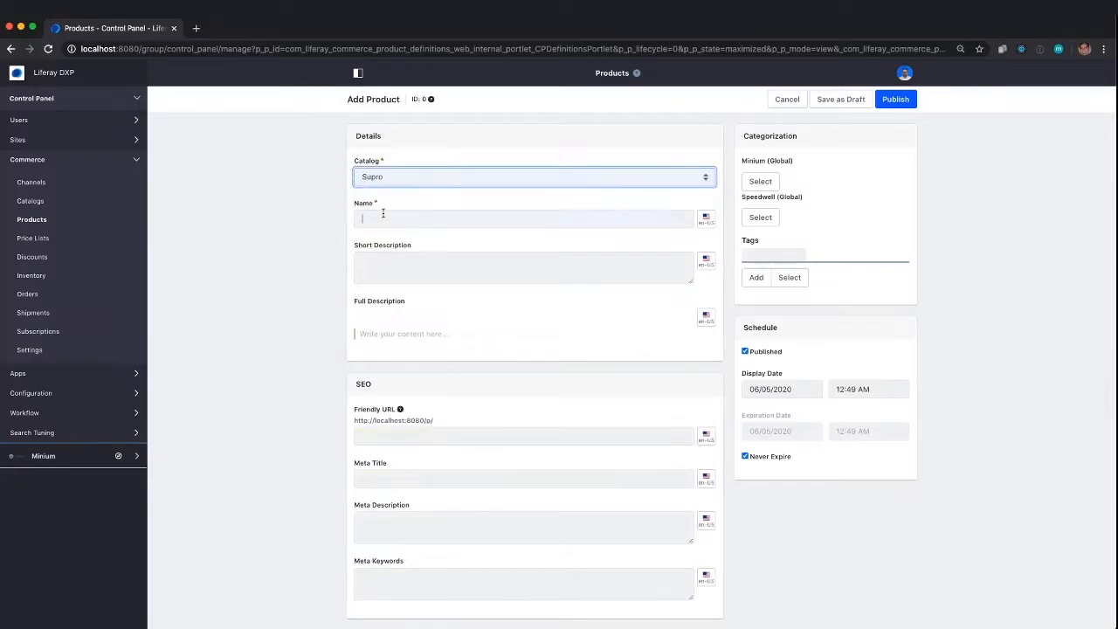
text(Supro P)
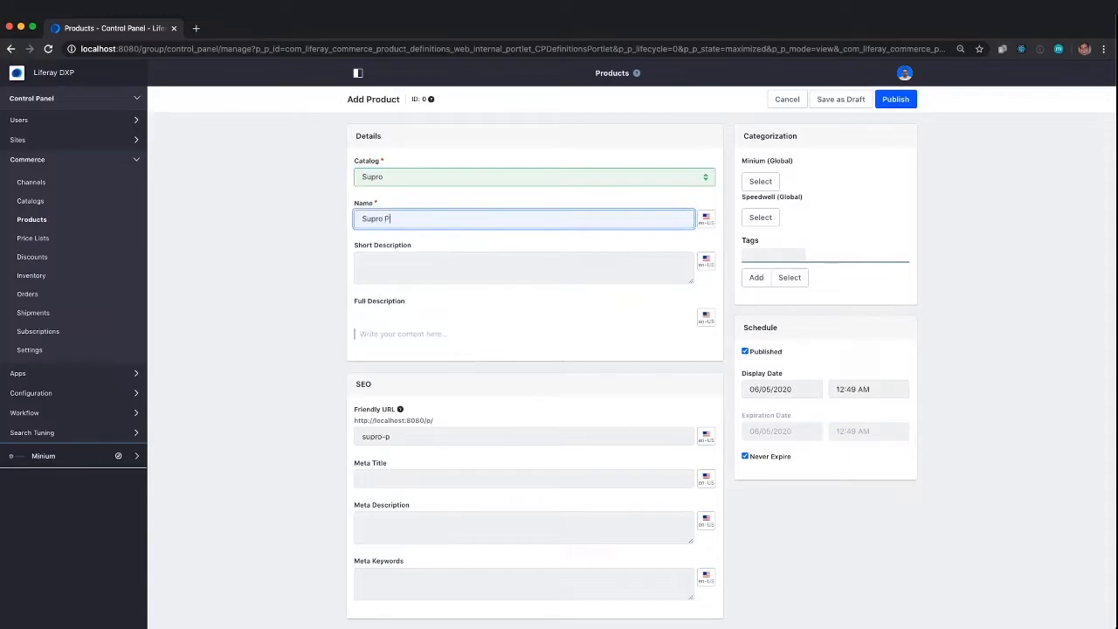
text(remium Blinker Fl)
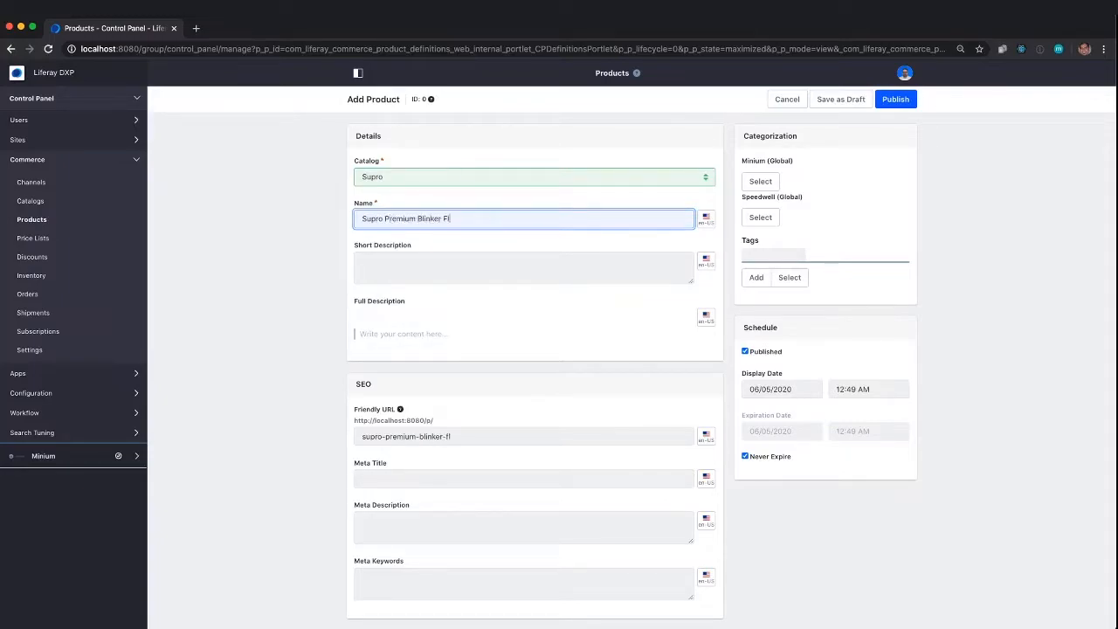
- Enter short and full descriptions starting 'The finest blinker fluid'
click(524, 267)
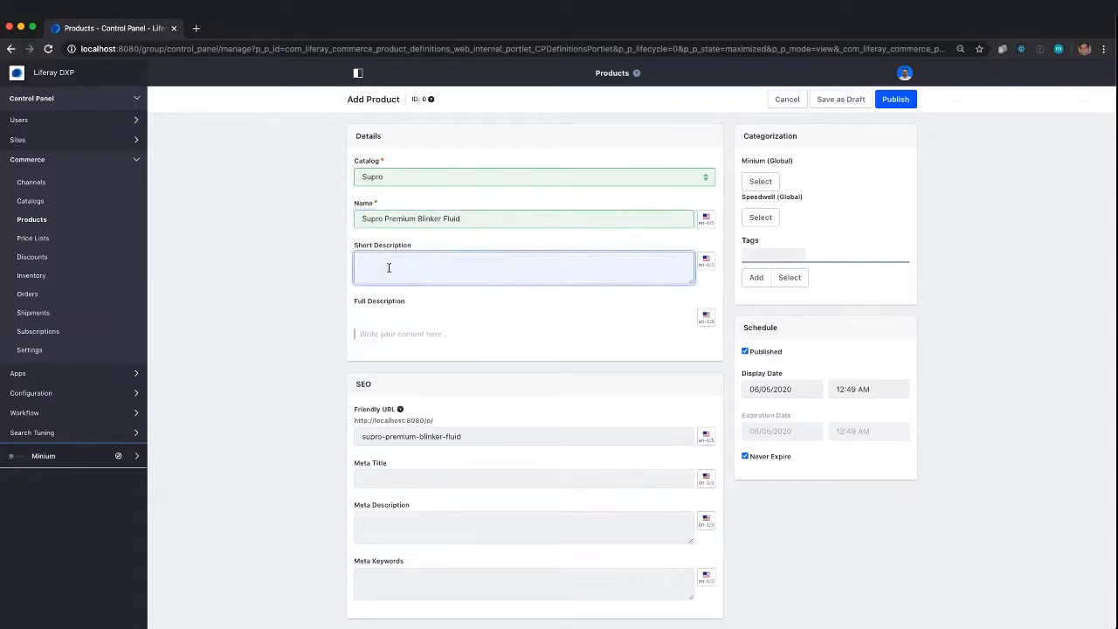
text(The finest blink)
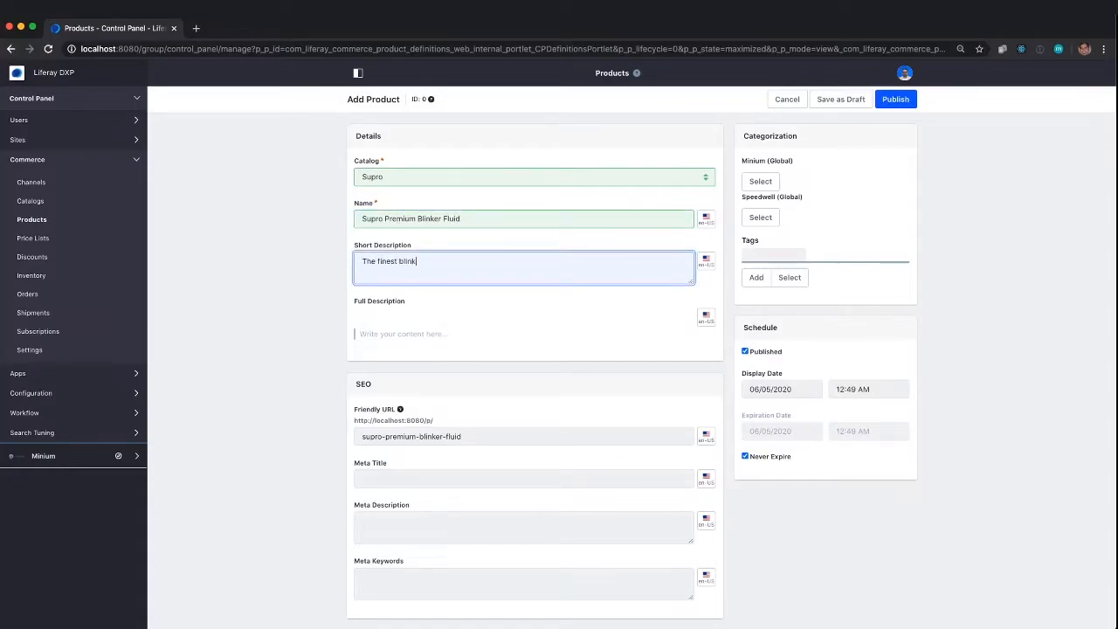
text(fluid on the market.)
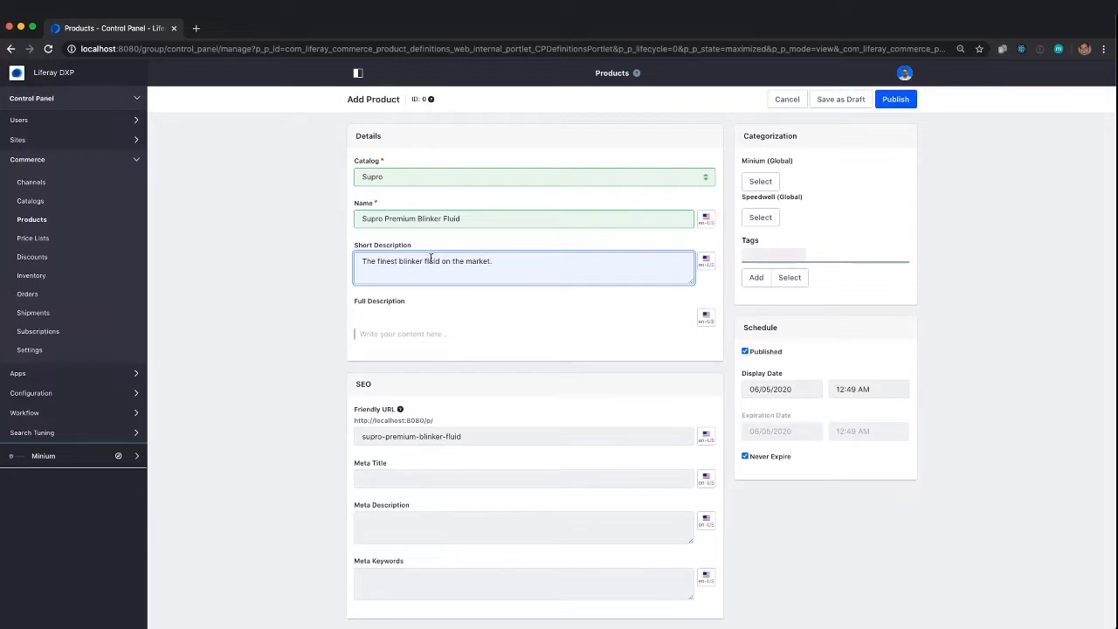
mouse_move(416, 292)
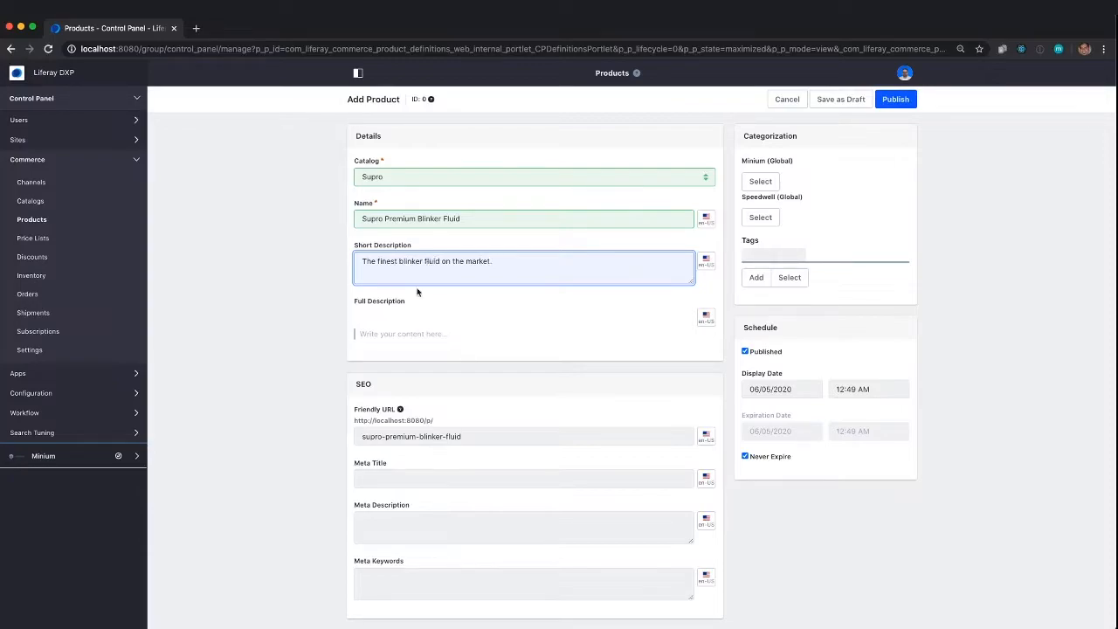
click(402, 334)
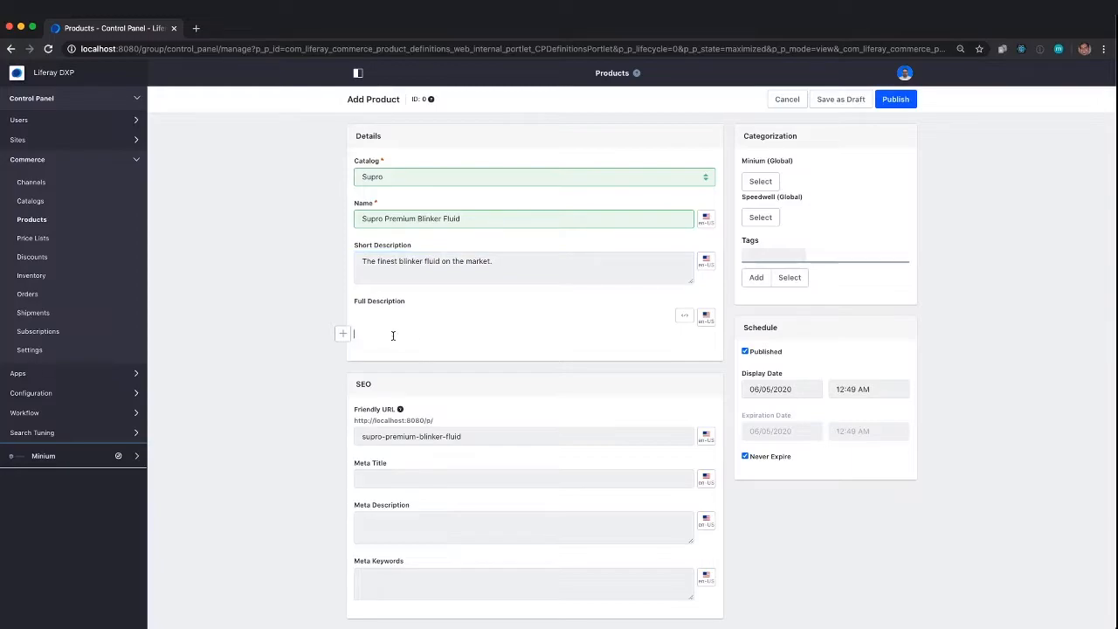
text(The fine)
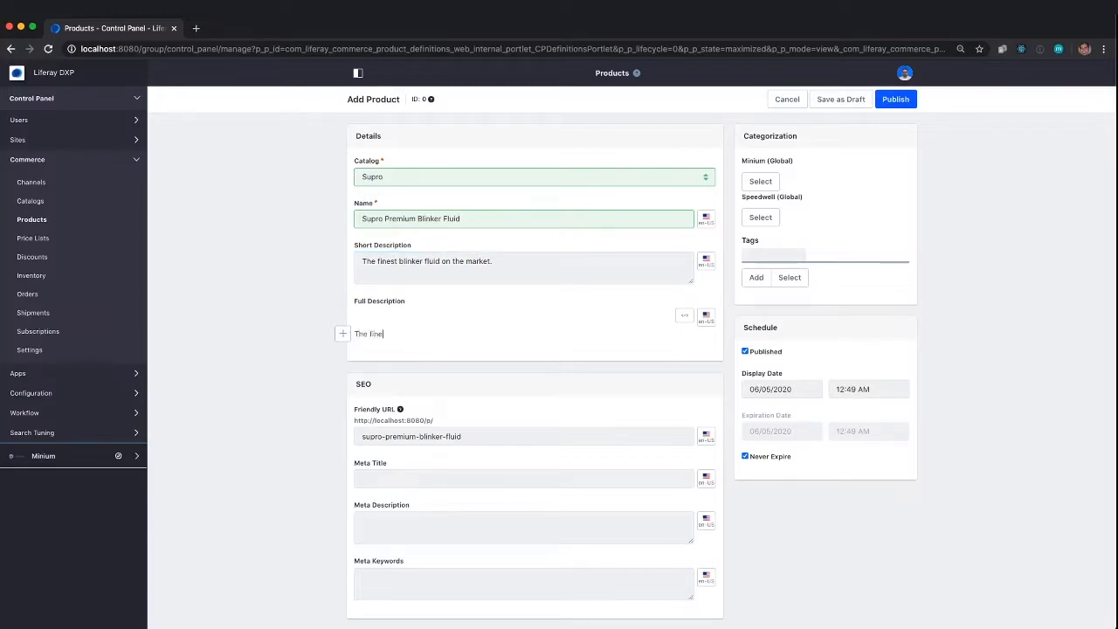
text(The finest blinker fluid onl)
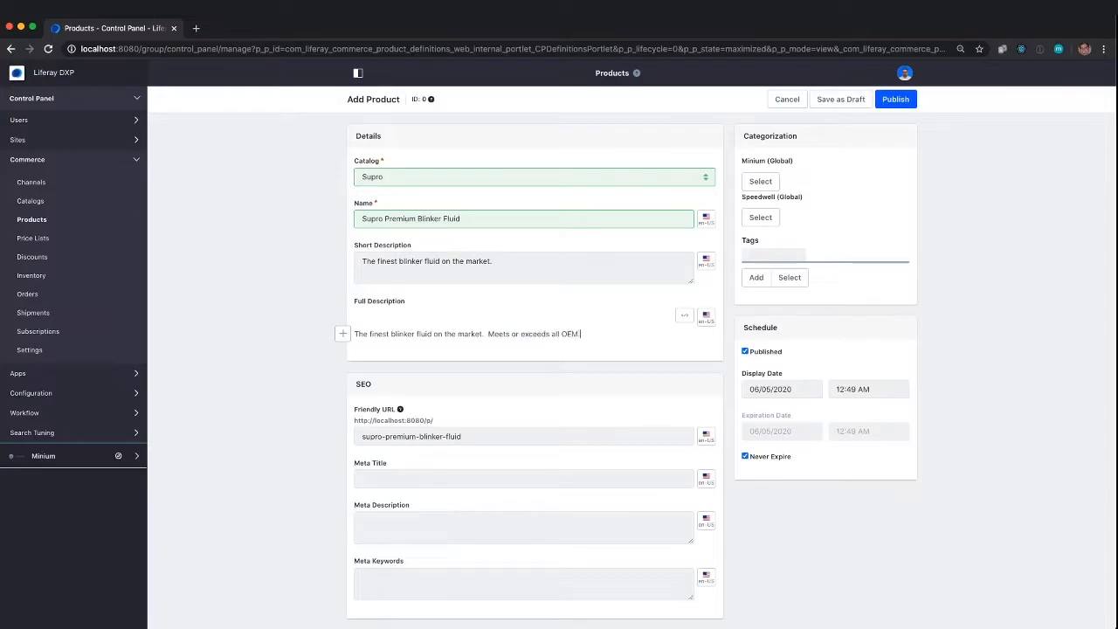
text(standards.)
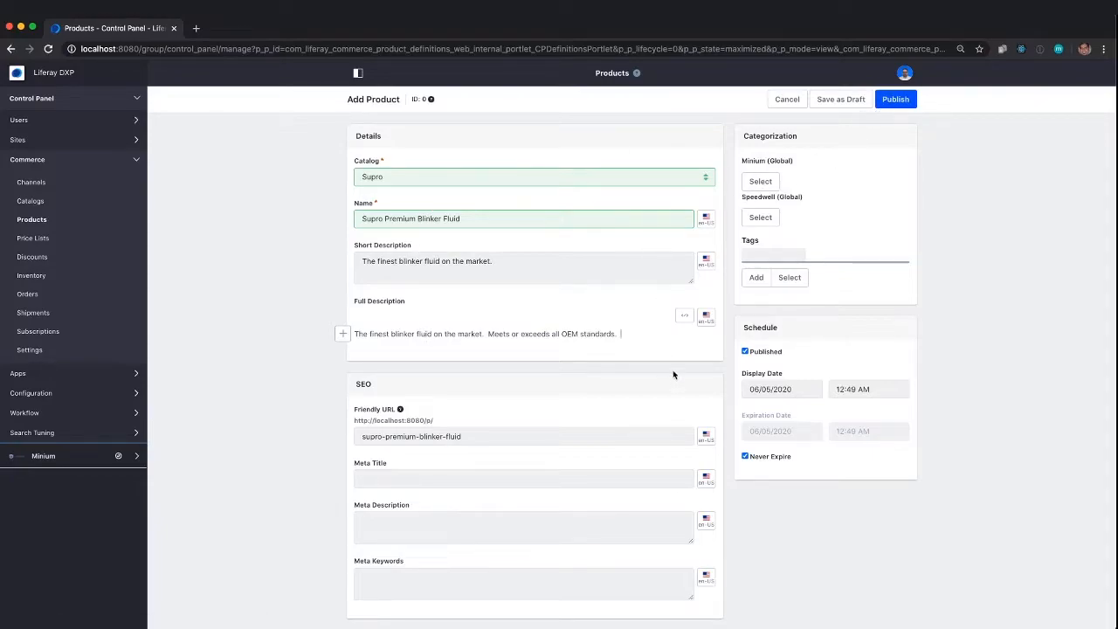
mouse_move(724, 247)
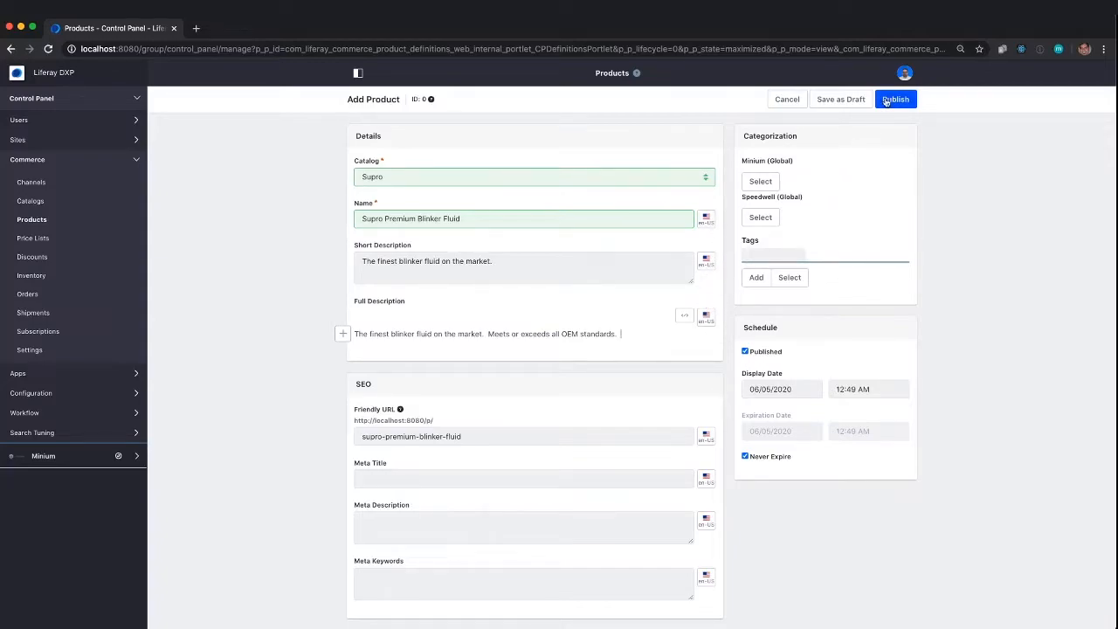
- Publish the product and assign it the Engine category from Minium (Global)
click(896, 99)
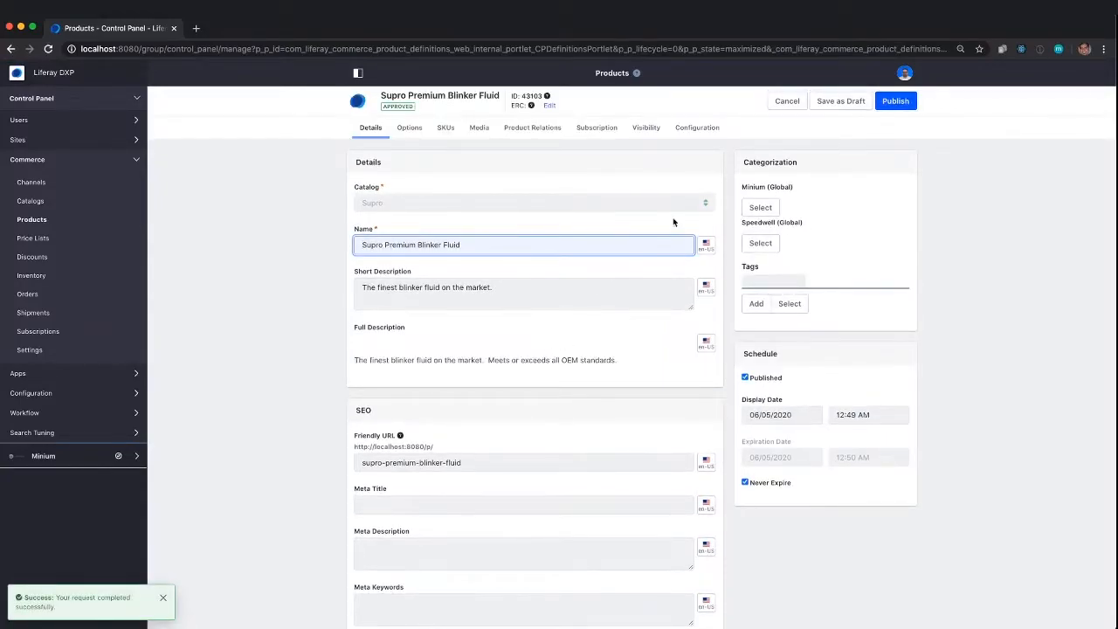
click(759, 207)
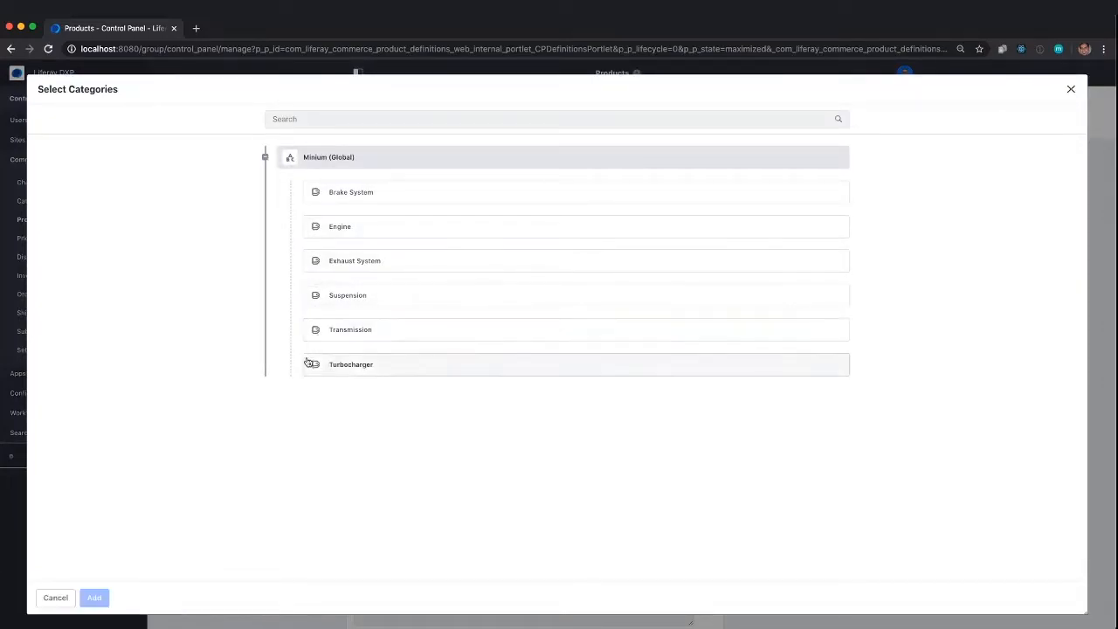
click(340, 226)
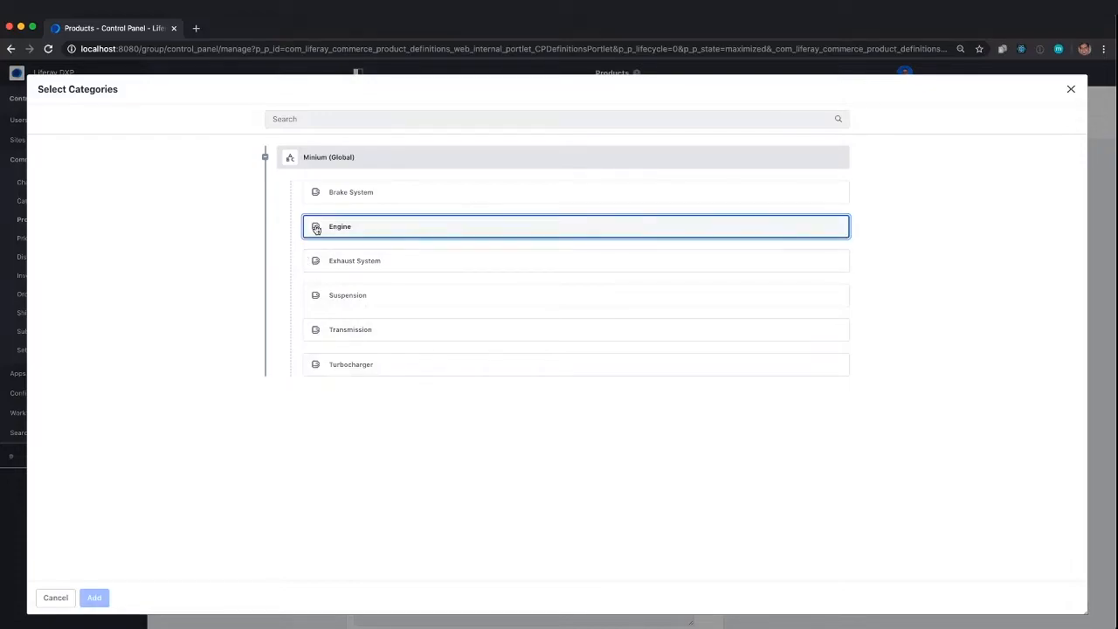
click(94, 598)
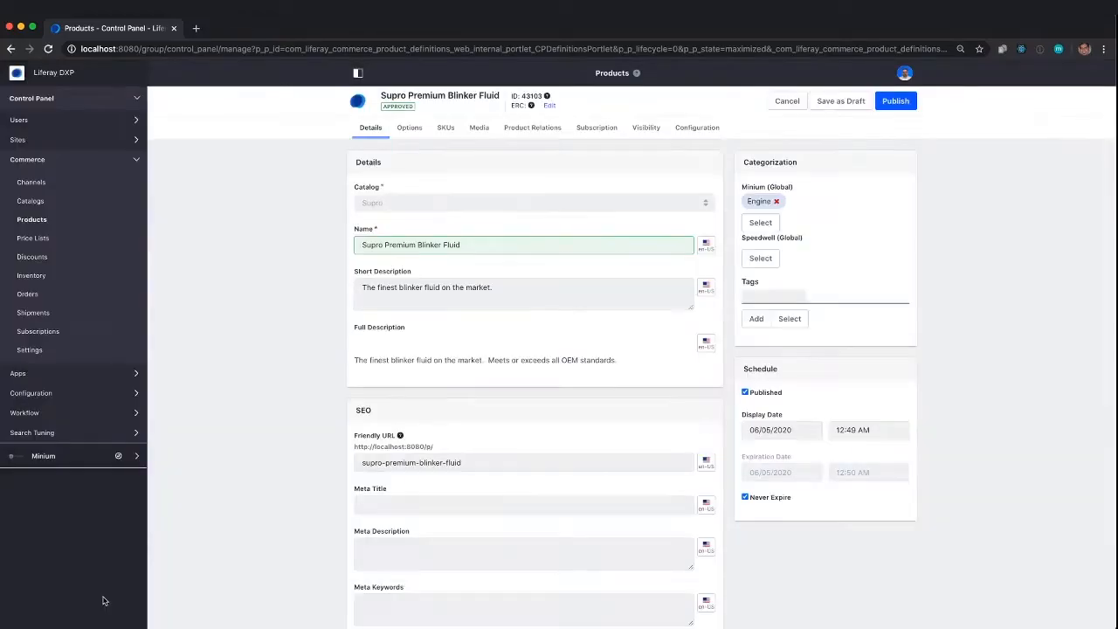
mouse_move(548, 442)
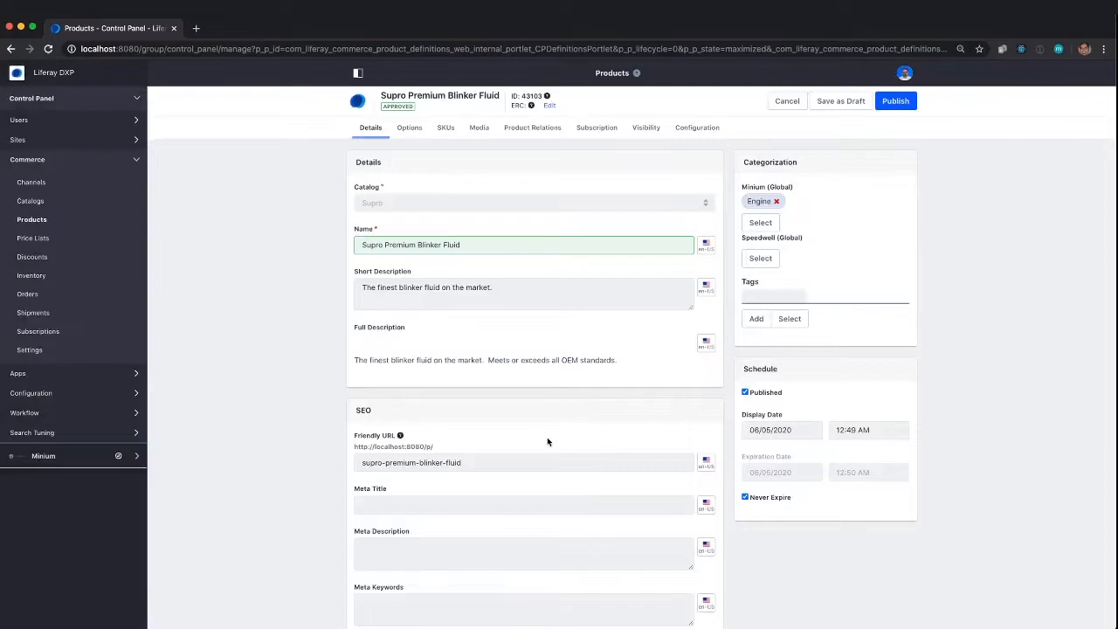
- Add the existing Weight specification and create a new Density specification
scroll(down, 3)
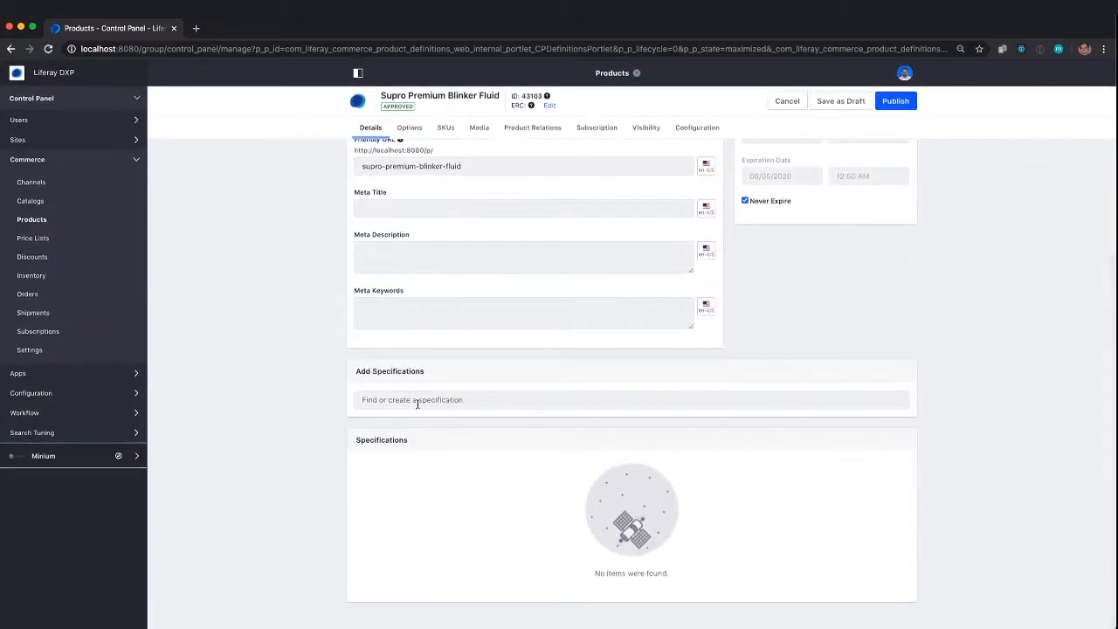
click(631, 399)
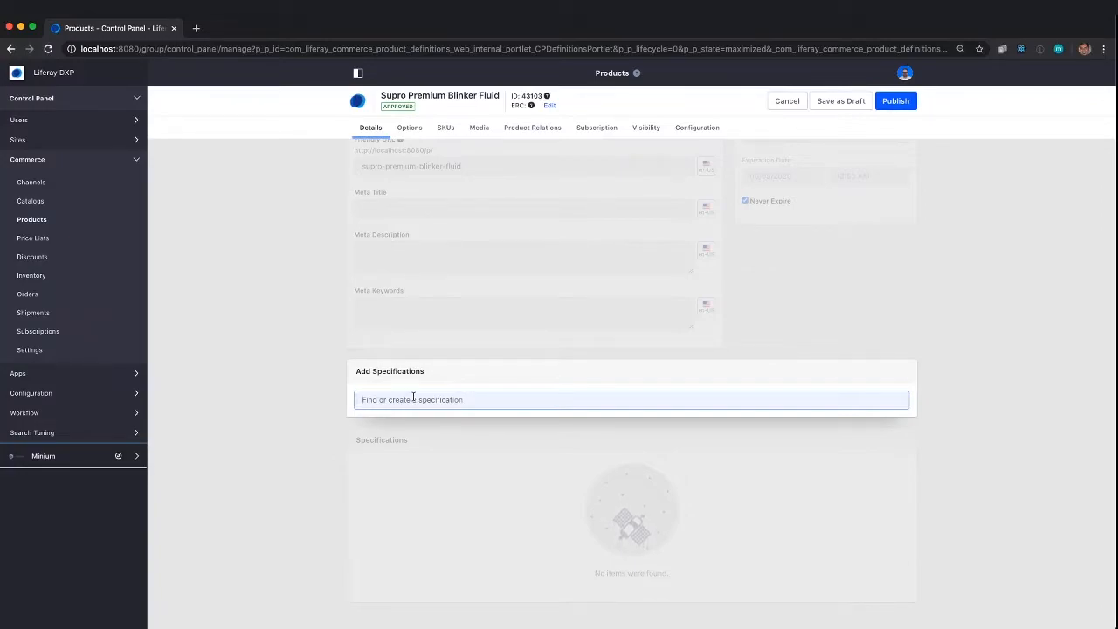
text(Weight)
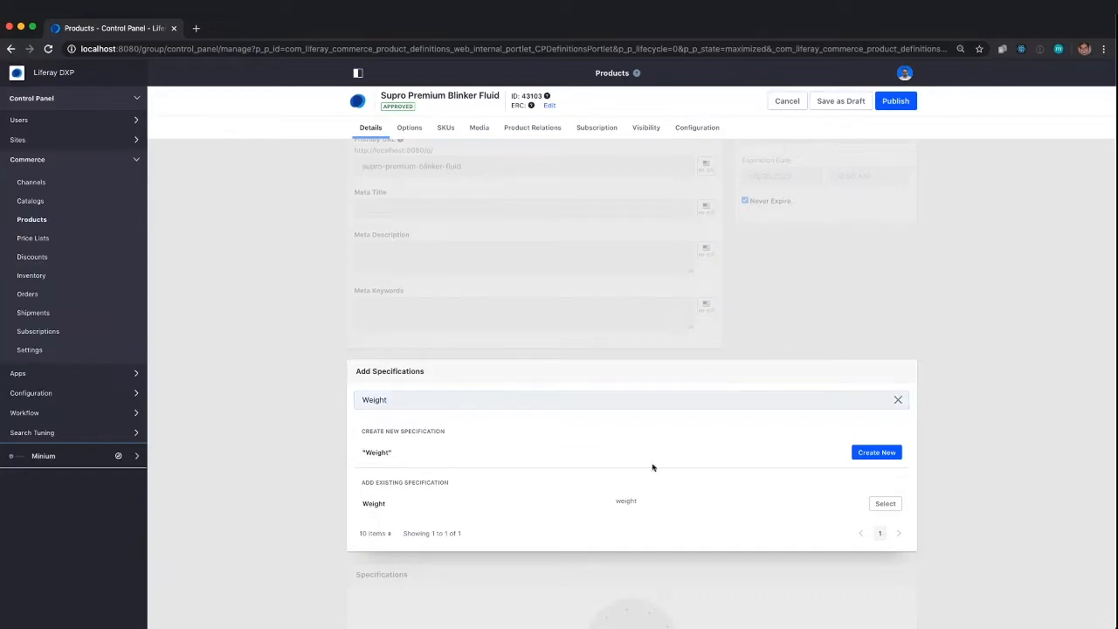
click(885, 503)
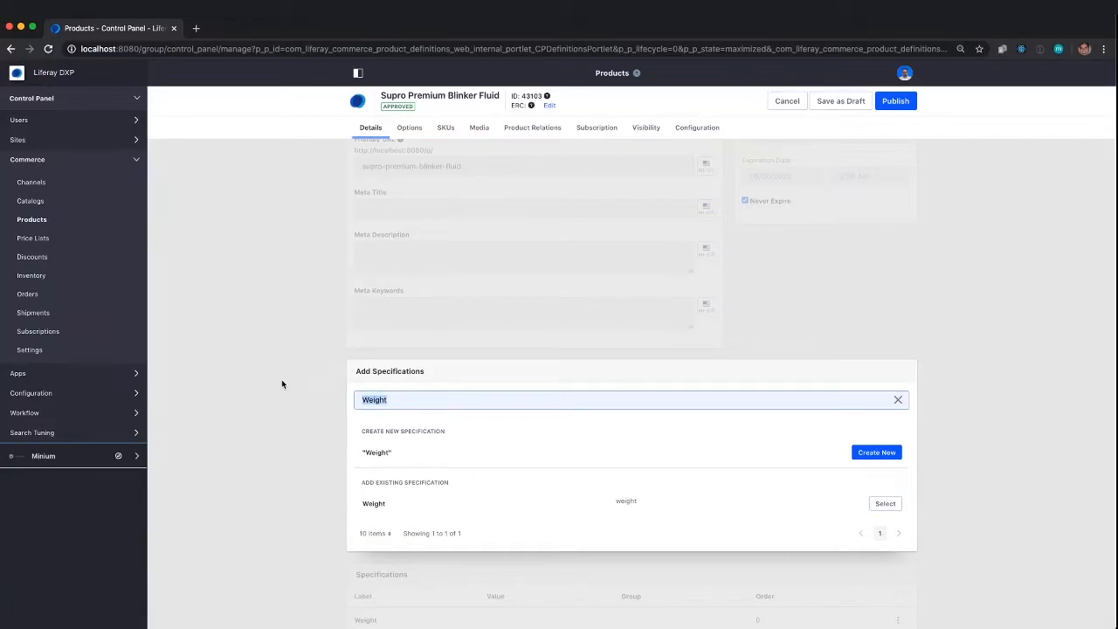
text(D)
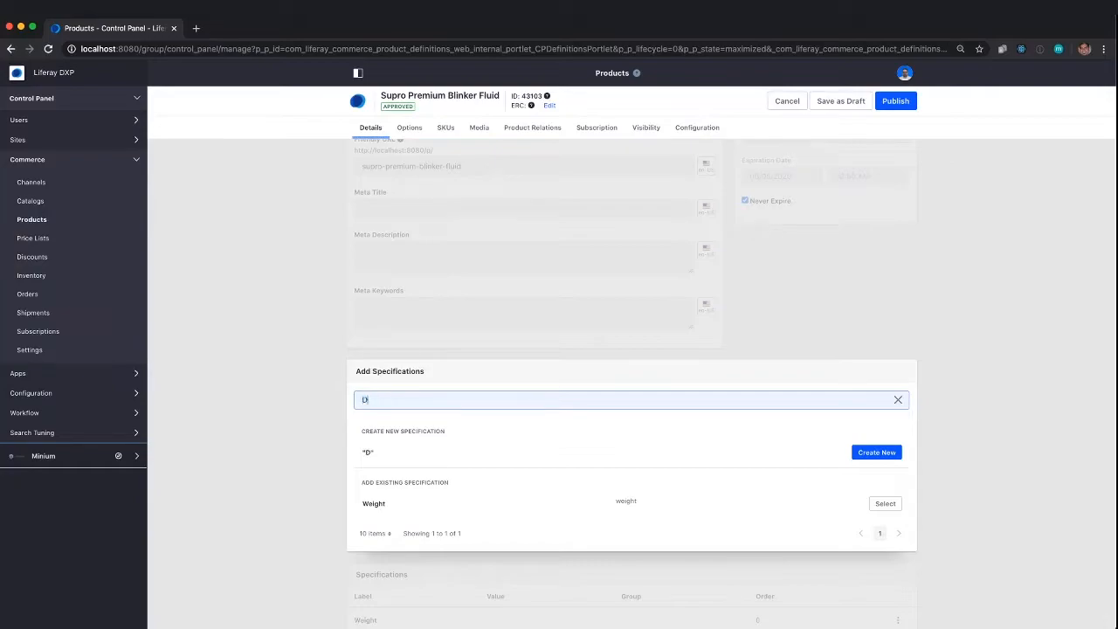
text(ensity)
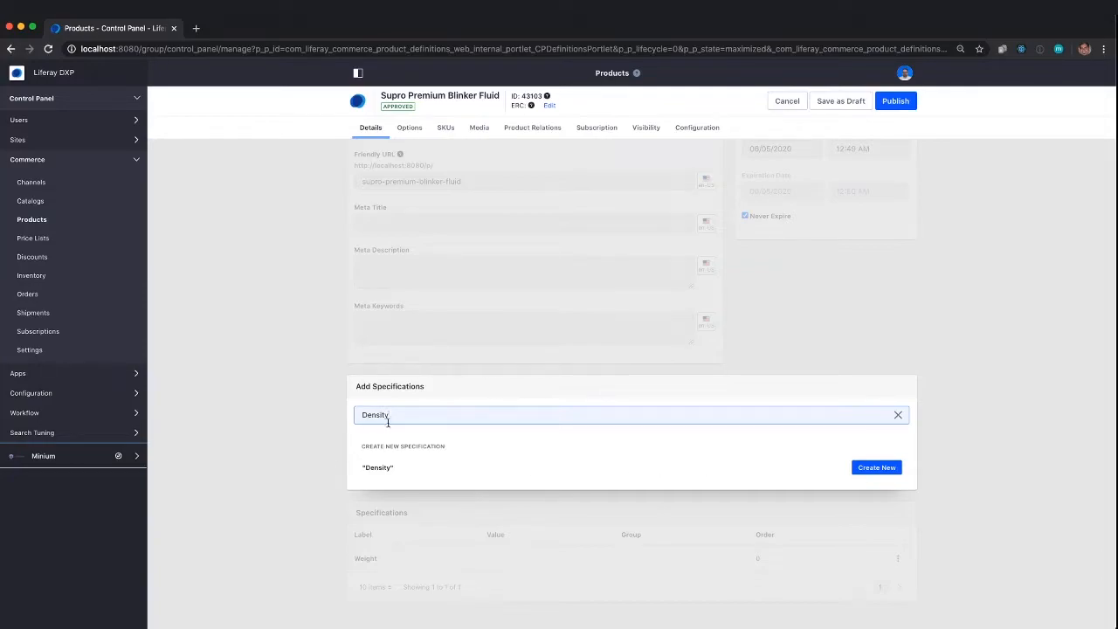
click(876, 468)
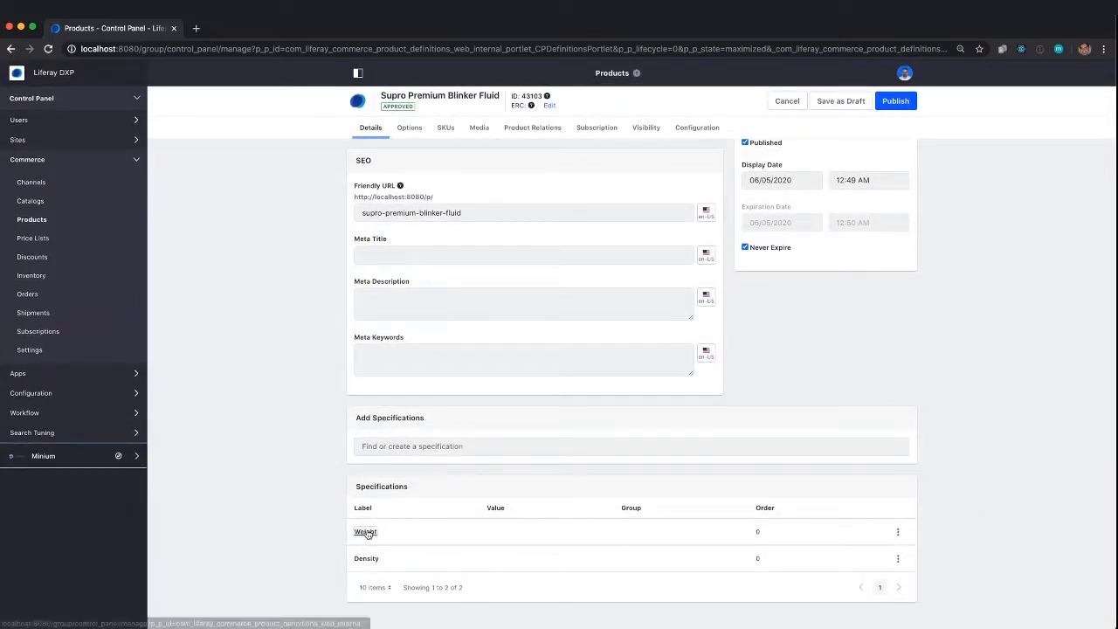
- Save the Weight specification with value 16 oz. in the Dimensions group
click(366, 531)
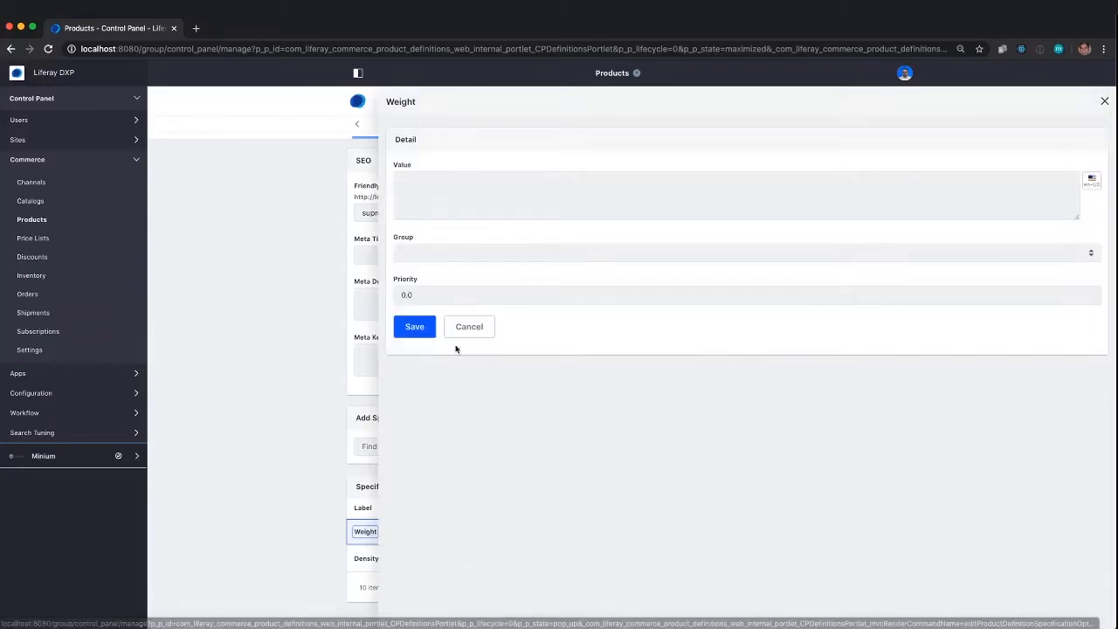
click(736, 195)
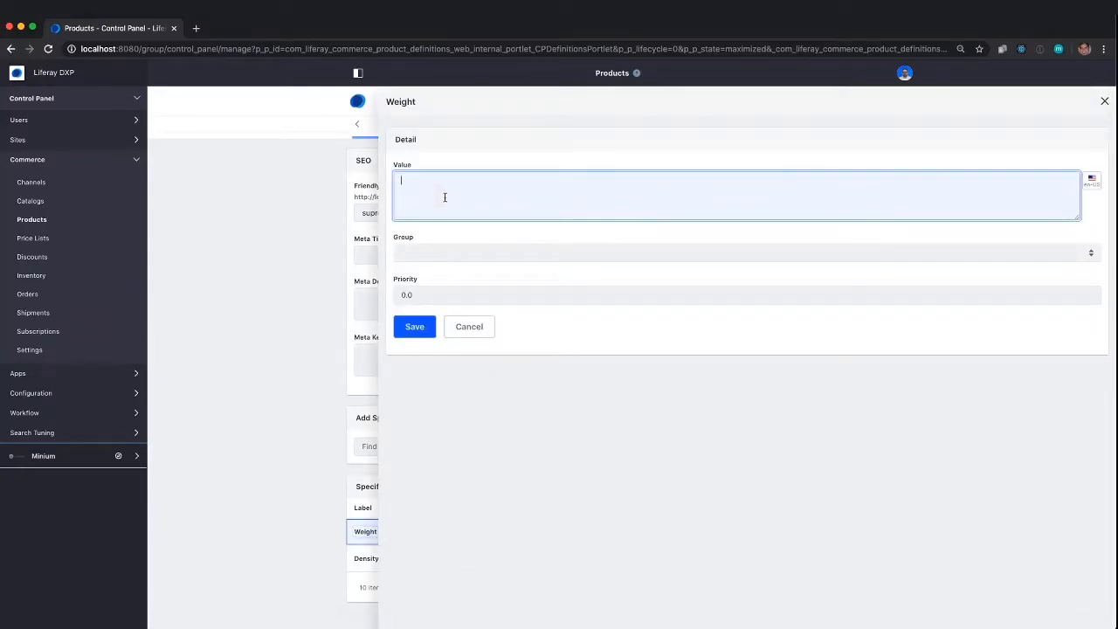
text(16)
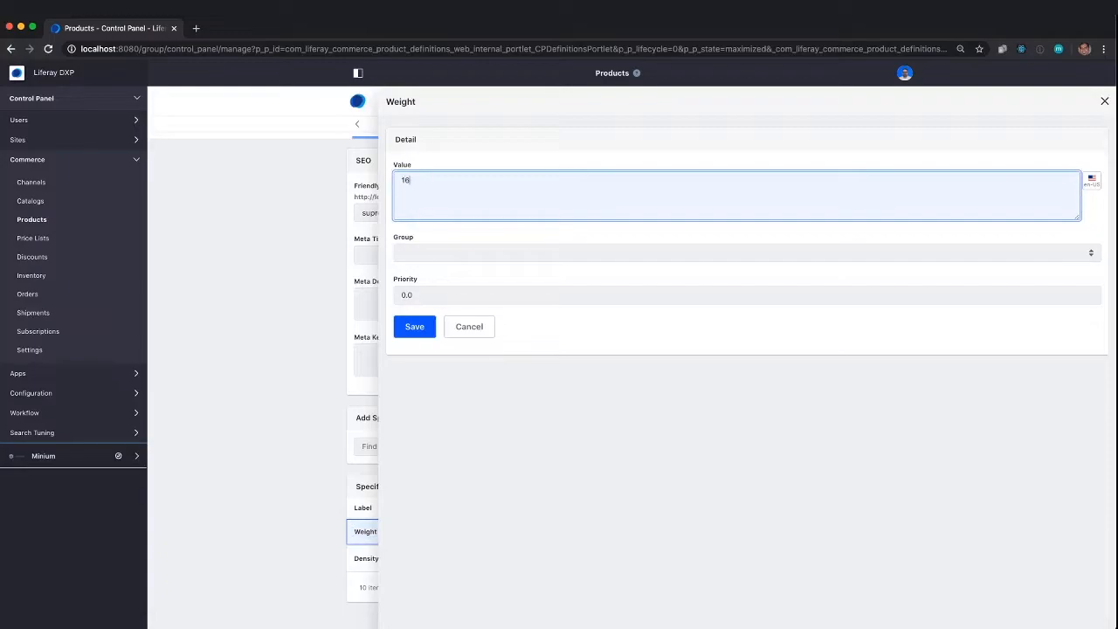
click(743, 252)
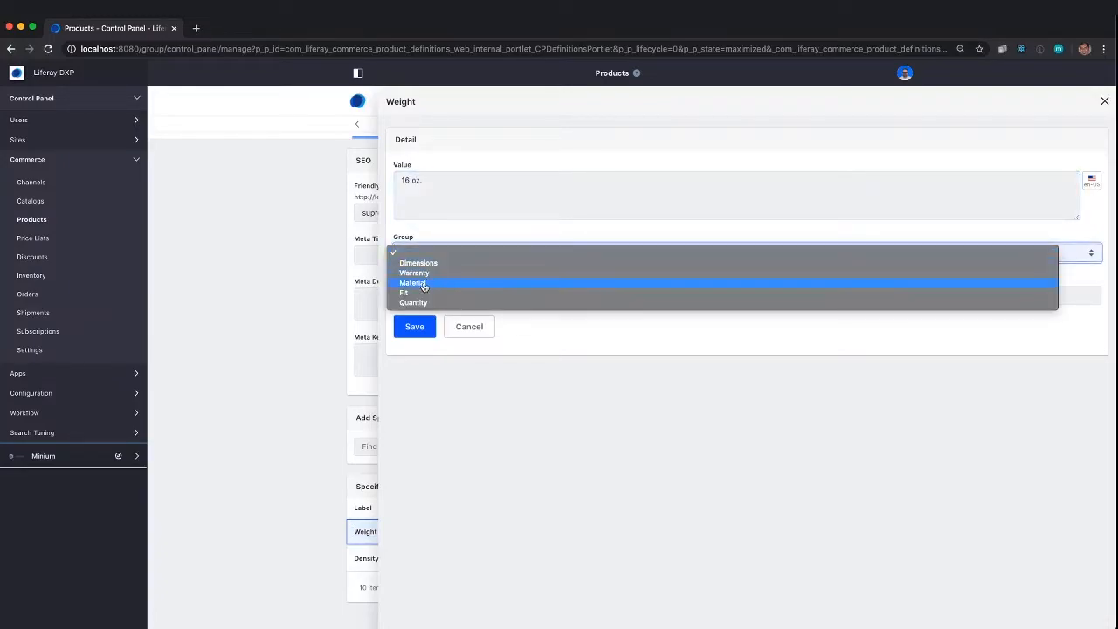
mouse_move(418, 263)
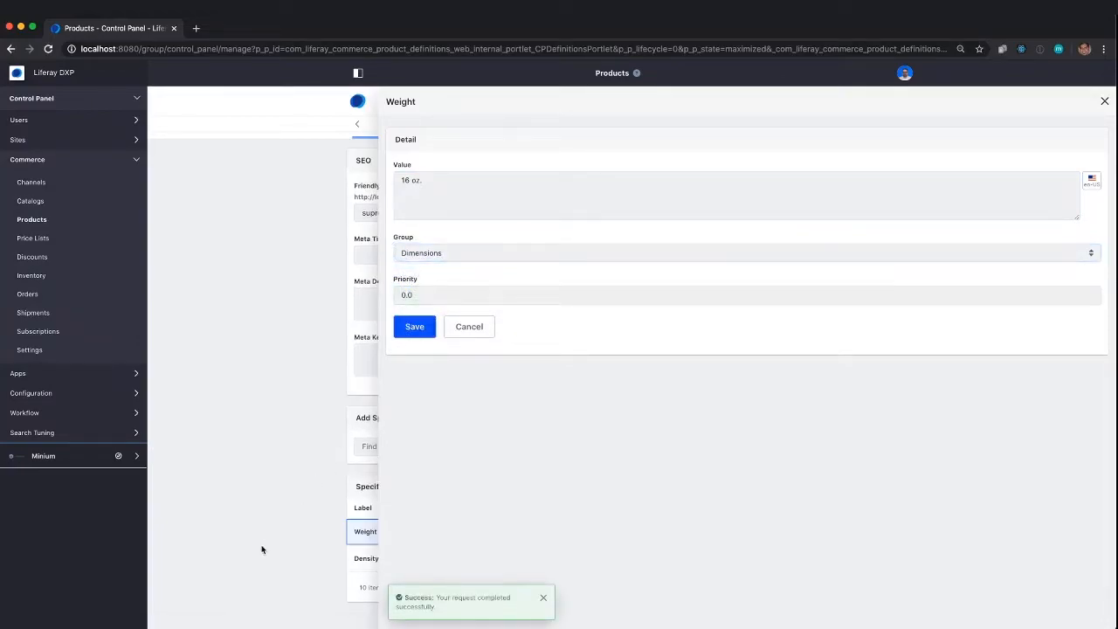
click(414, 326)
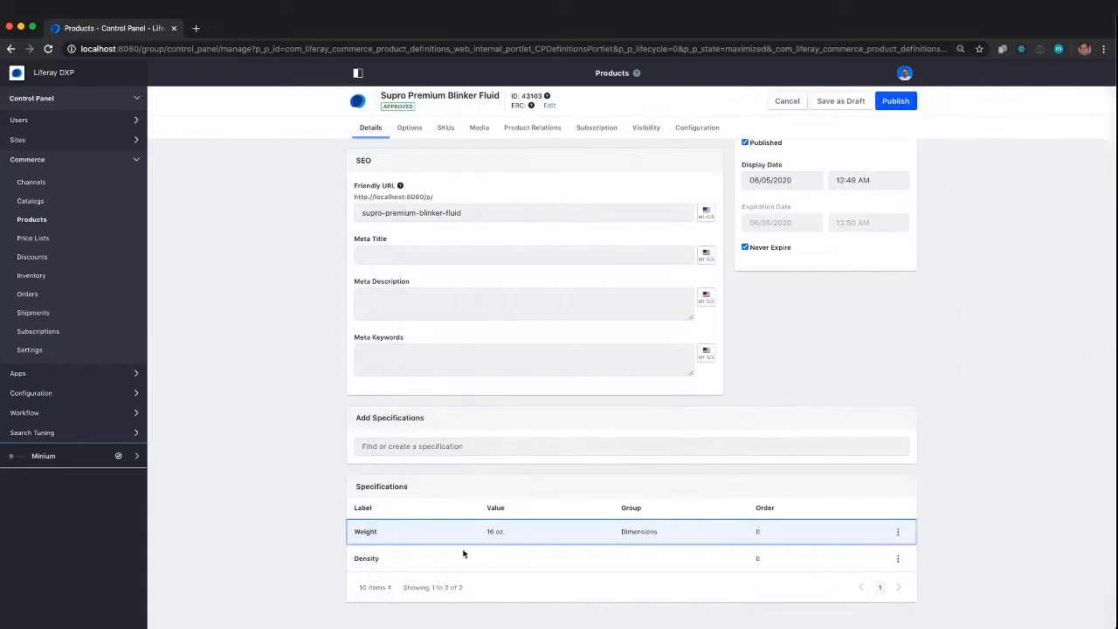
- Save the Density specification with value Low in the Material group
click(366, 558)
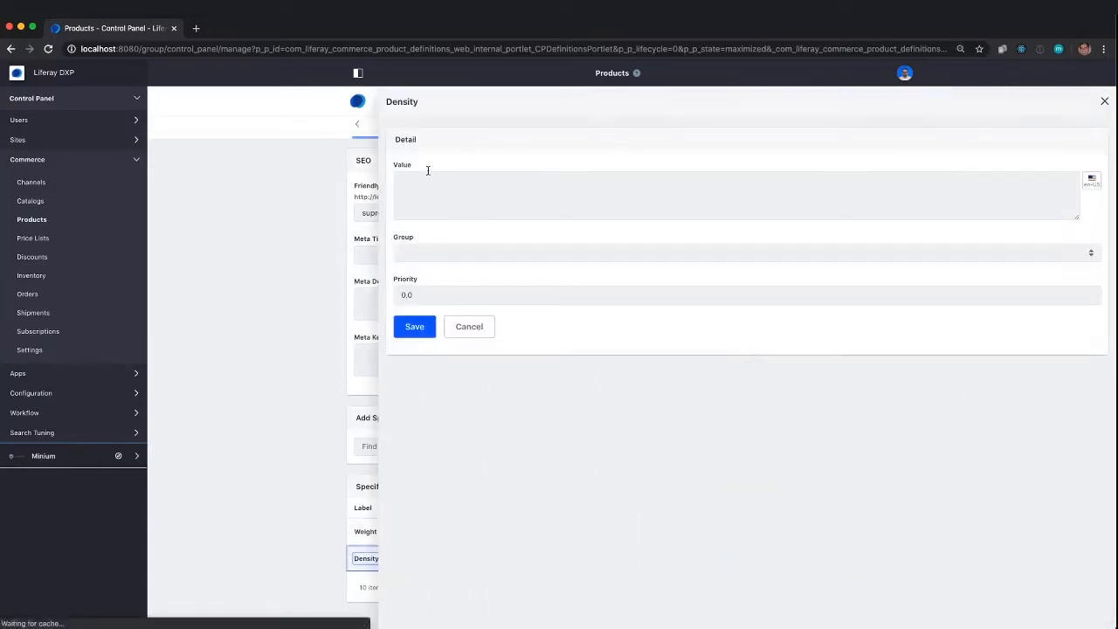
text(Low)
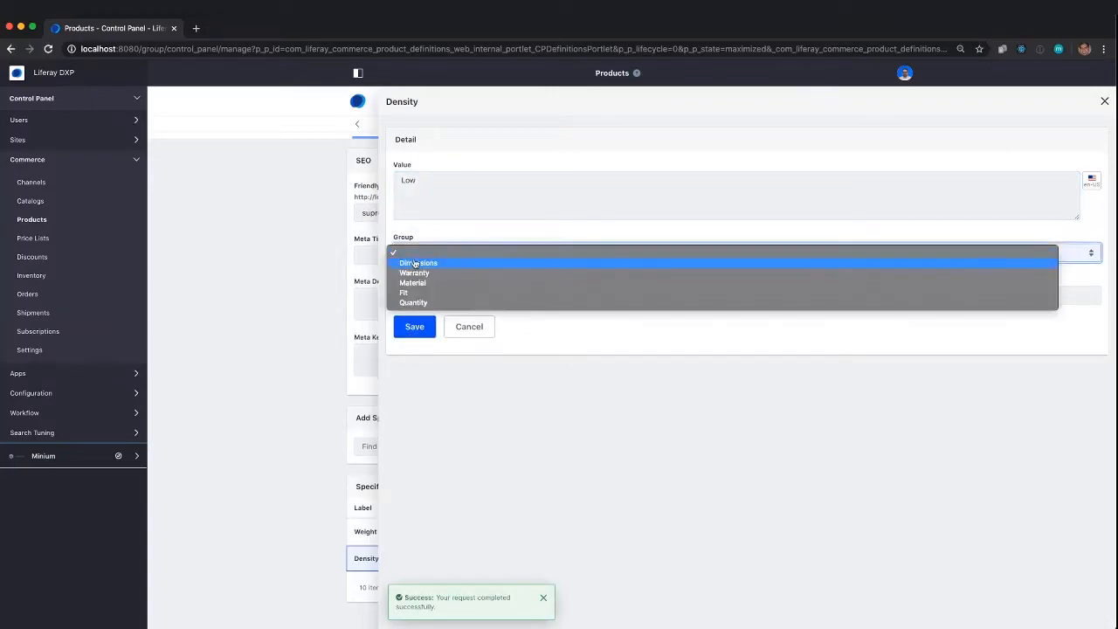
click(413, 282)
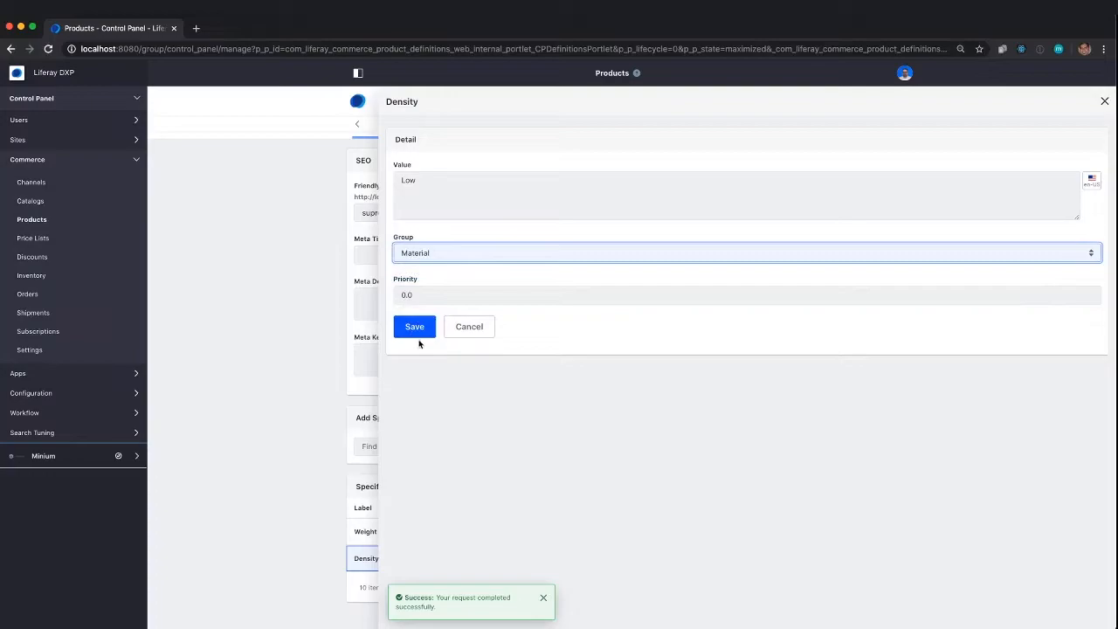
click(414, 326)
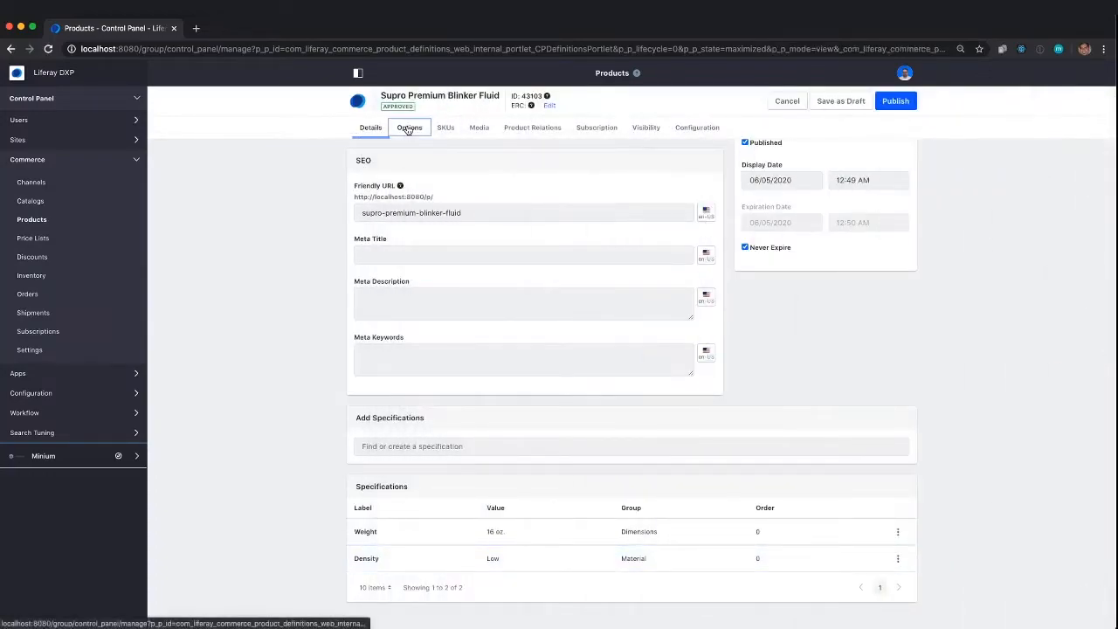
- Create a new Viscosity option on the product's Options tab
click(409, 128)
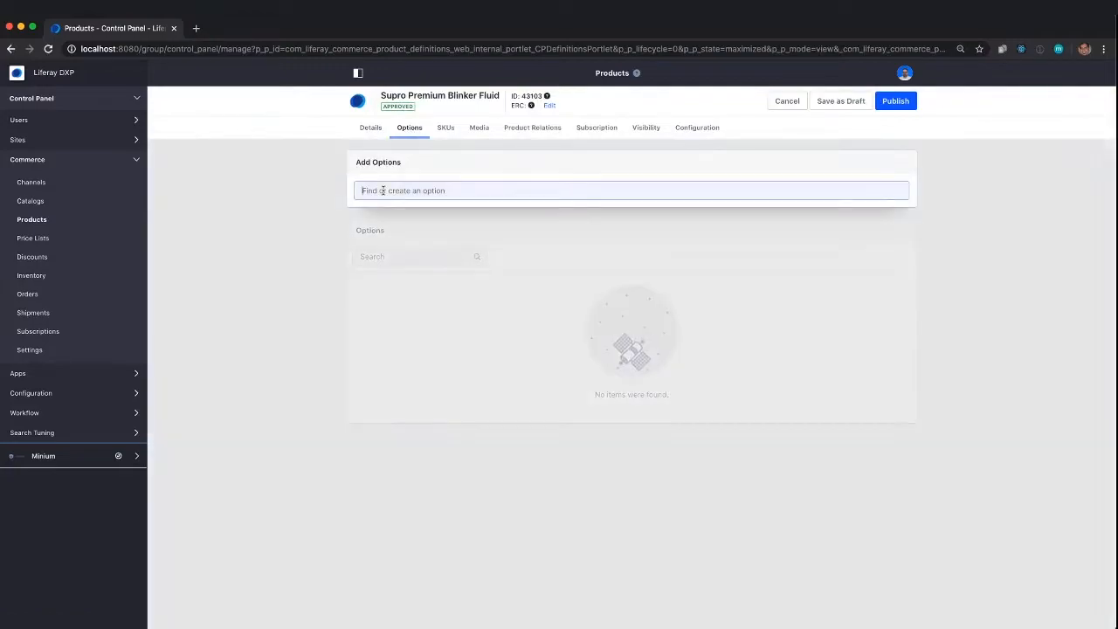
text(pa)
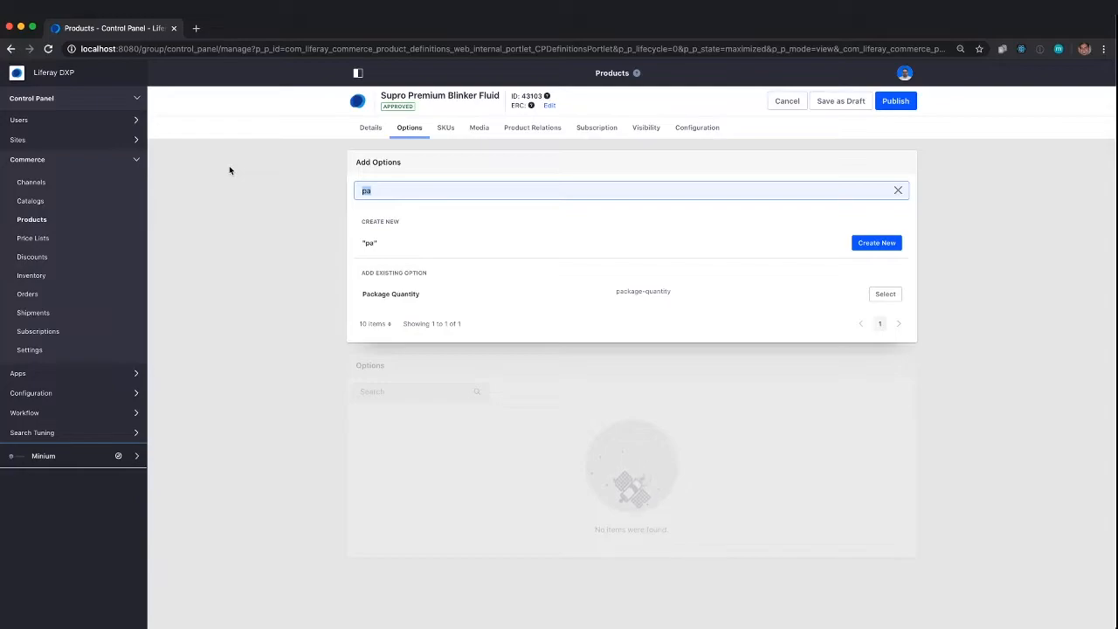
text(Viscosity)
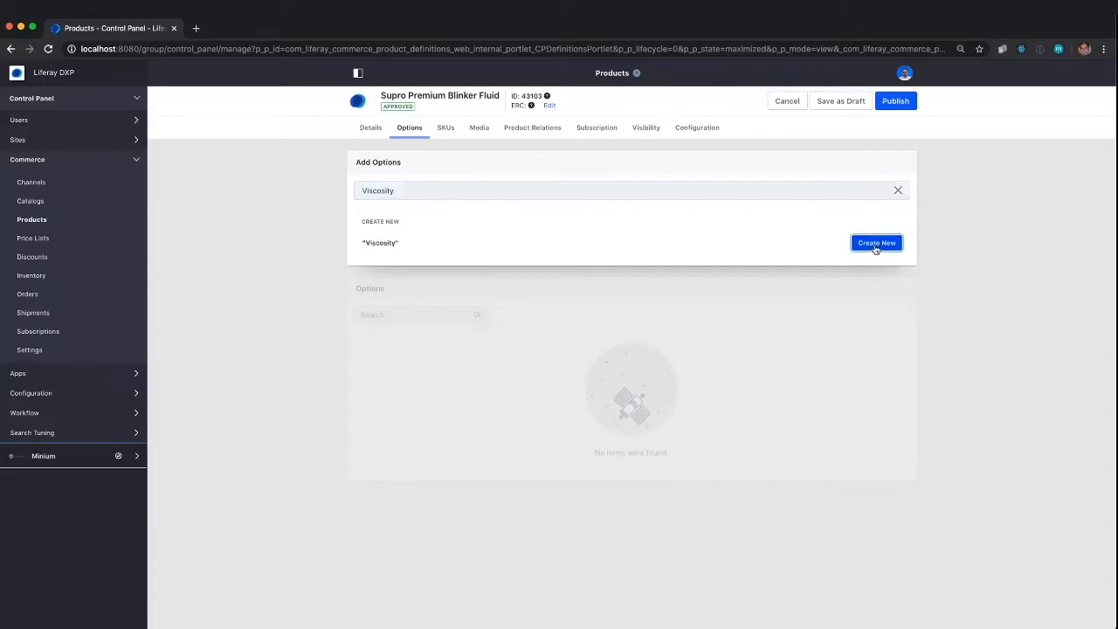
click(876, 242)
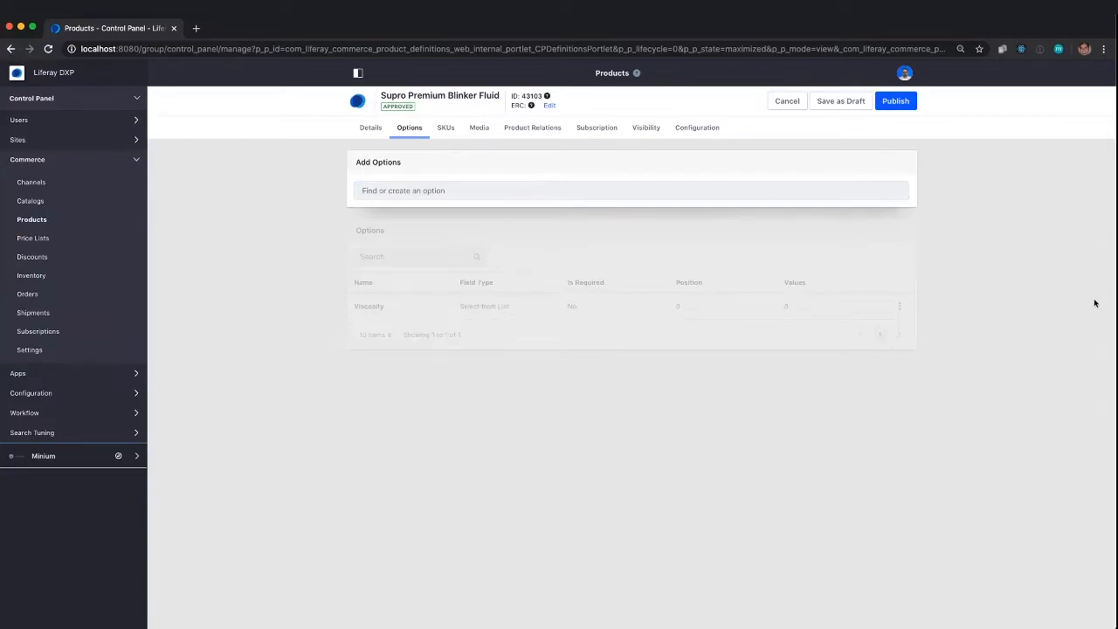
- Open Edit Viscosity and switch SKU Contributor to YES
click(369, 306)
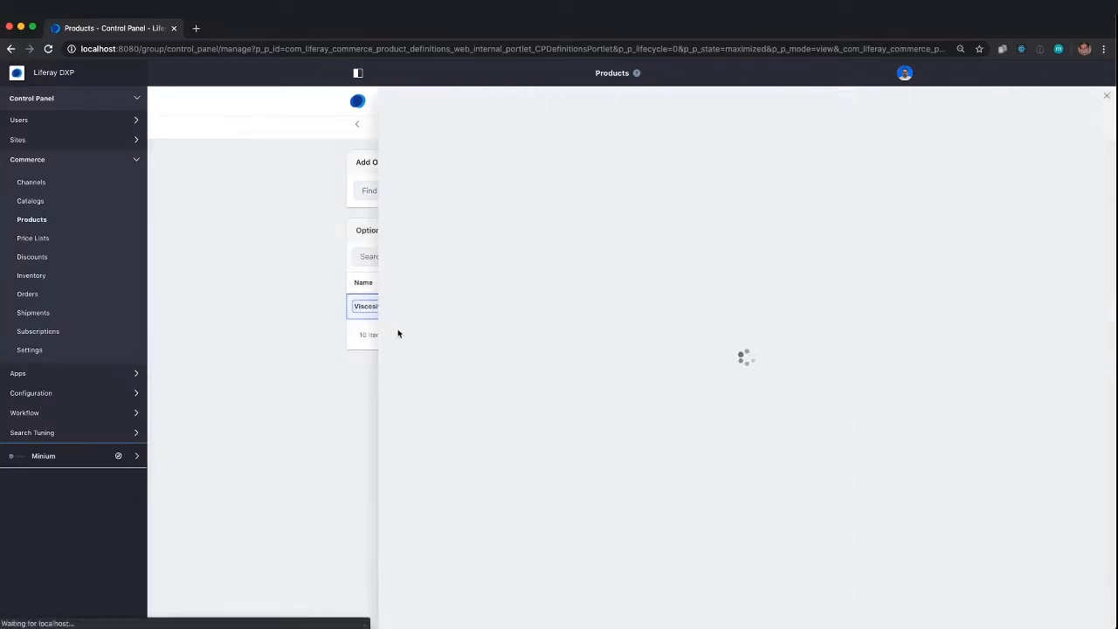
click(366, 306)
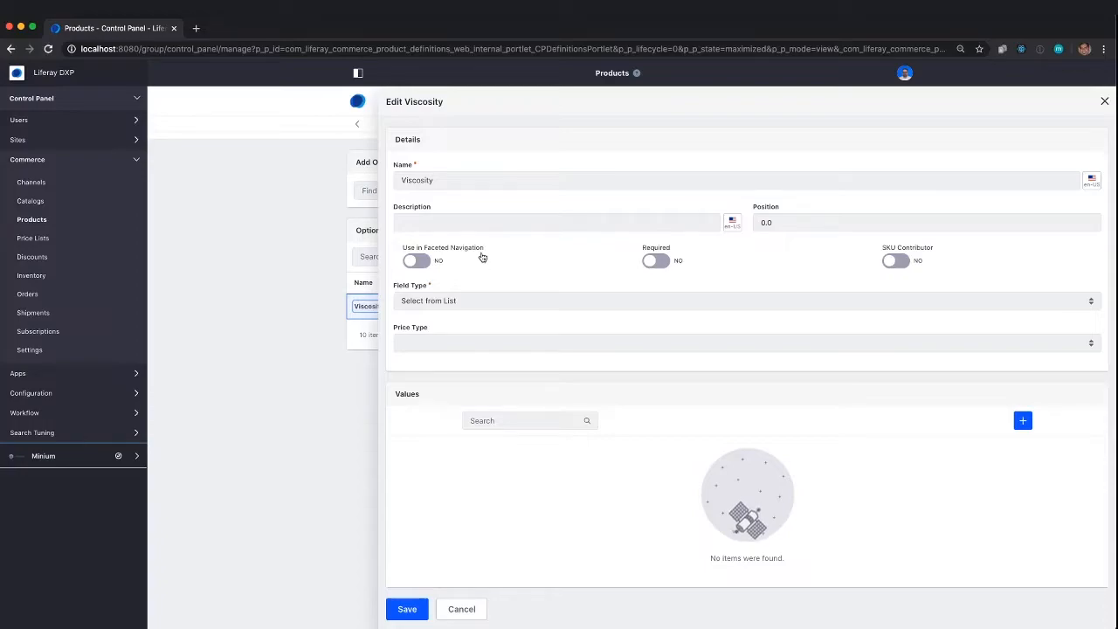
mouse_move(679, 264)
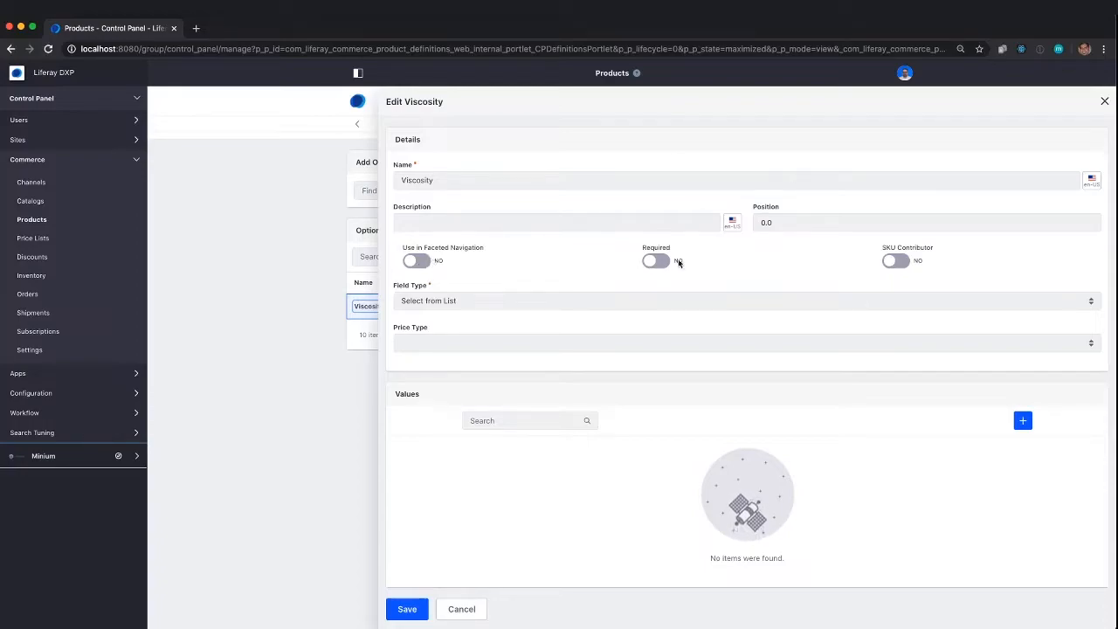
click(895, 261)
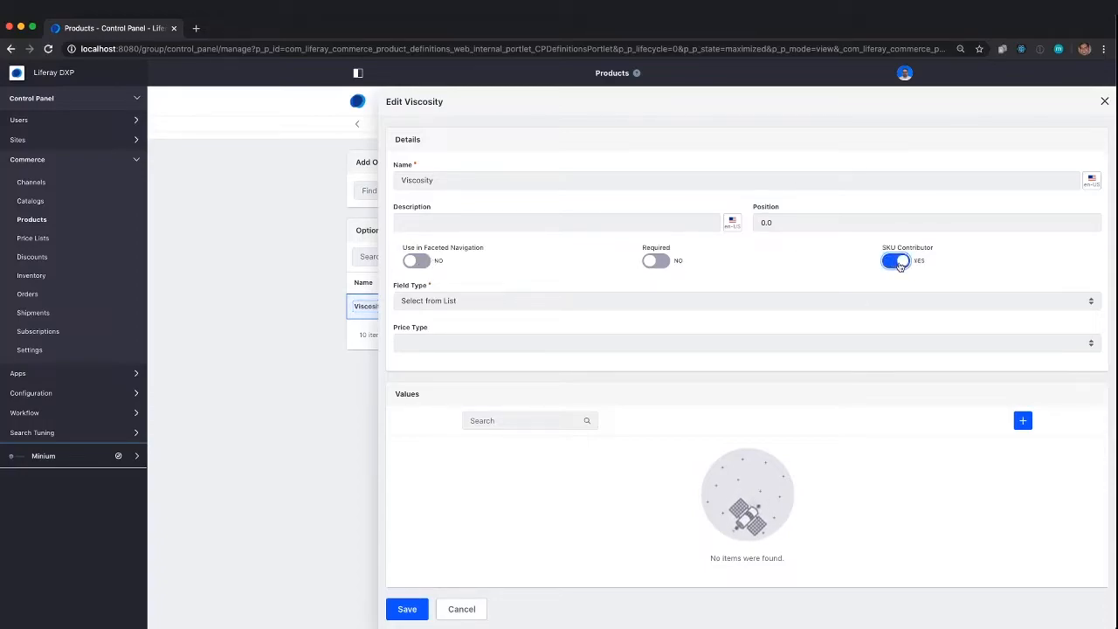
click(896, 261)
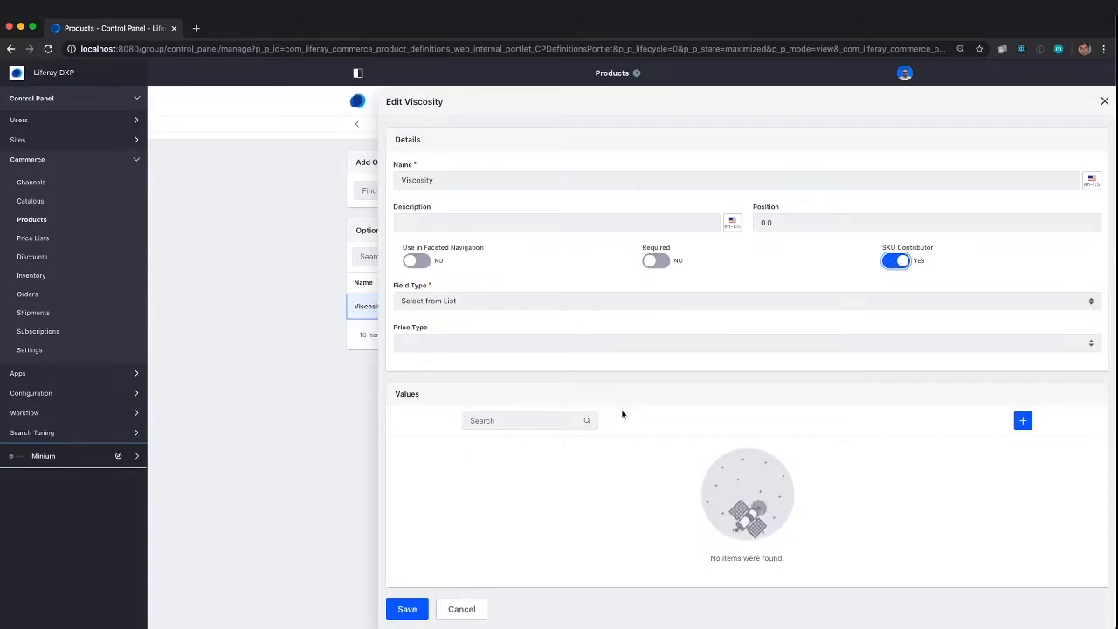
- Add the values Low and High to the Viscosity option
click(1022, 421)
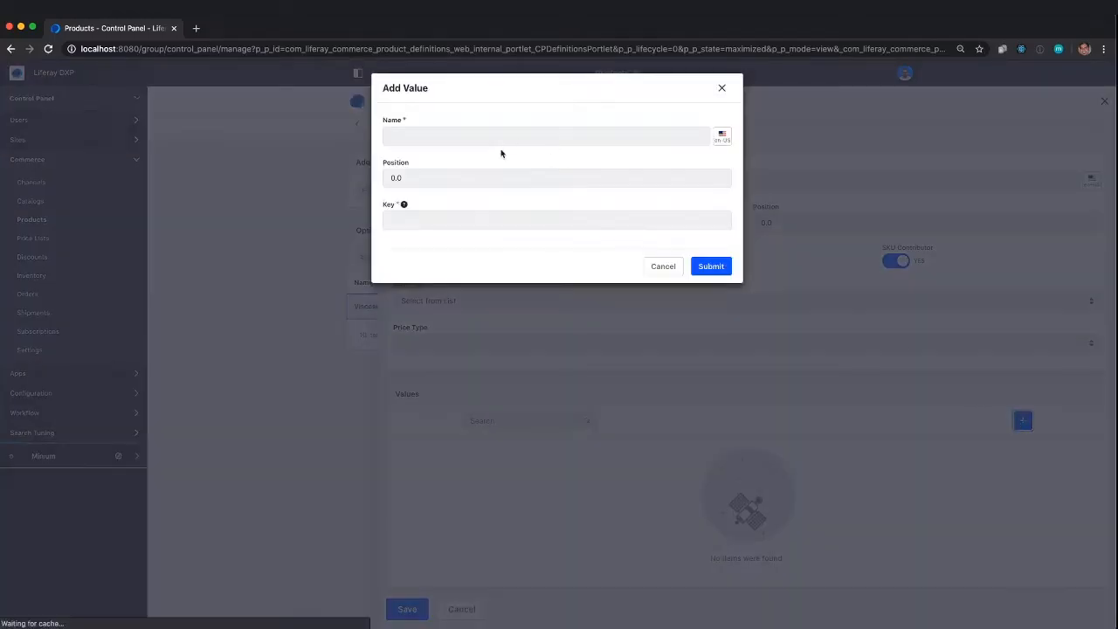
text(Low)
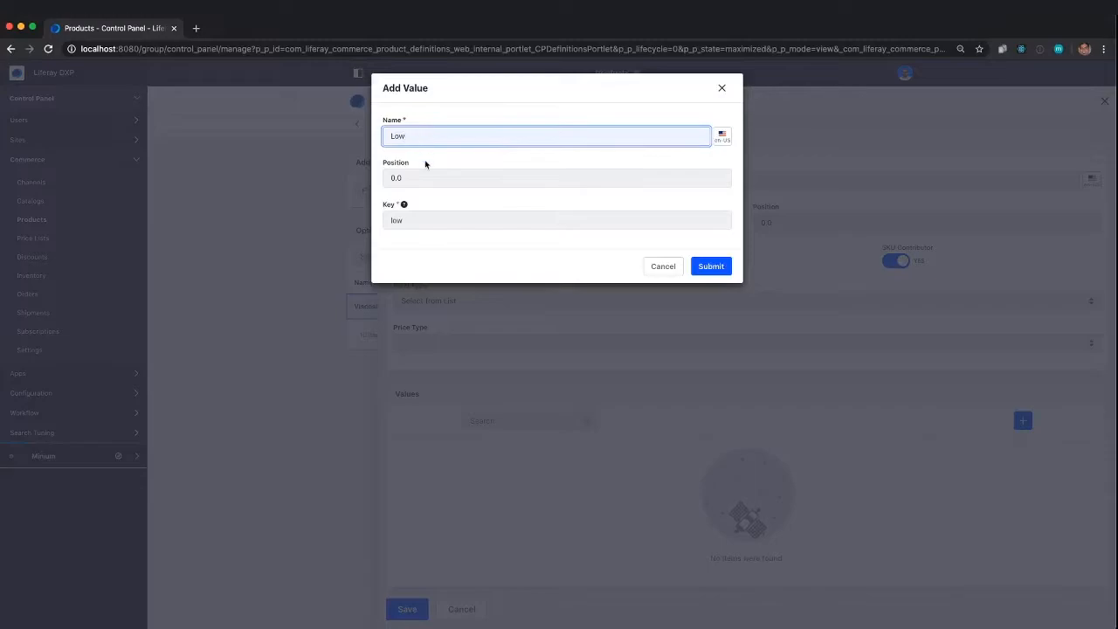
click(711, 266)
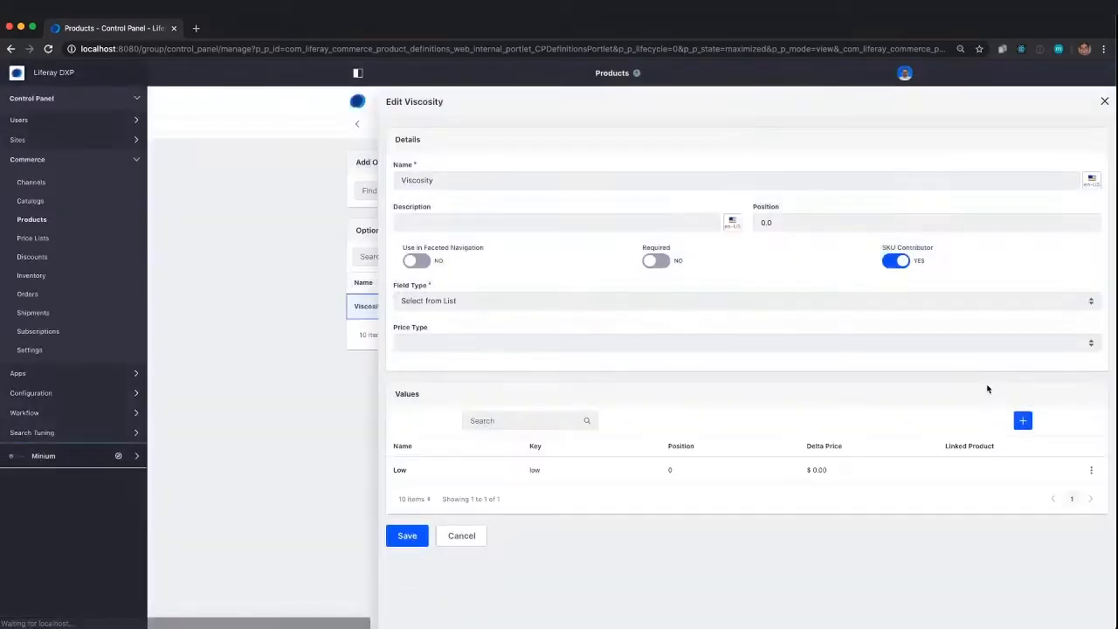
click(1022, 421)
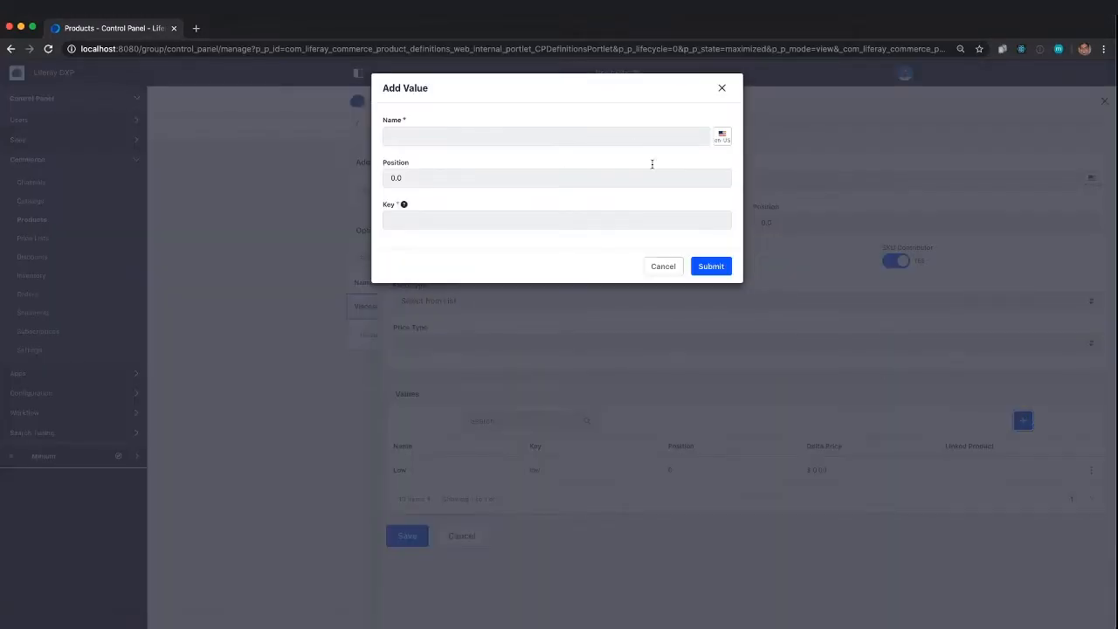
text(High)
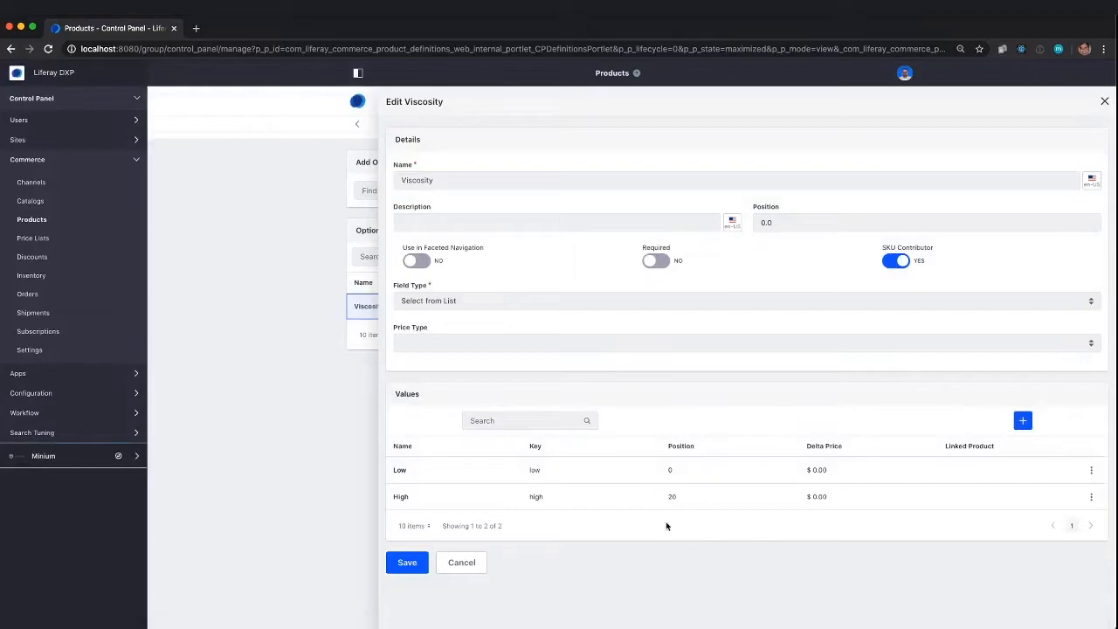
mouse_move(937, 358)
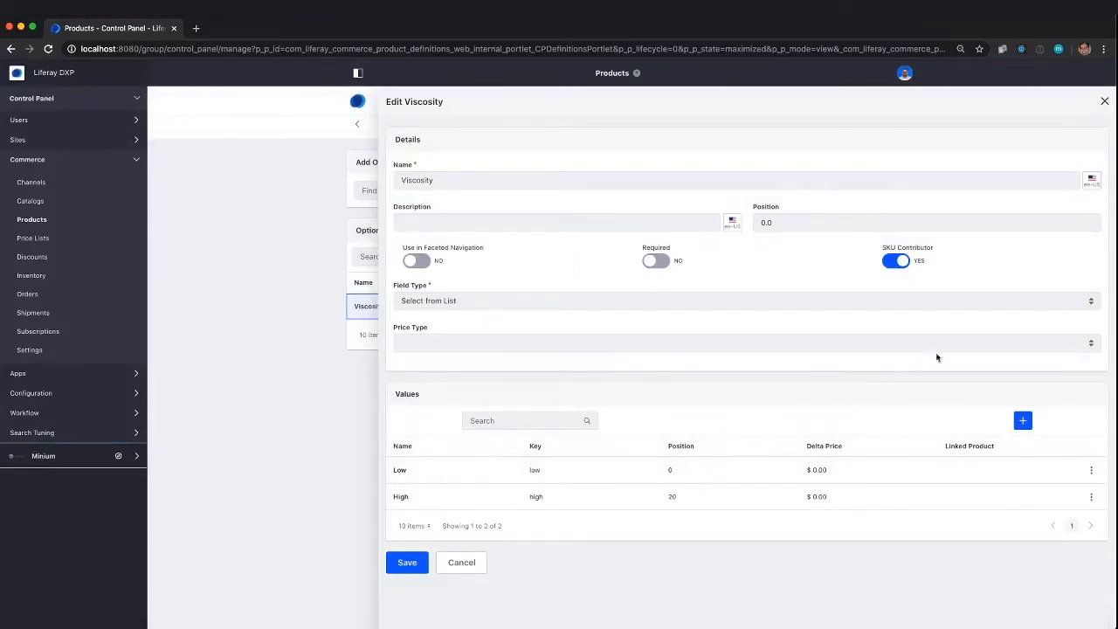
mouse_move(897, 320)
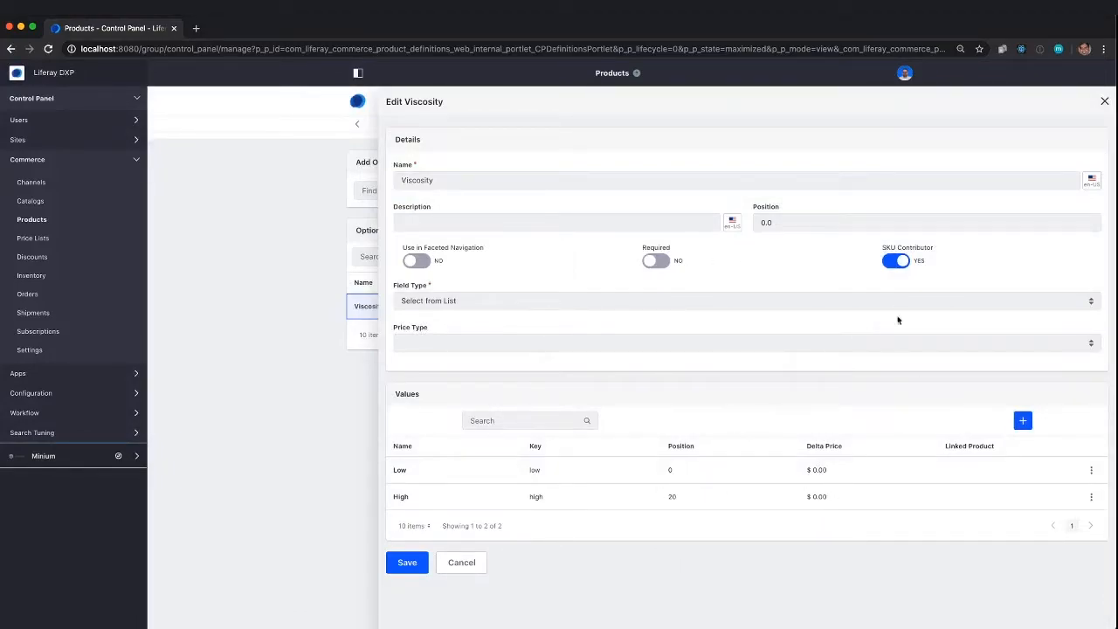
mouse_move(817, 391)
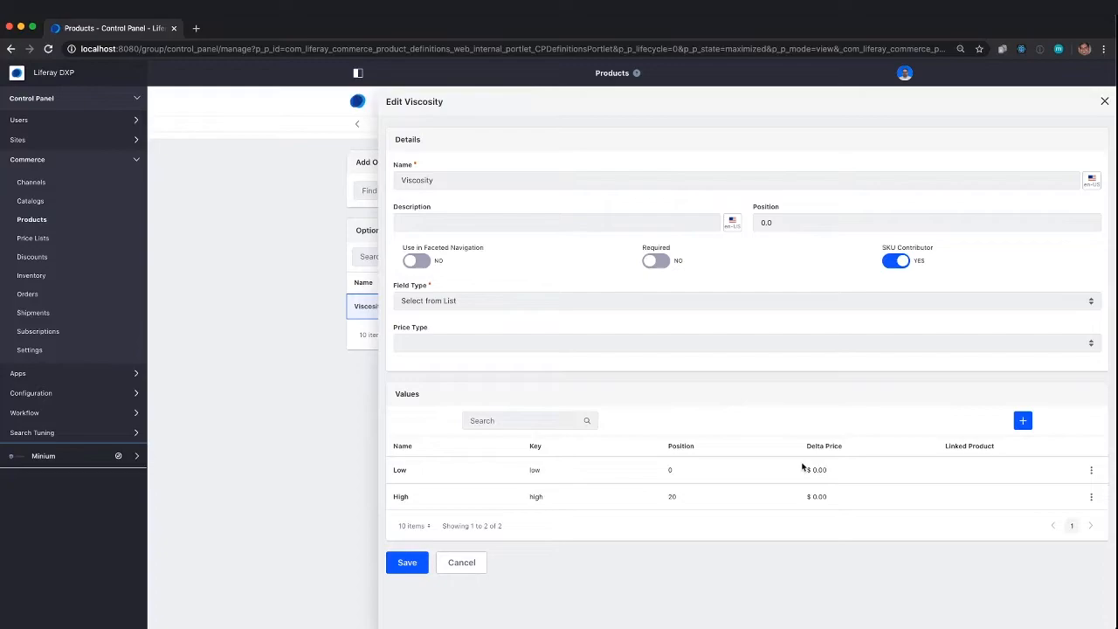
mouse_move(758, 412)
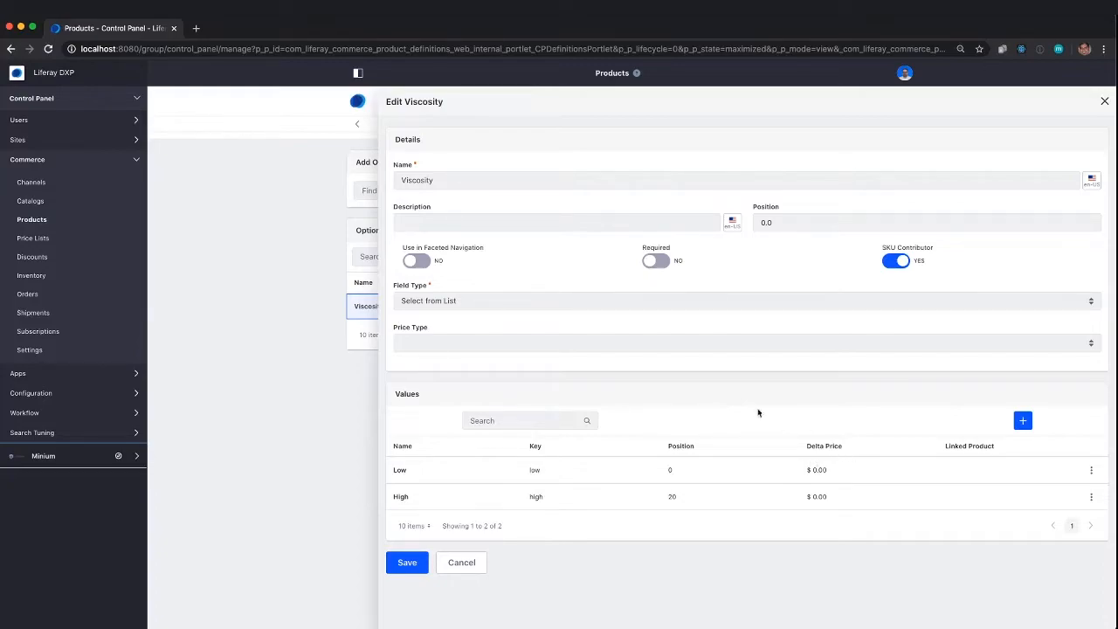
mouse_move(465, 449)
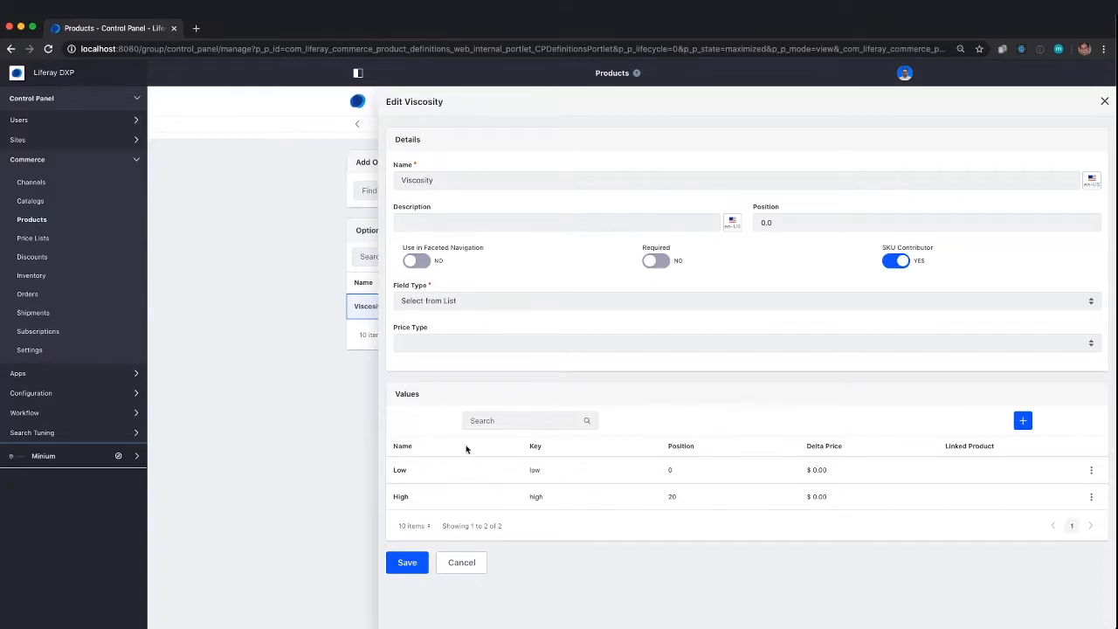
mouse_move(1099, 157)
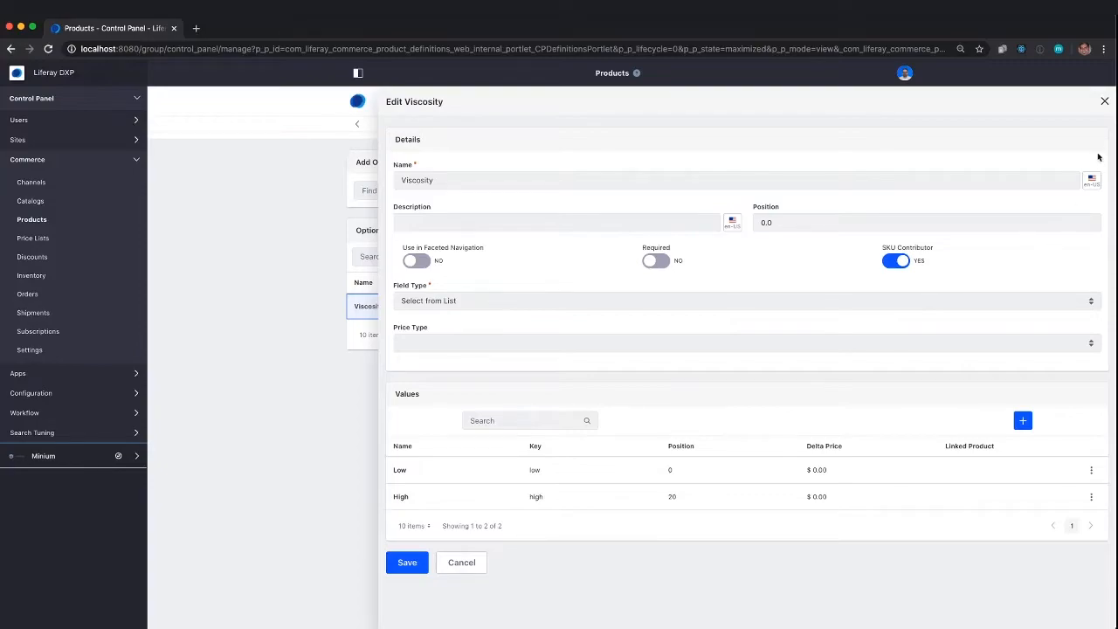
click(407, 561)
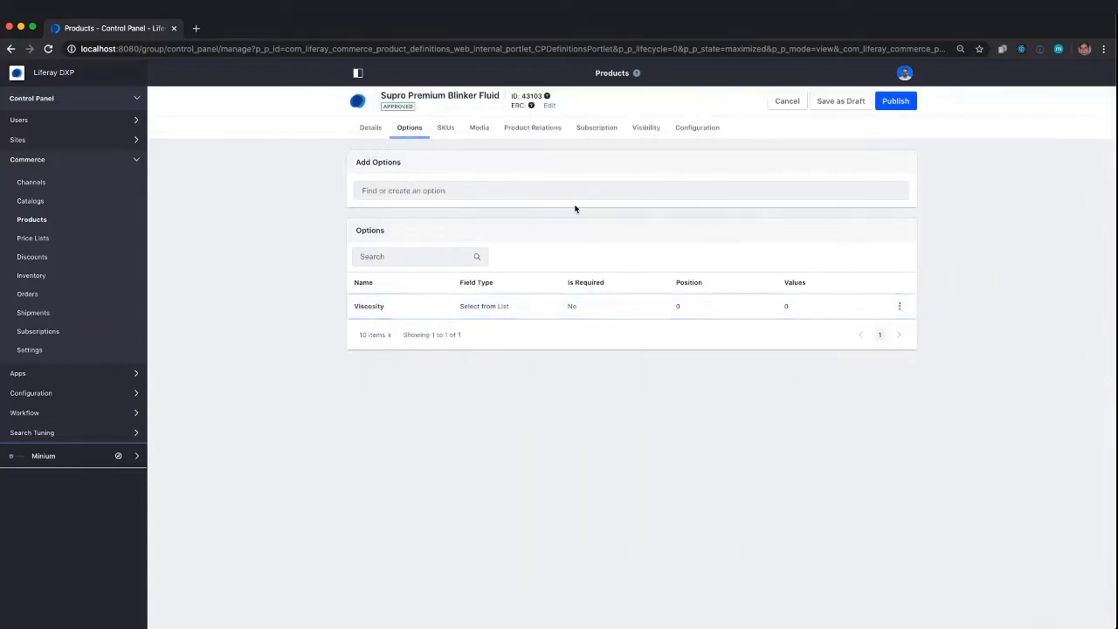
click(446, 127)
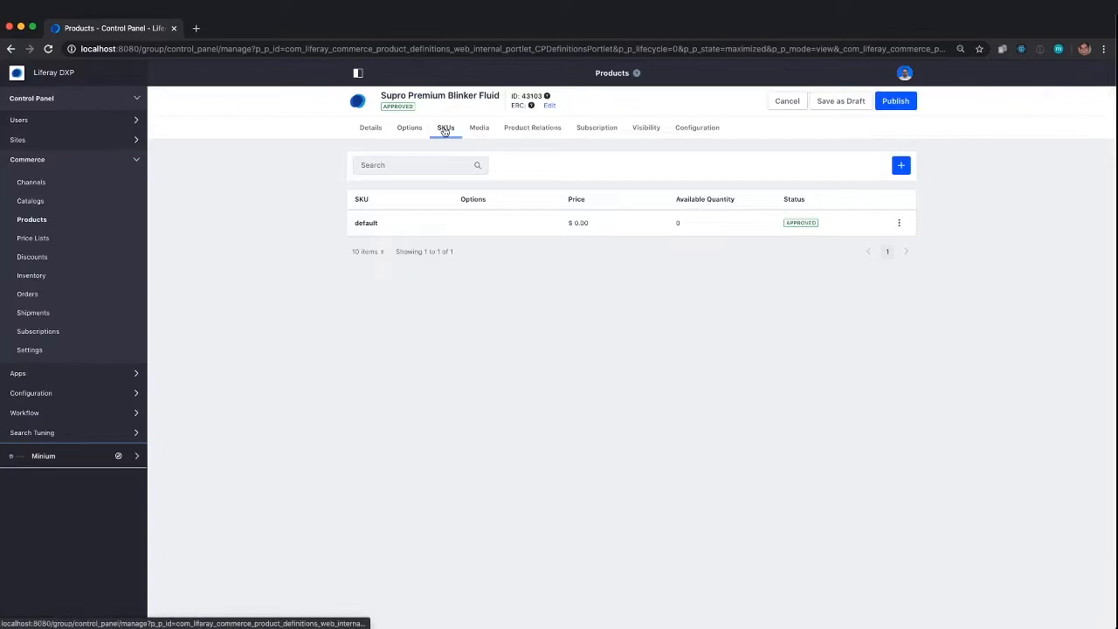
click(901, 165)
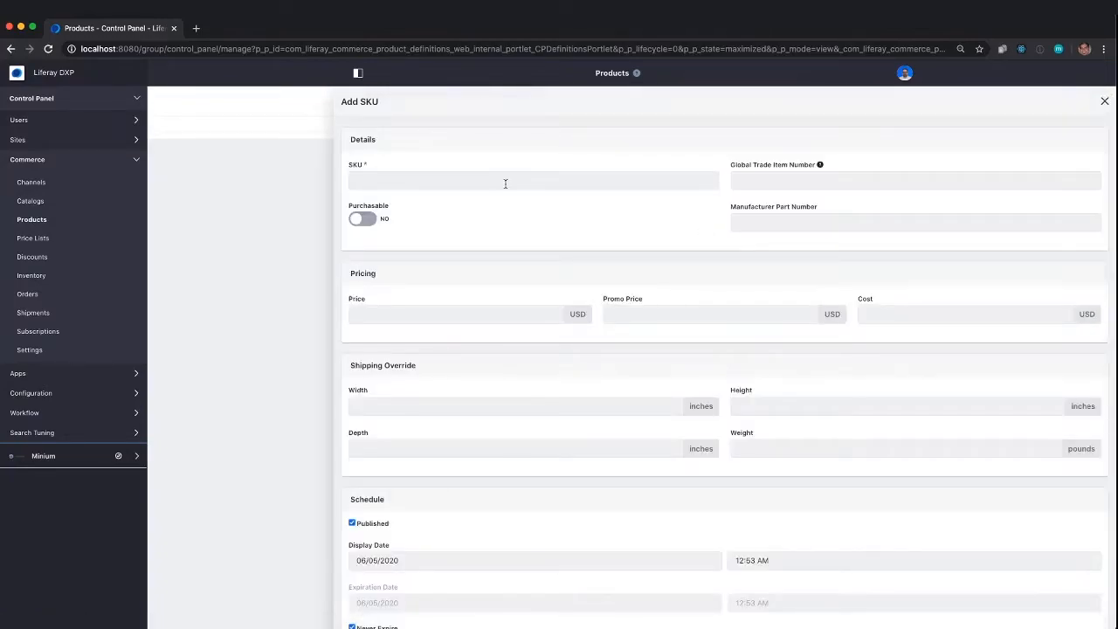
mouse_move(1034, 115)
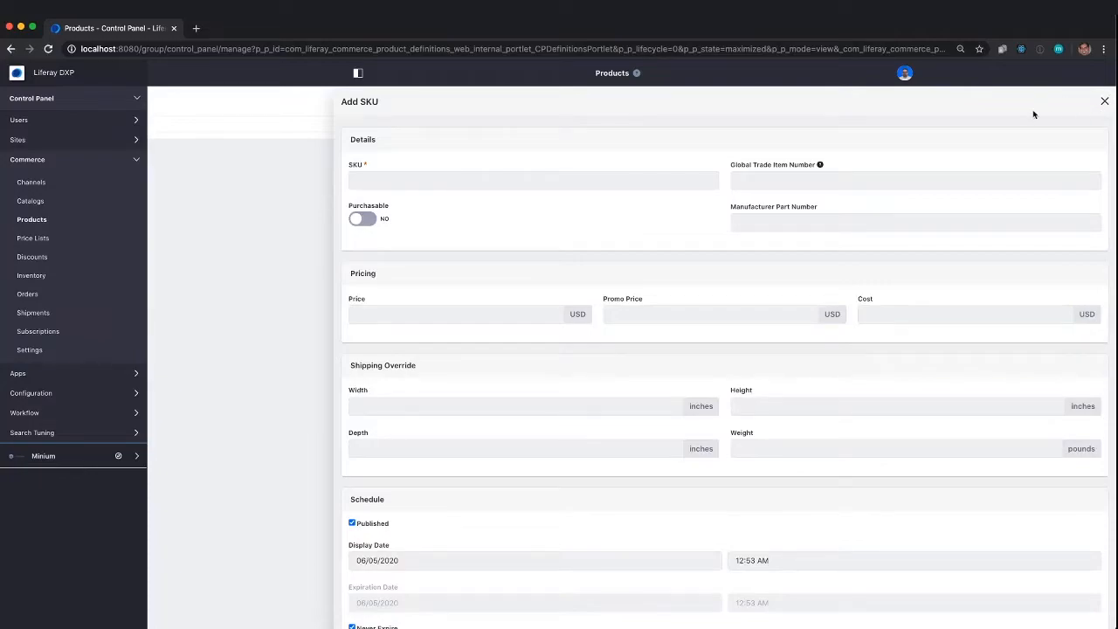
click(533, 181)
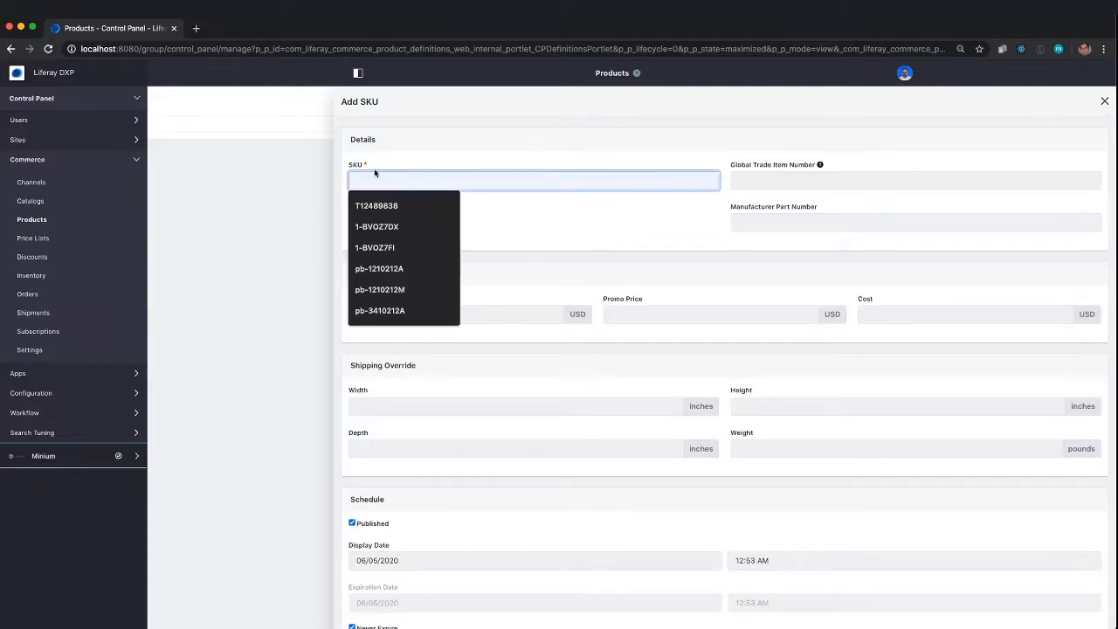
scroll(down, 3)
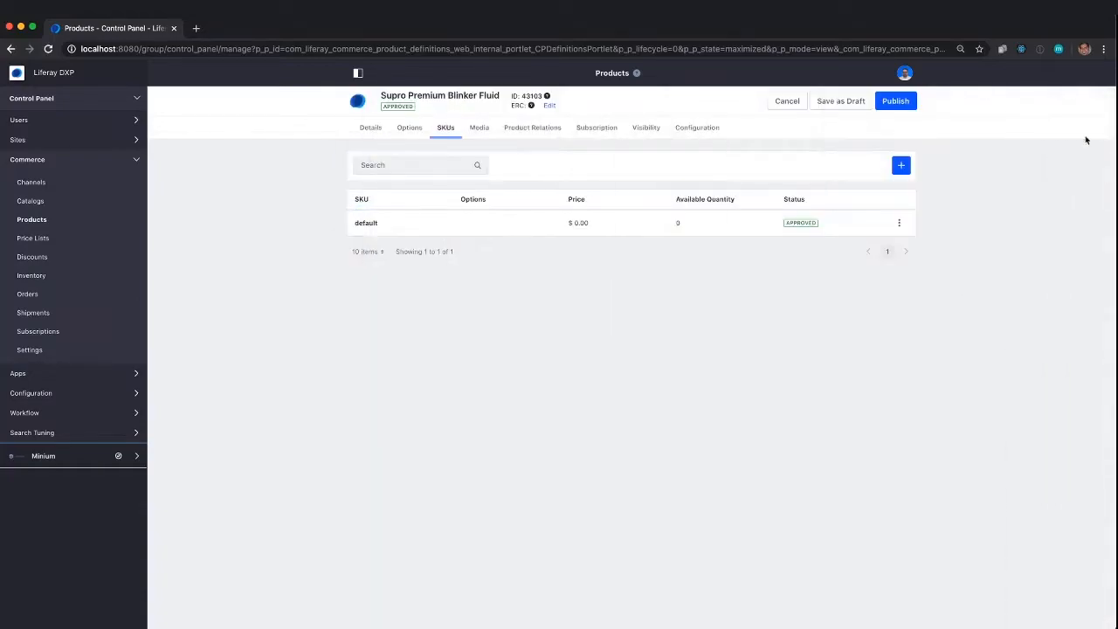
click(901, 165)
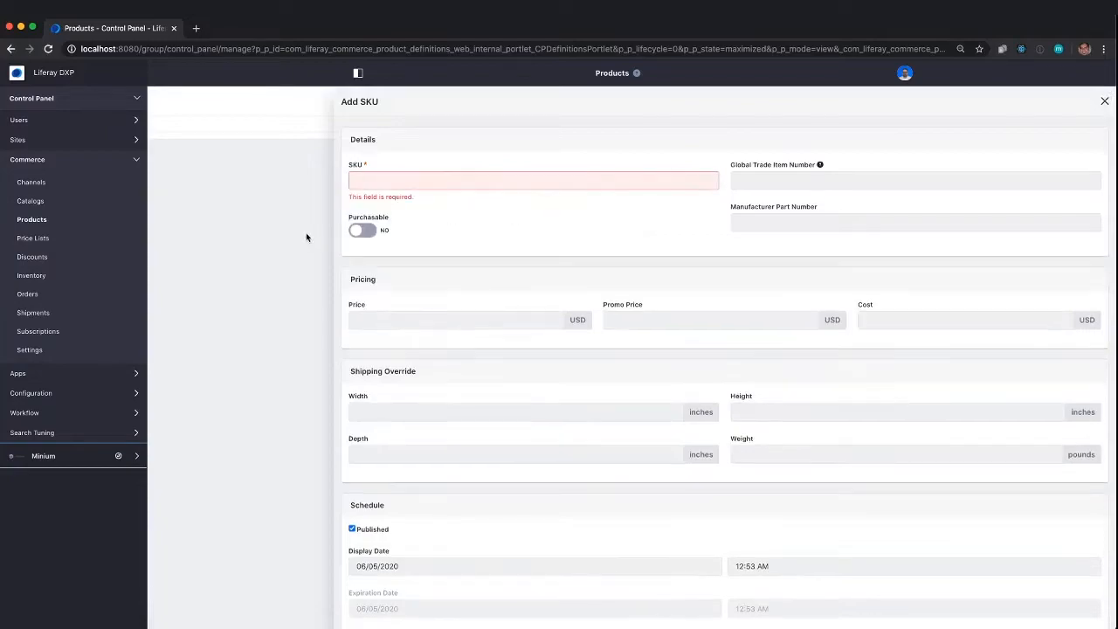
click(357, 73)
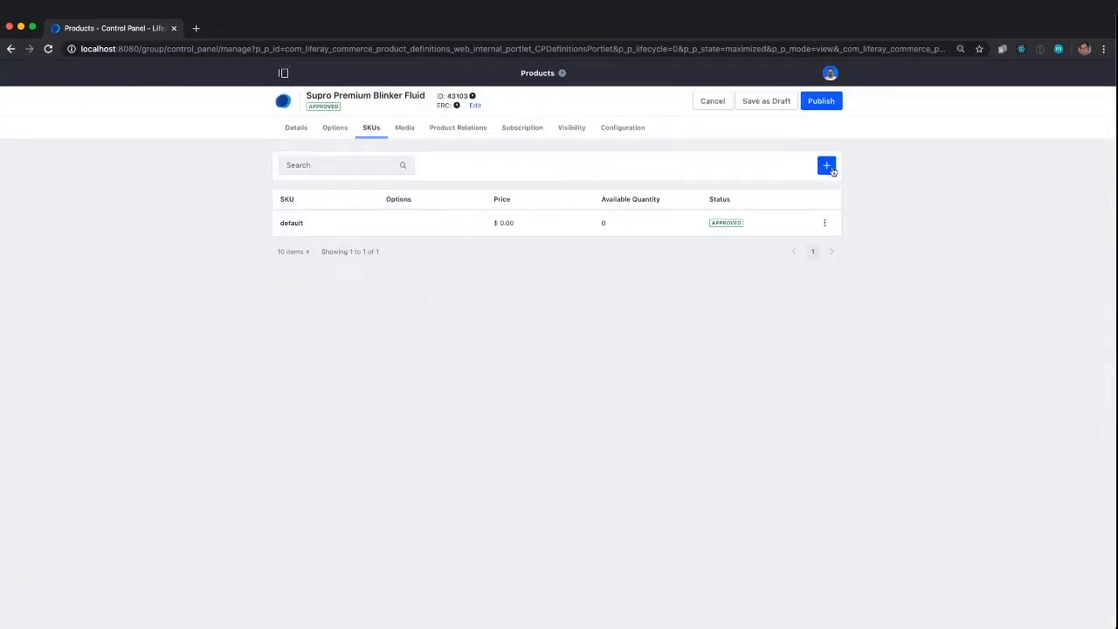
click(827, 165)
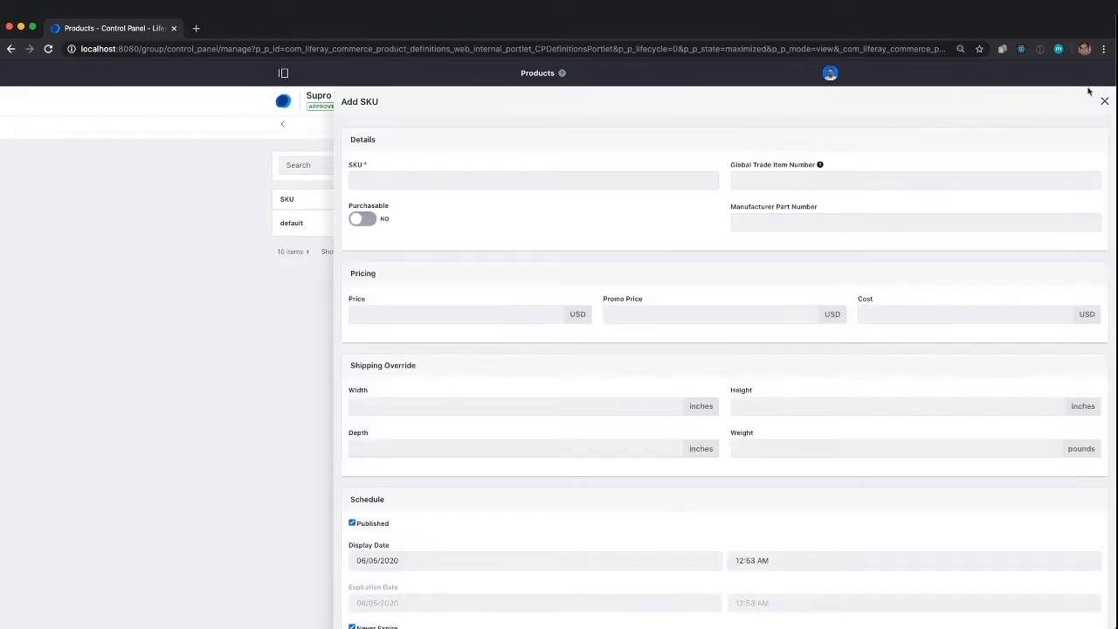
click(1105, 101)
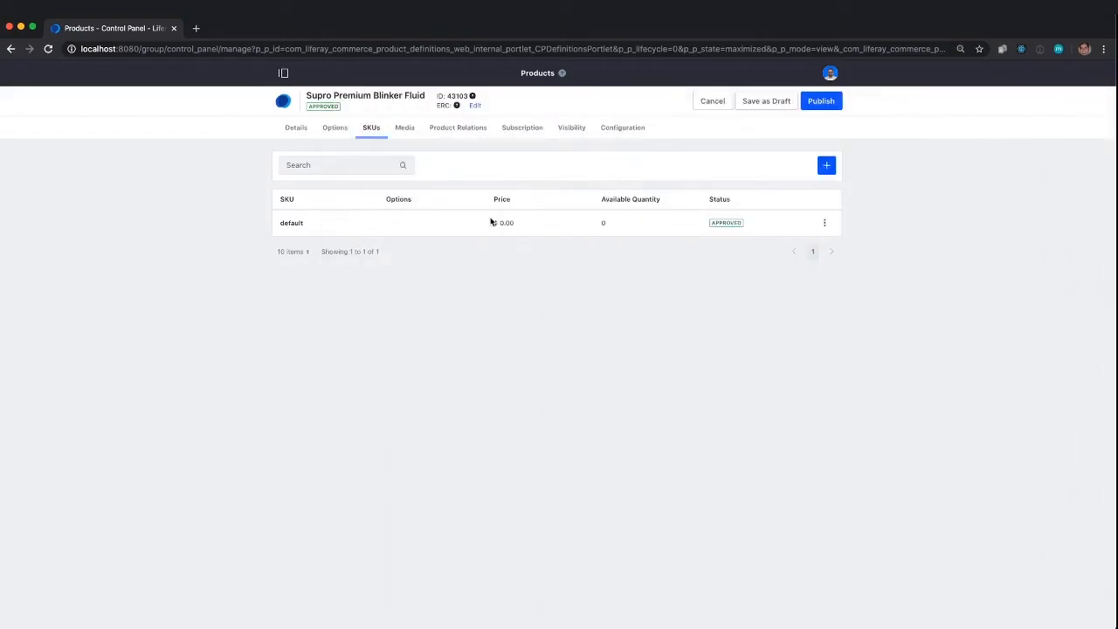
- Turn on SKU Contributor for Viscosity, save, and close its editor
click(334, 128)
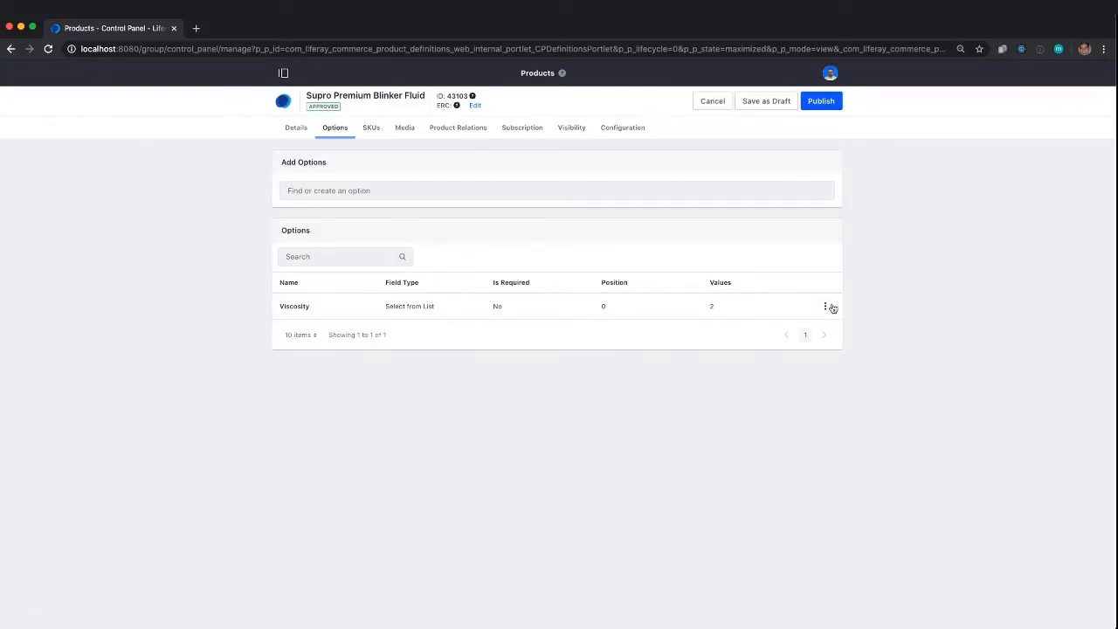
click(827, 306)
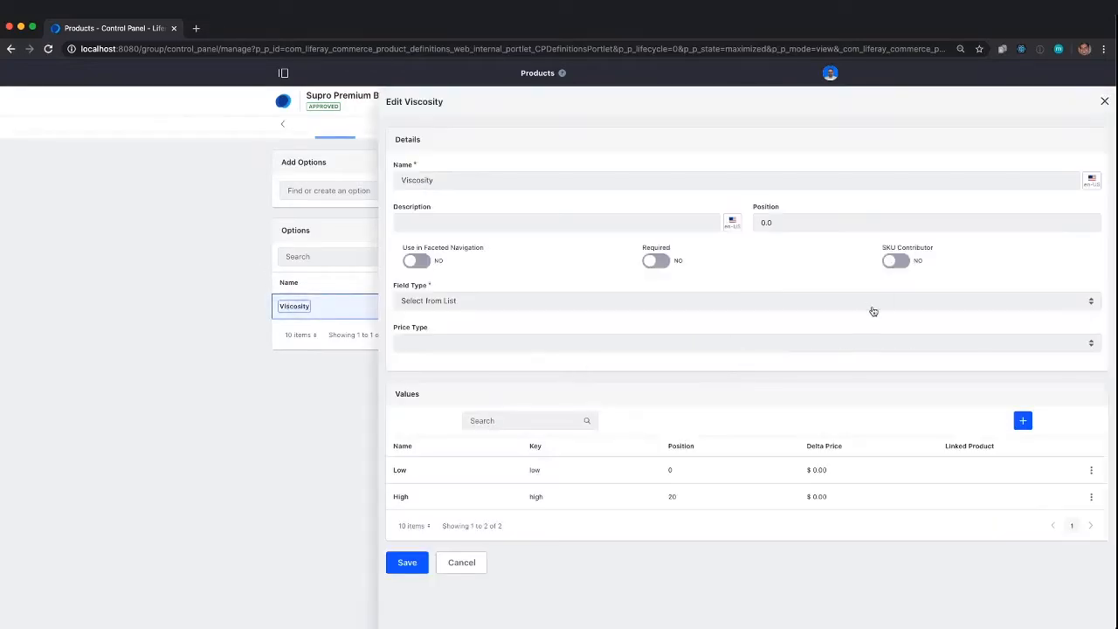
click(895, 260)
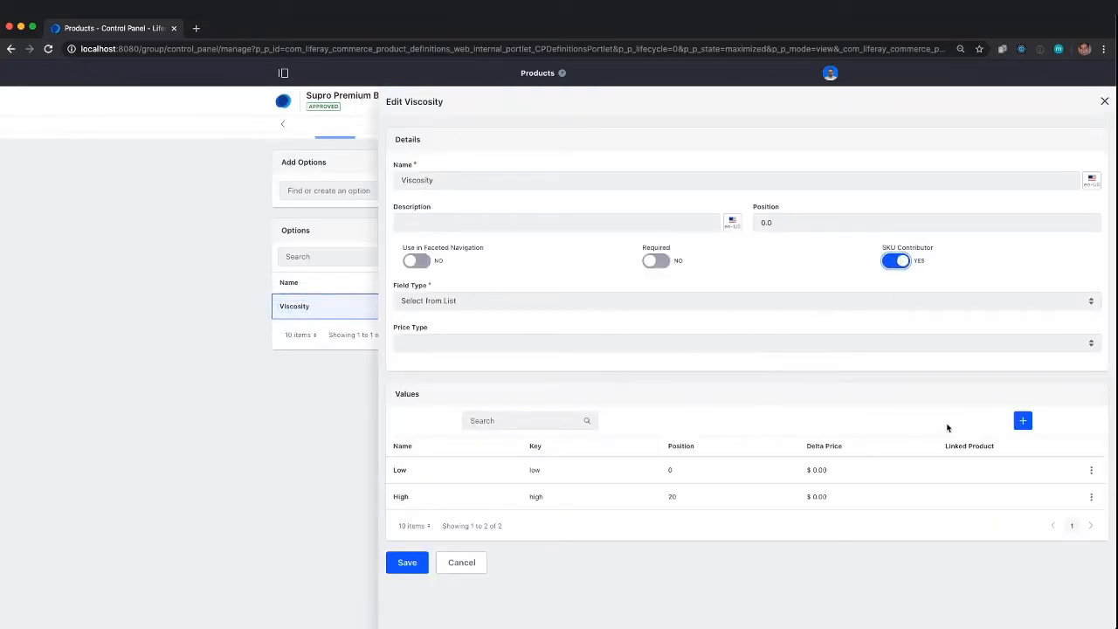
mouse_move(416, 469)
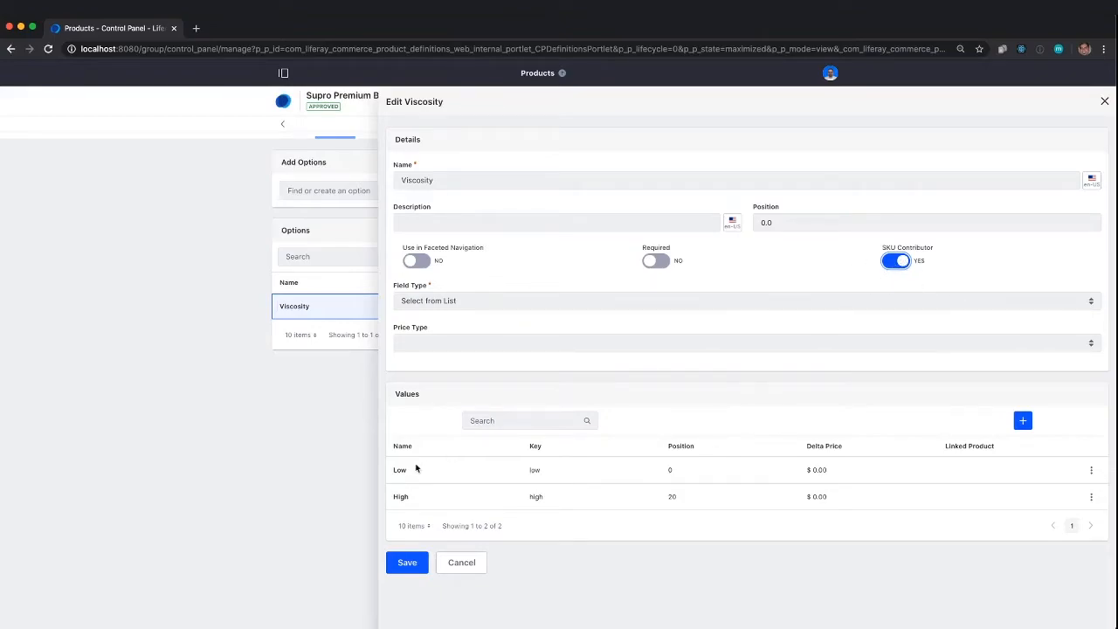
click(407, 561)
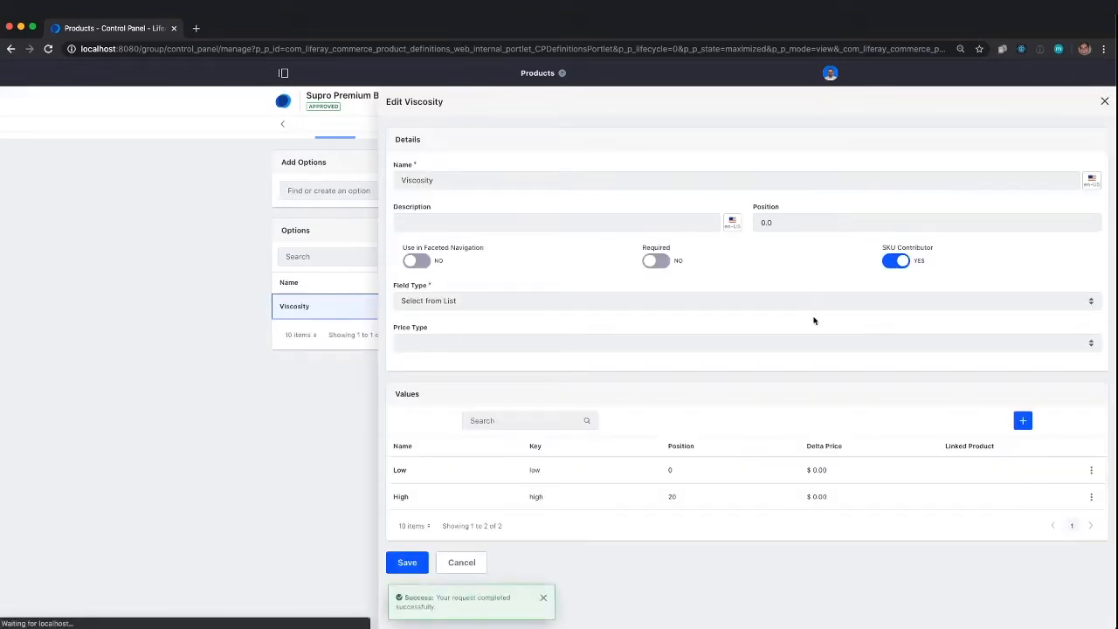
click(407, 562)
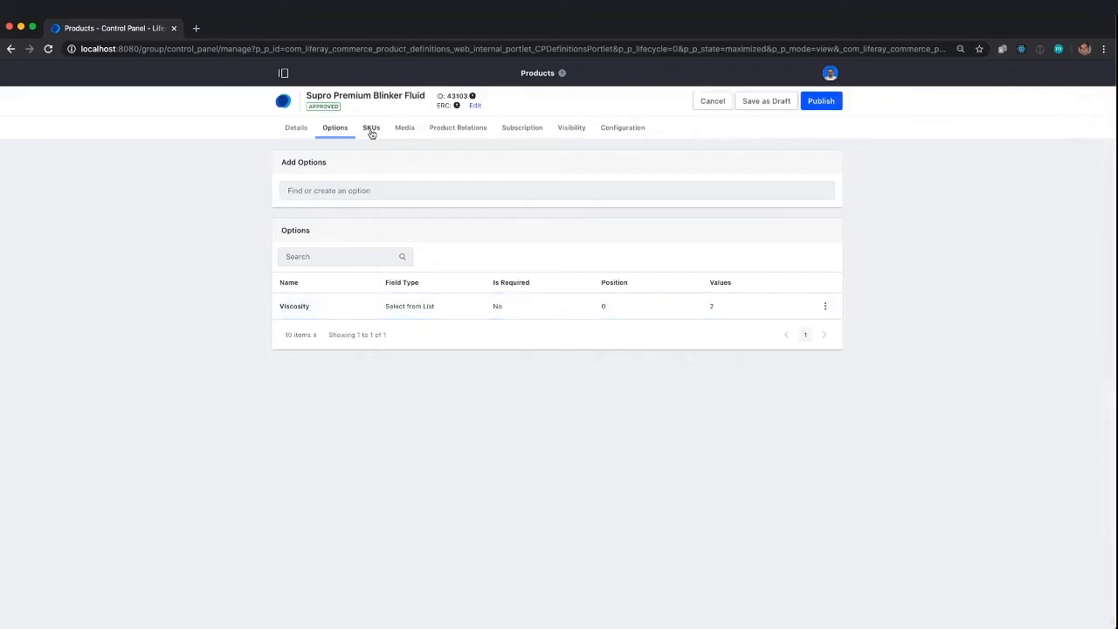
- Generate all SKU combinations, creating HIGH and LOW Viscosity SKUs, and open HIGH
click(371, 128)
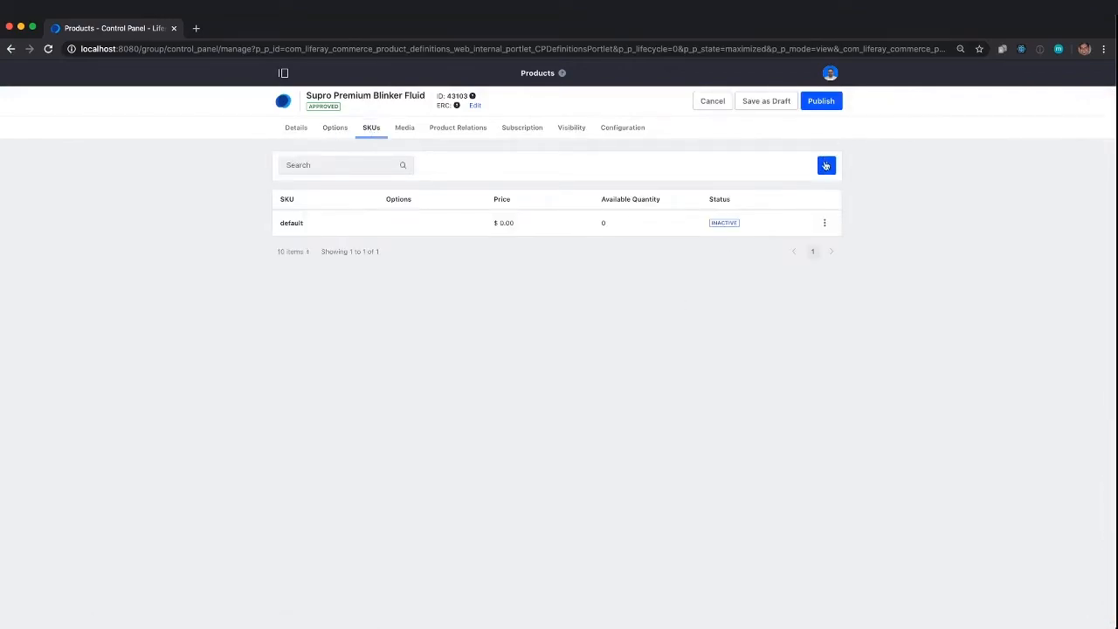
click(826, 165)
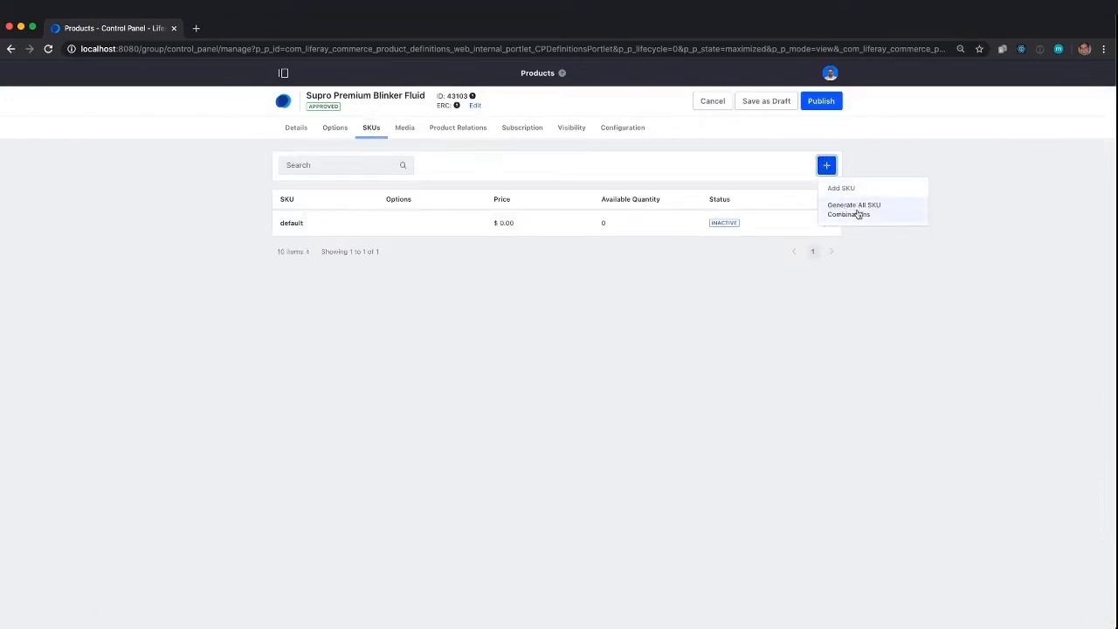
click(853, 210)
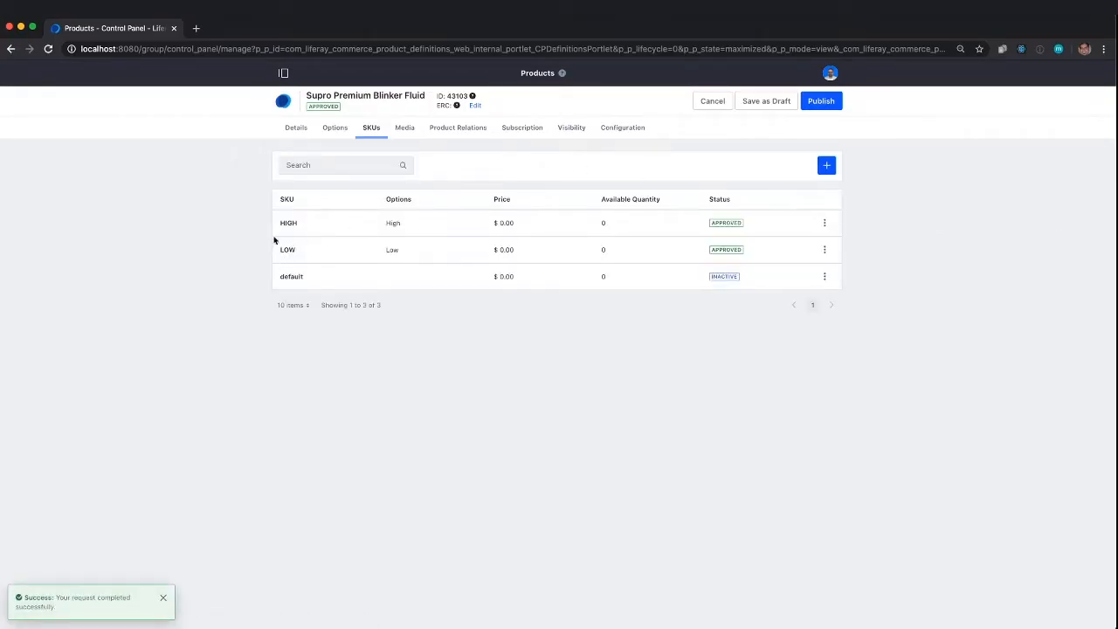
click(289, 223)
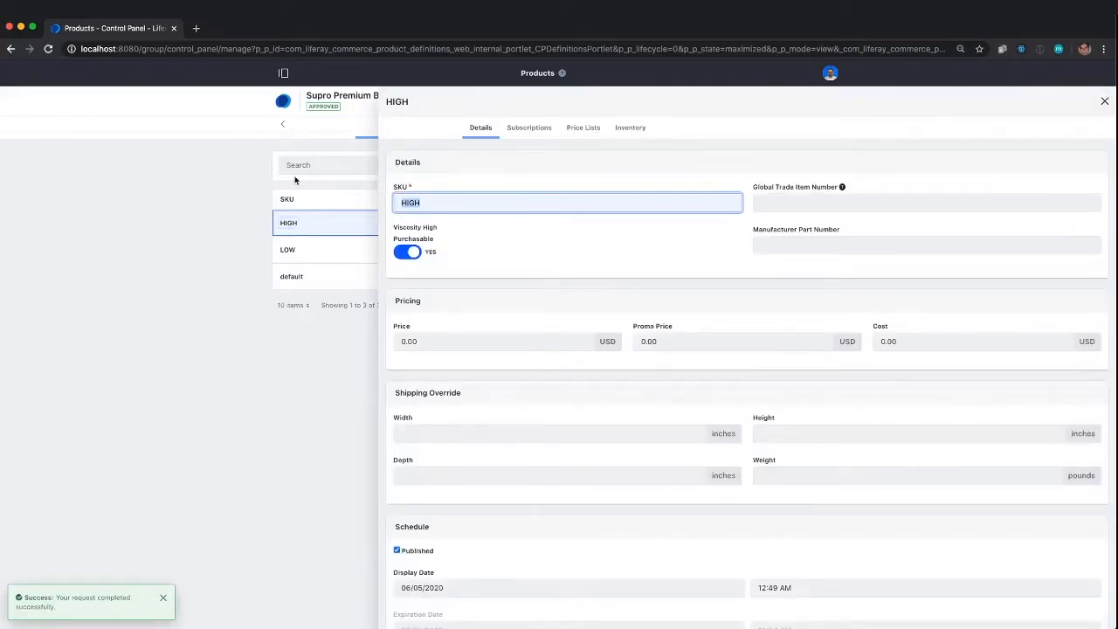
- Set HIGH SKU to SUP12345 at $10.00 with 1000 units in United States - Northeast
text(SUP12345)
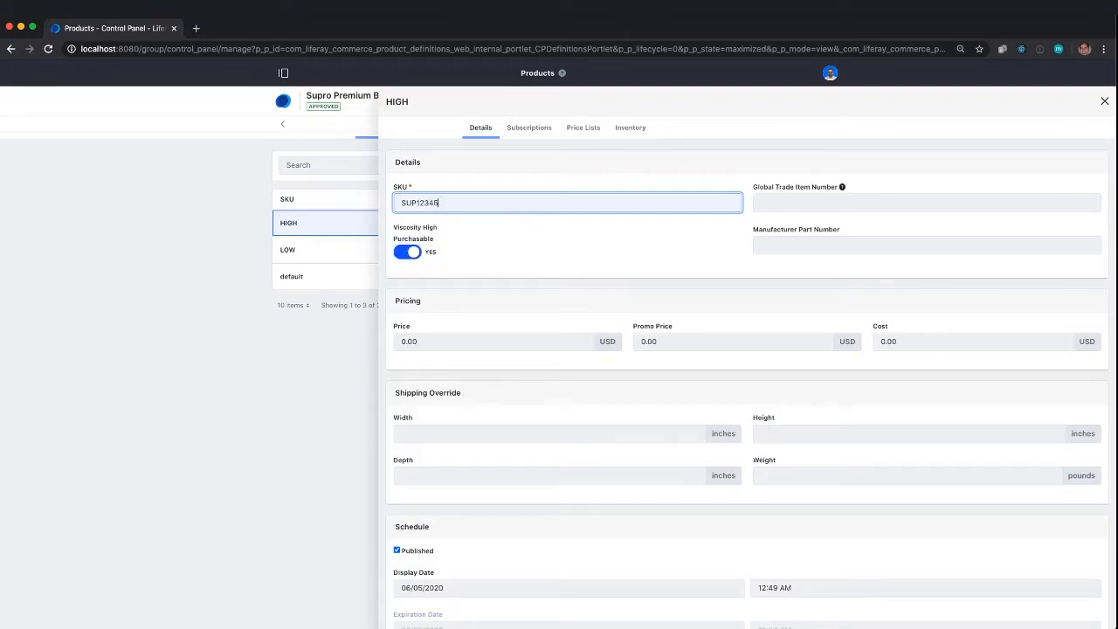
click(494, 342)
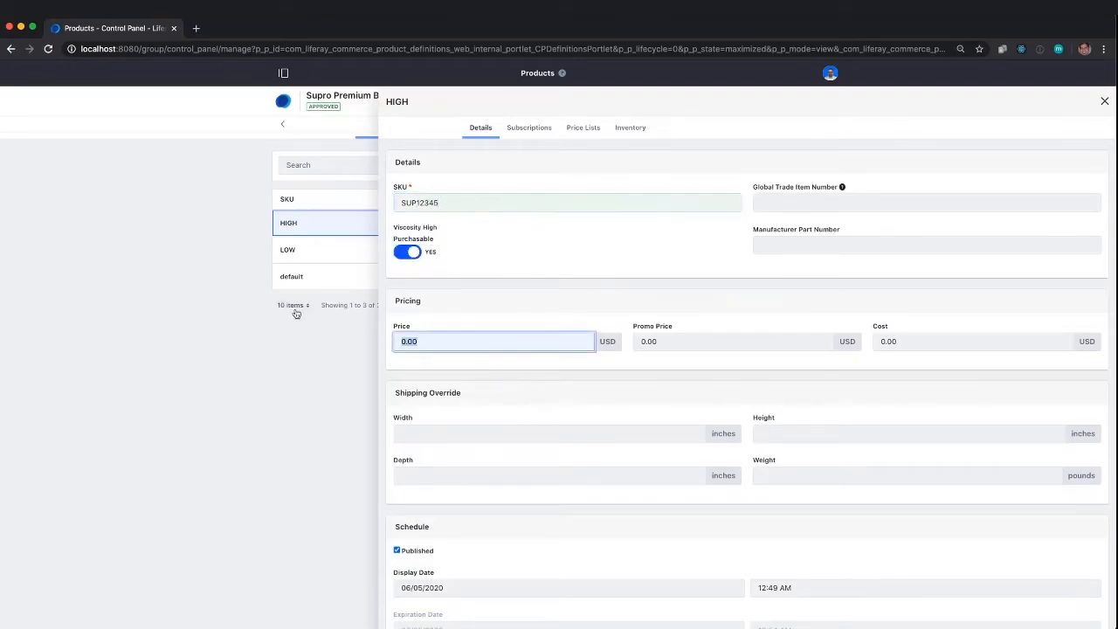
text(10)
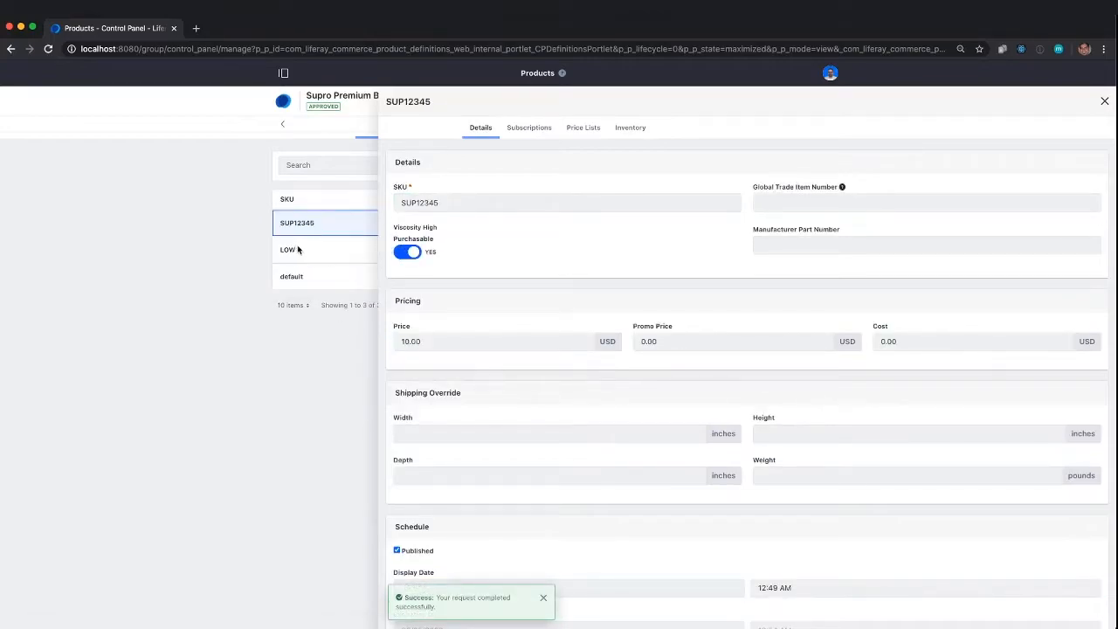
click(630, 128)
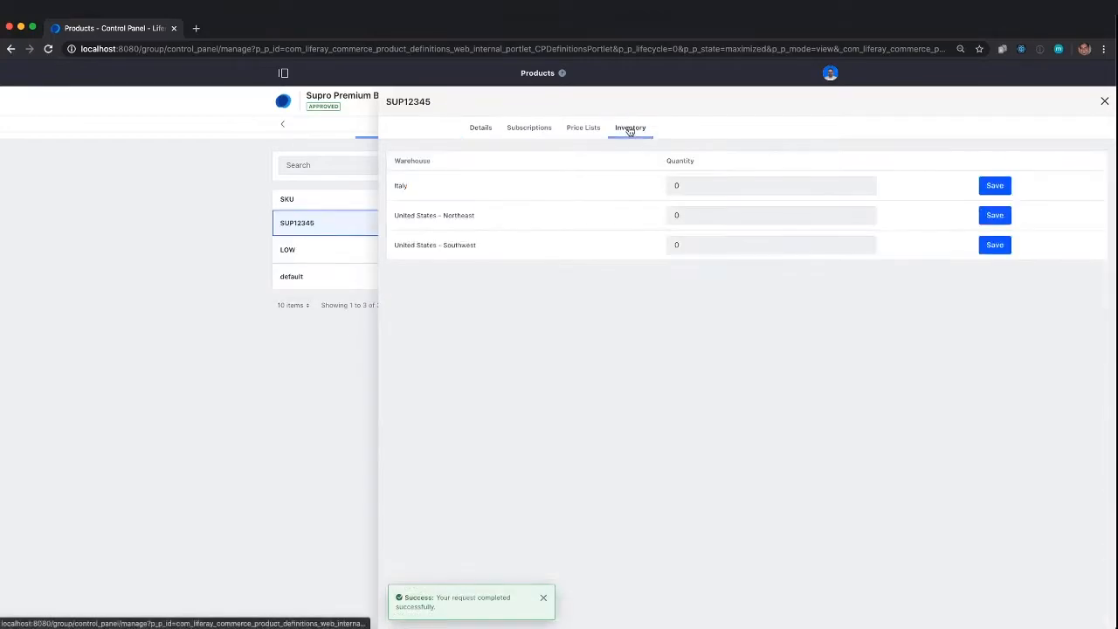
text(1000)
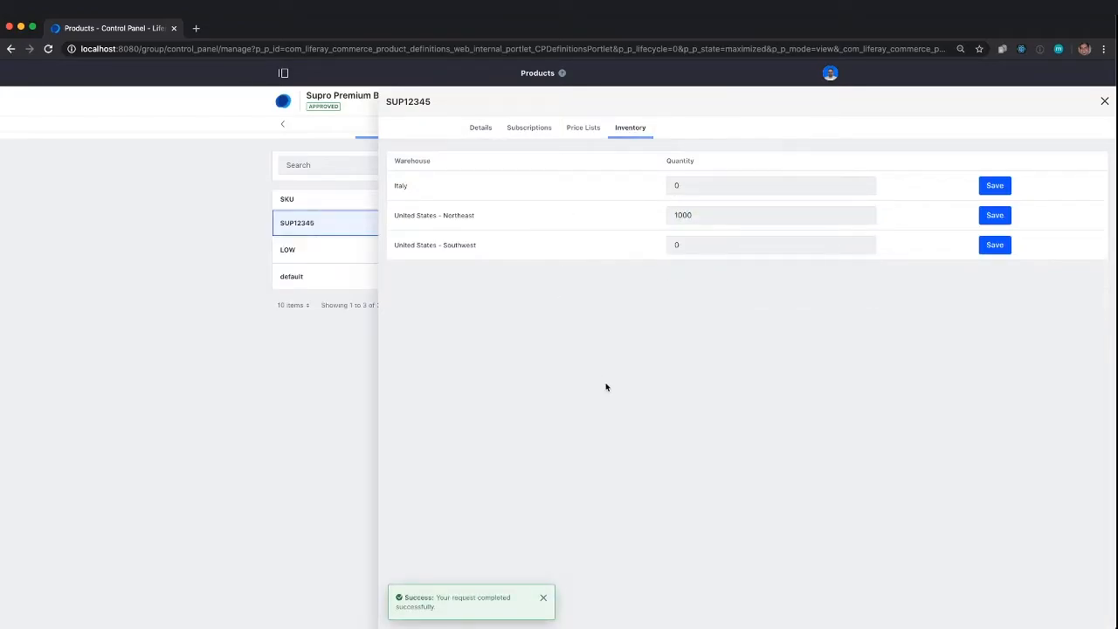
mouse_move(1019, 142)
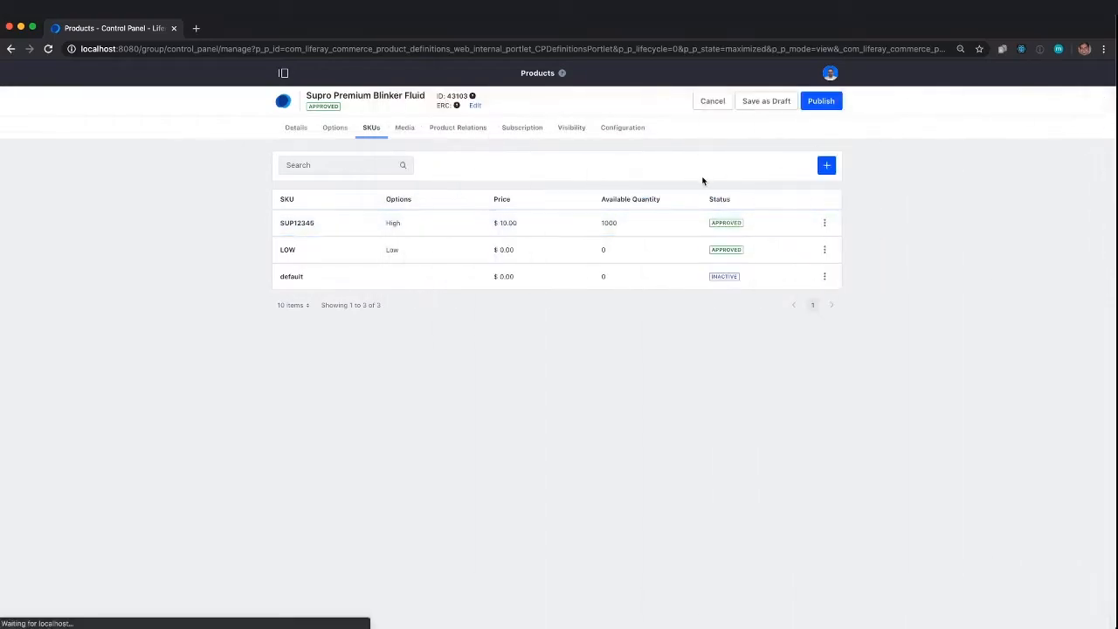
- Rename the LOW SKU to SUP4232 and publish it
click(288, 249)
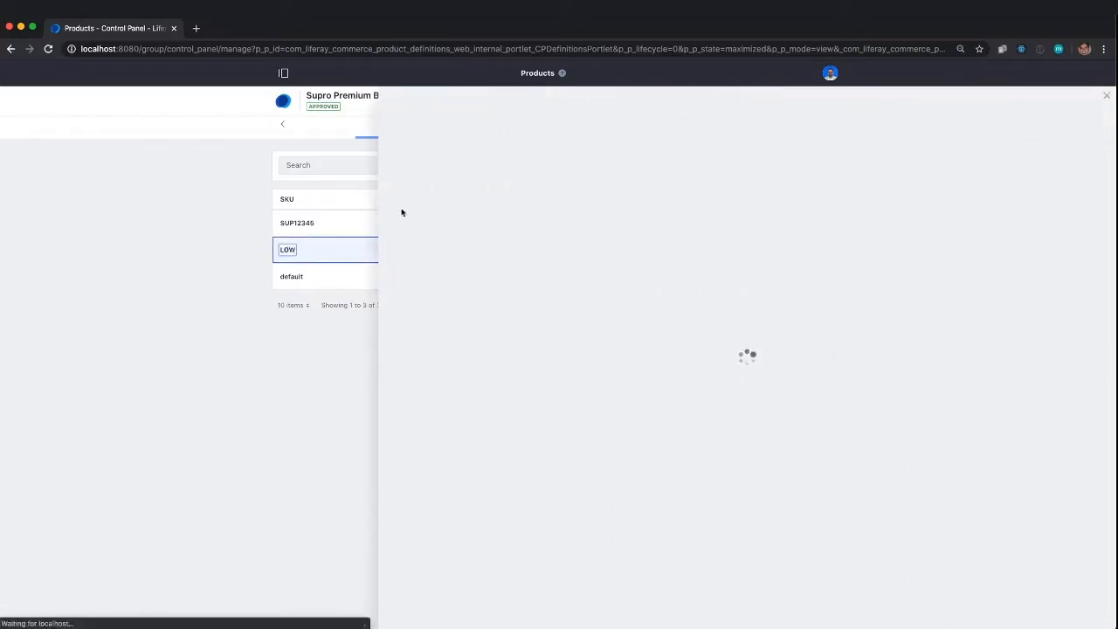
click(287, 249)
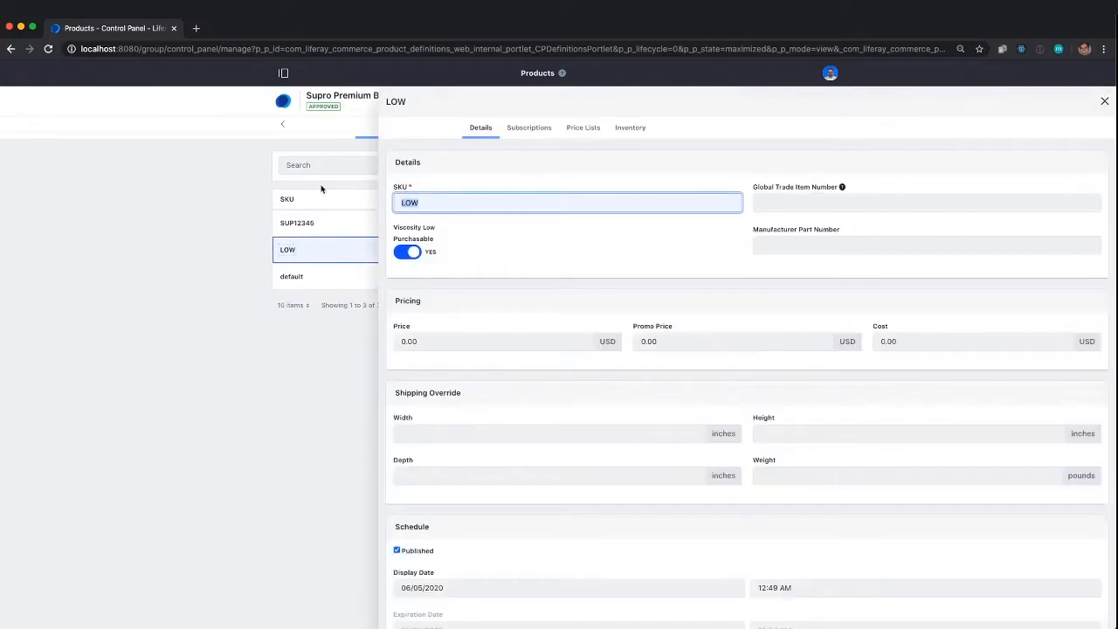
text(SUP42)
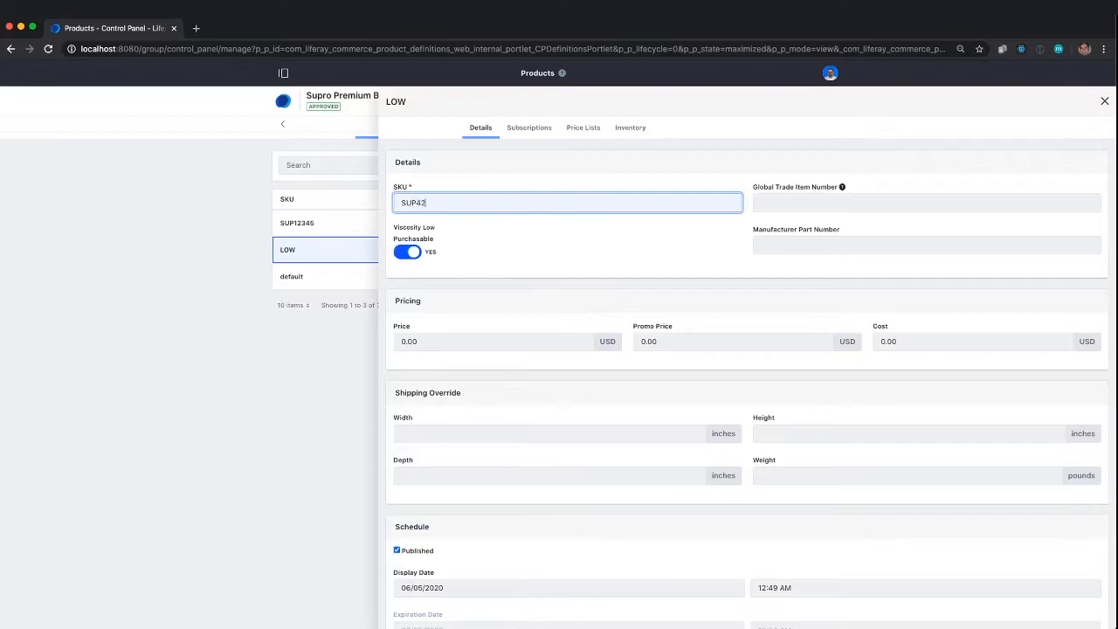
scroll(down, 3)
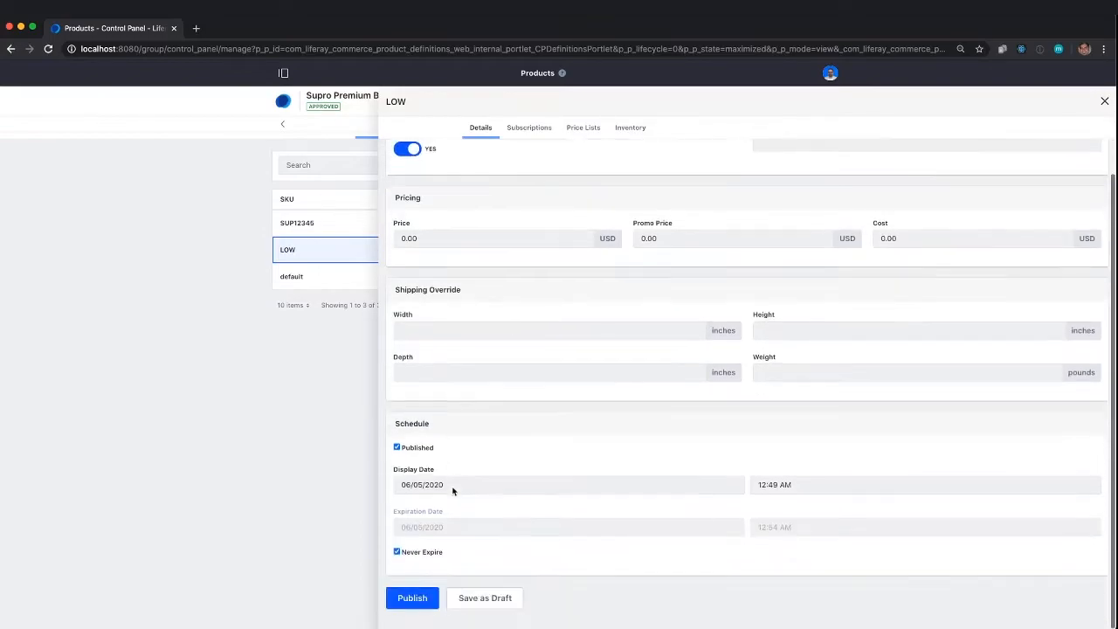
click(411, 597)
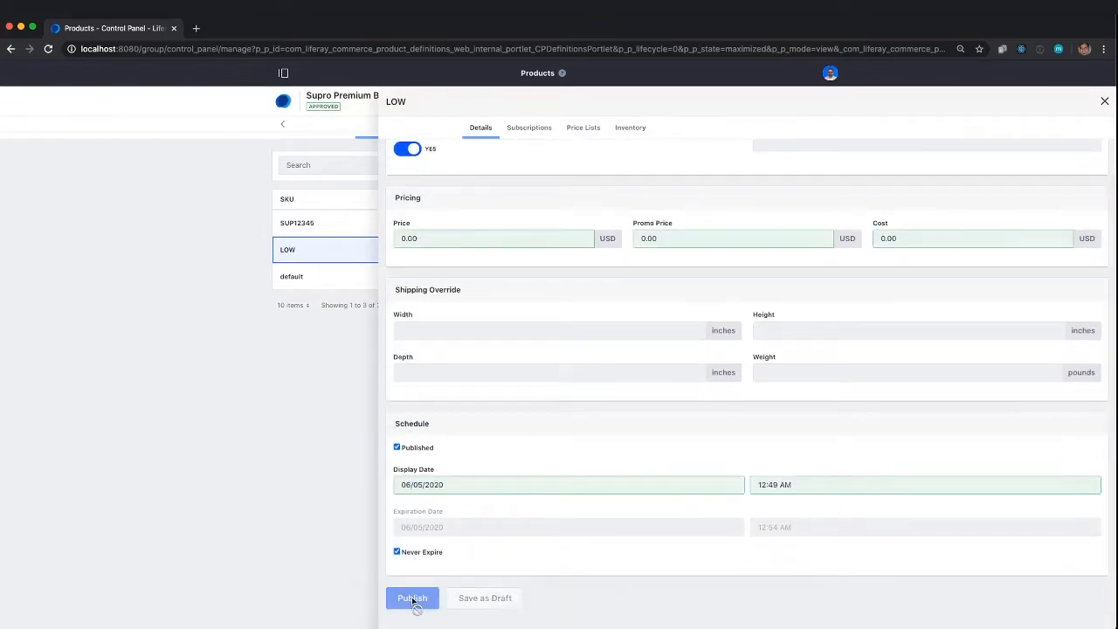
click(412, 598)
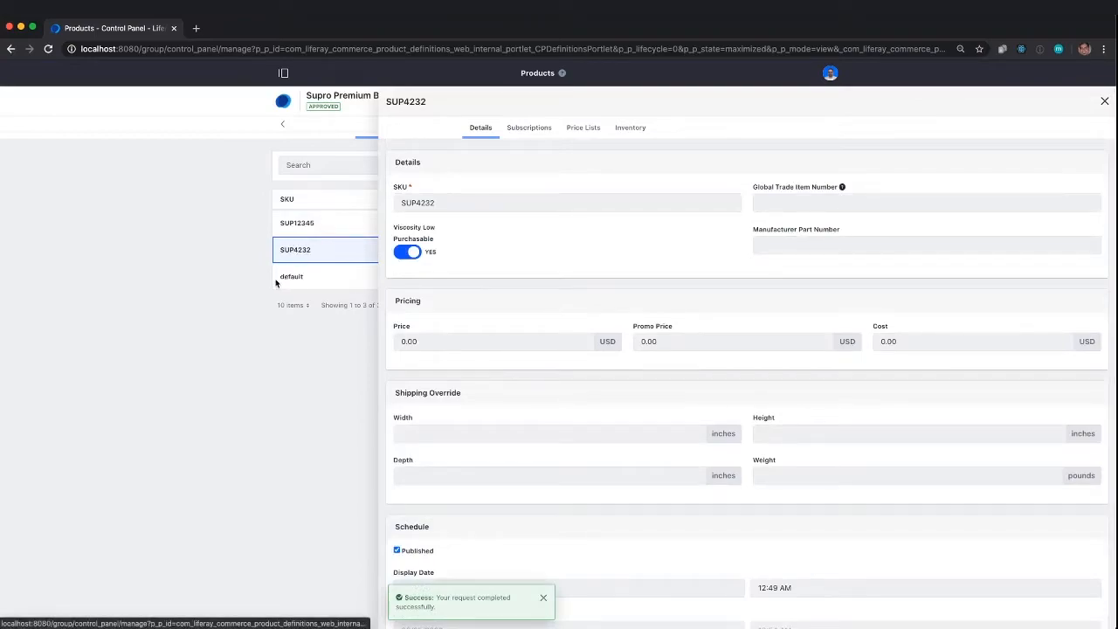
- Stock 1000 units of SUP4232 in United States - Northeast and publish it at $9.00
click(630, 127)
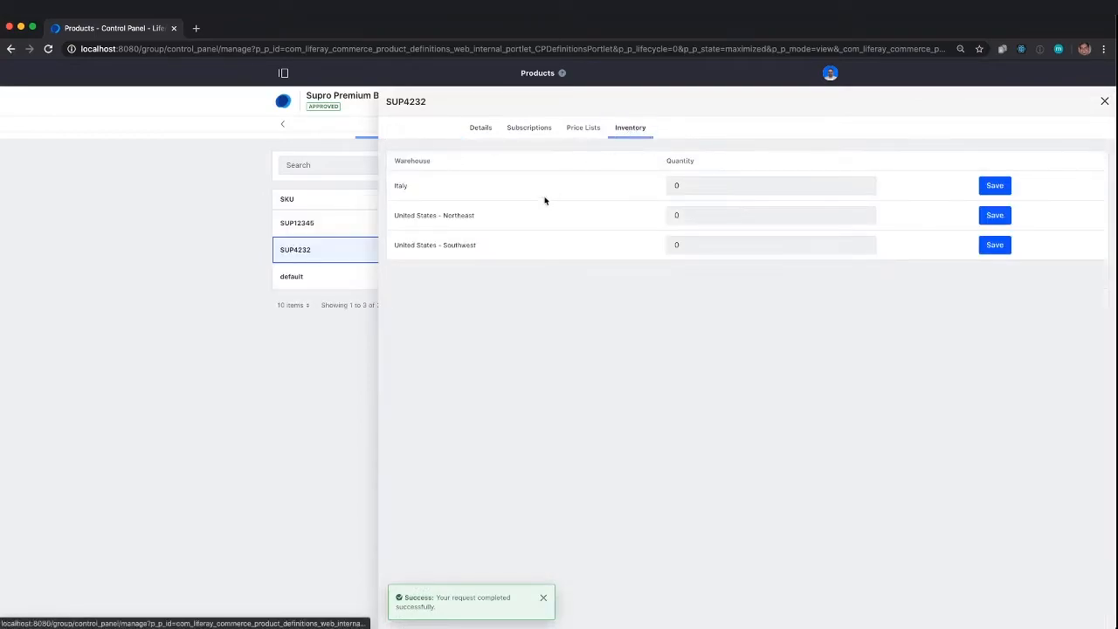
text(1000)
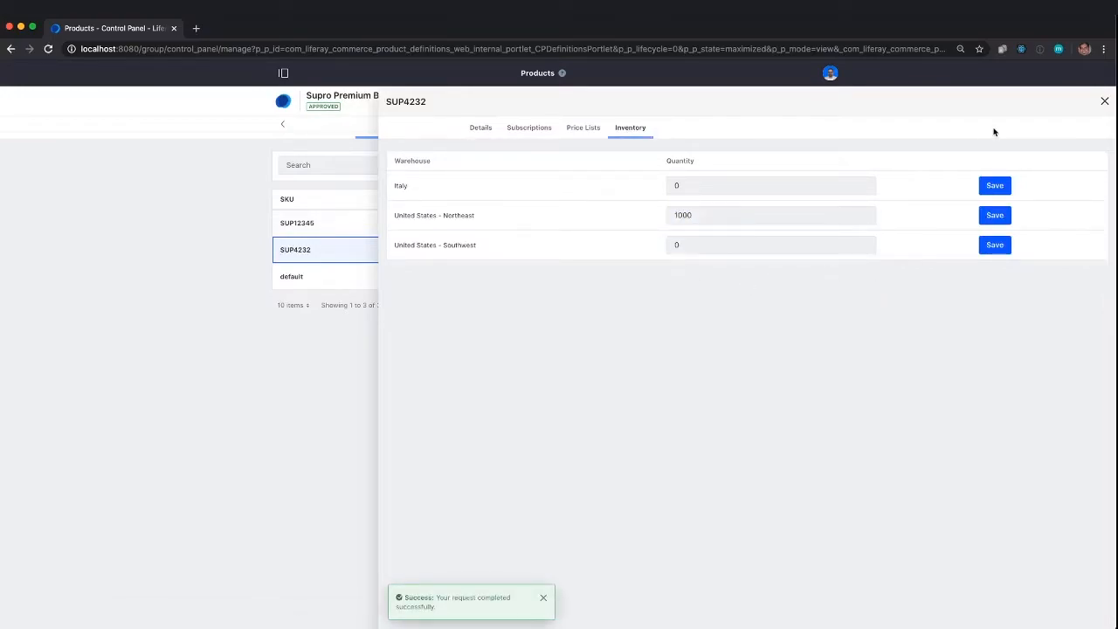
click(1104, 101)
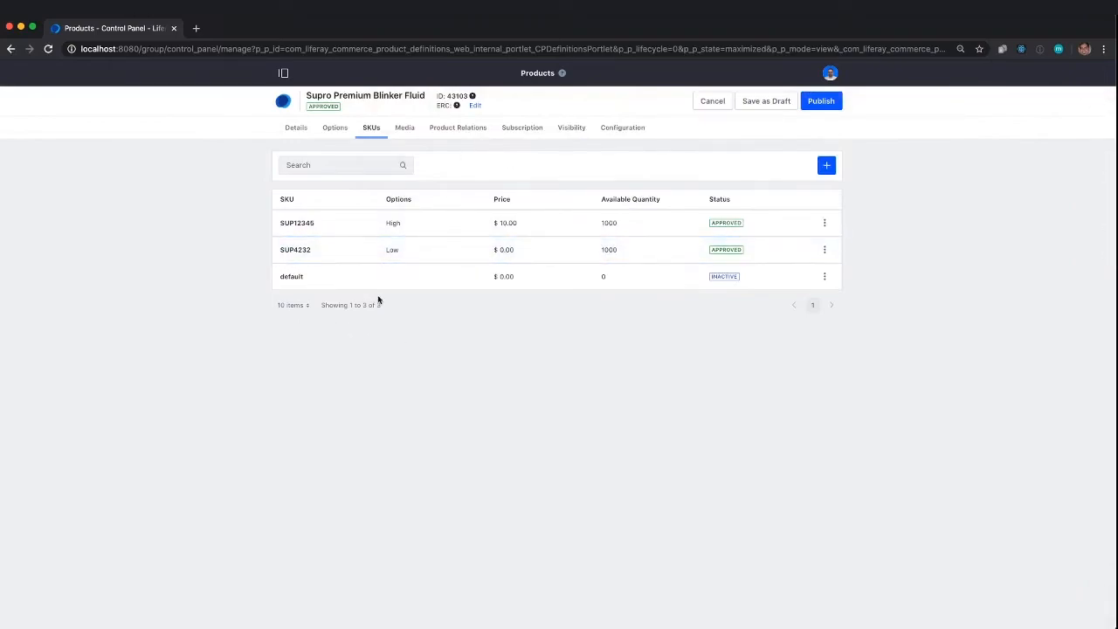
mouse_move(505, 259)
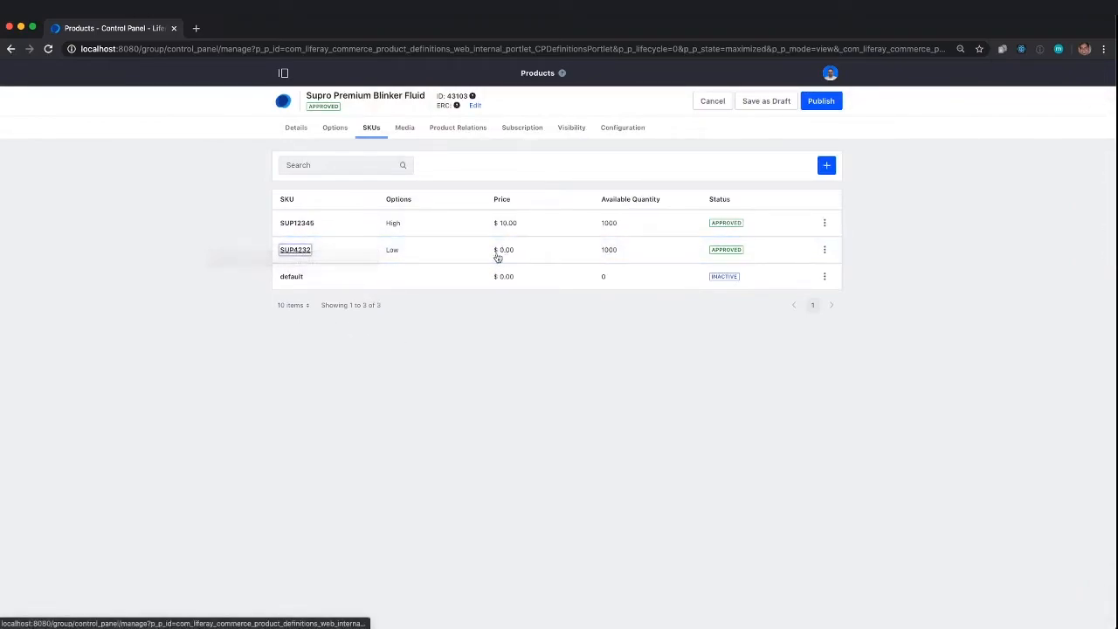
click(294, 249)
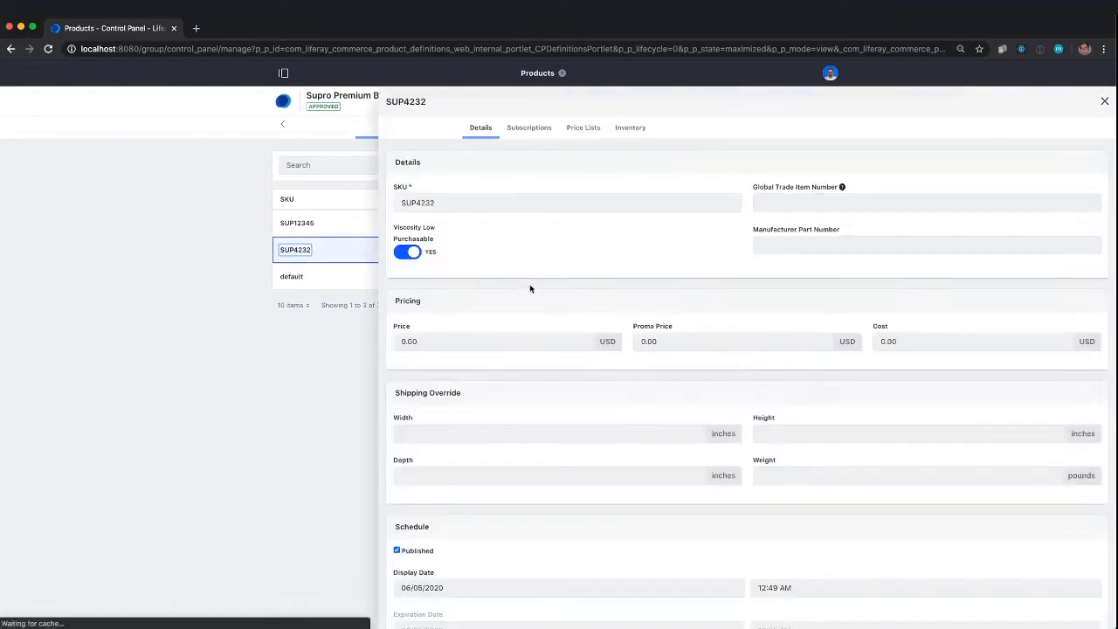
text(9)
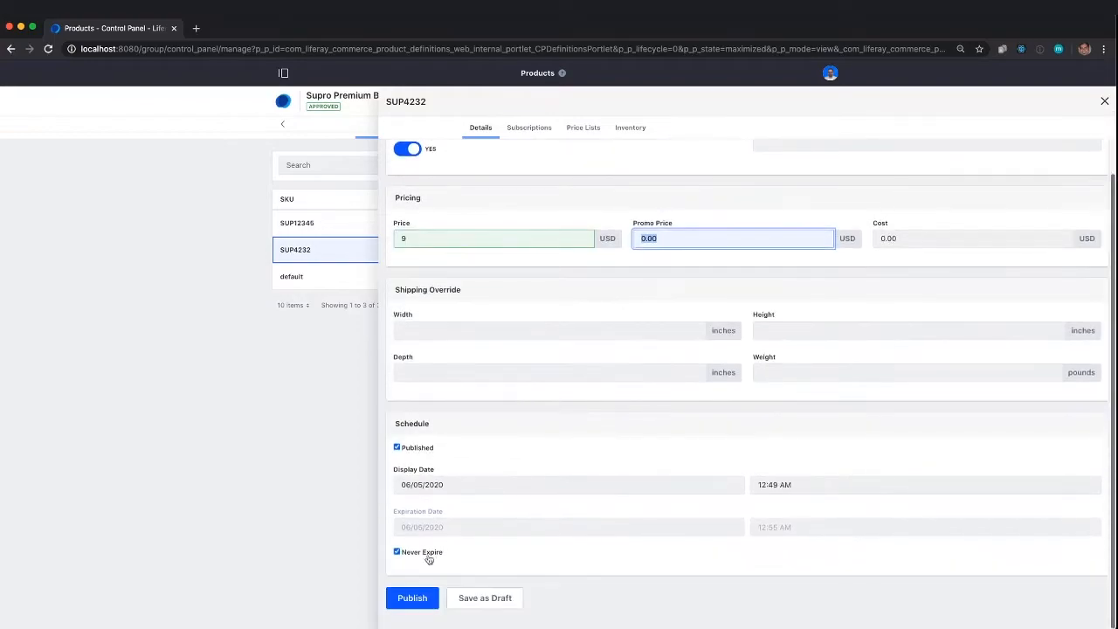
click(411, 598)
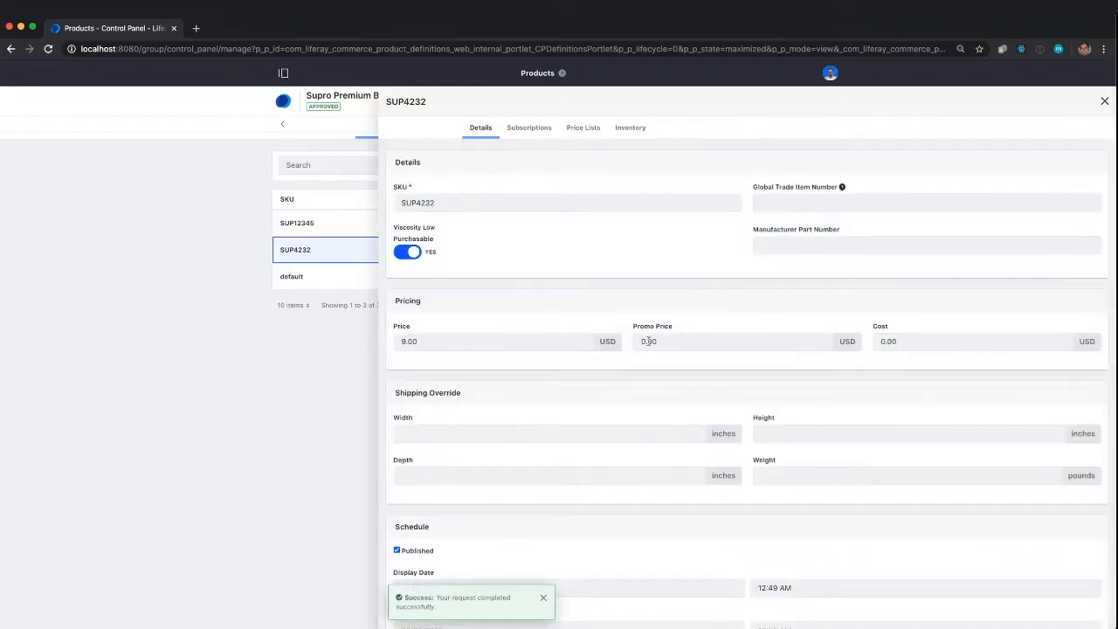
mouse_move(636, 395)
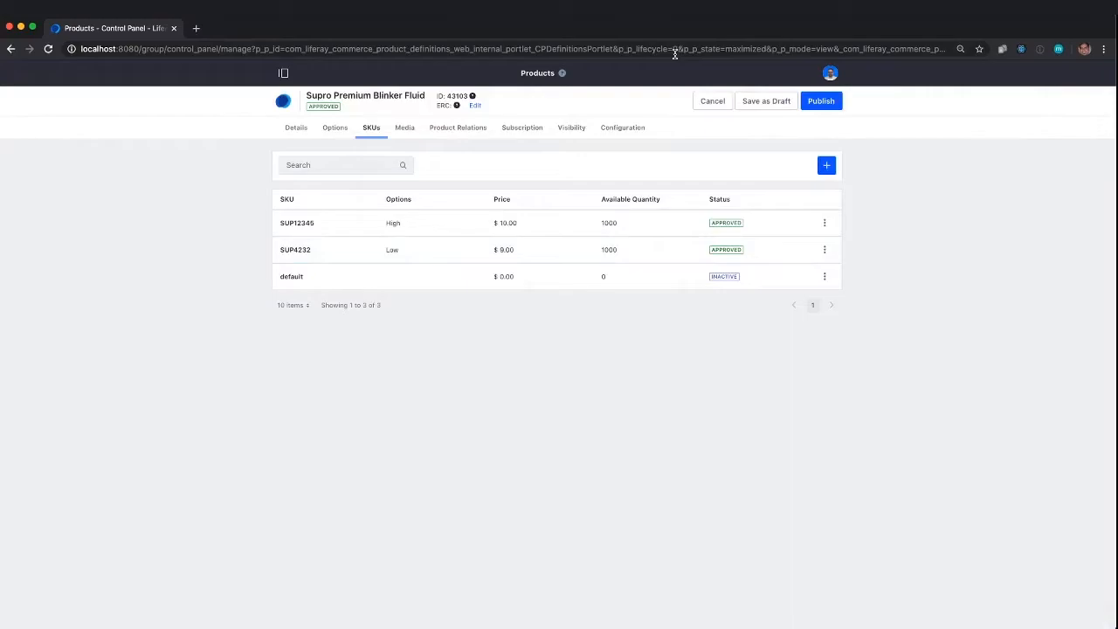
- Select blinker-fluid.png from Global > Product Images as a new product image
click(404, 128)
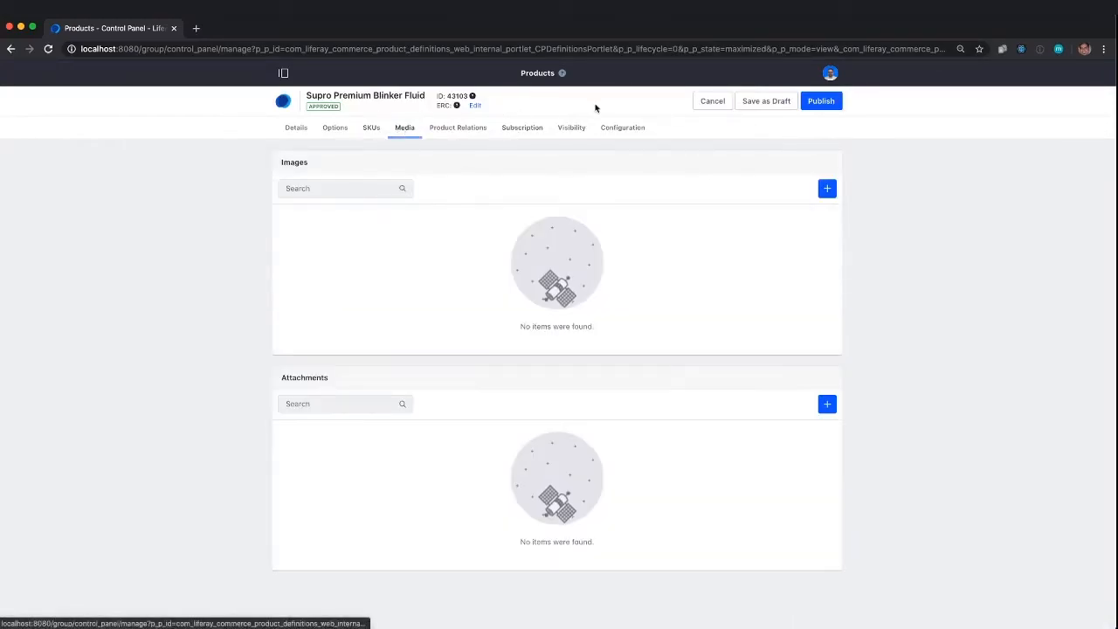
click(826, 188)
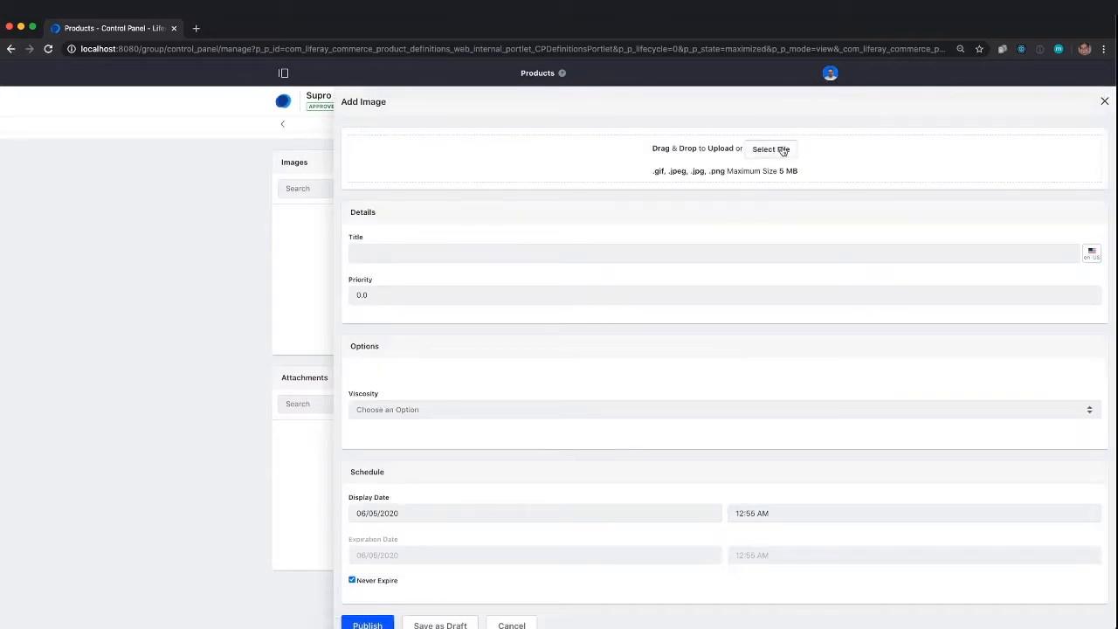
click(770, 149)
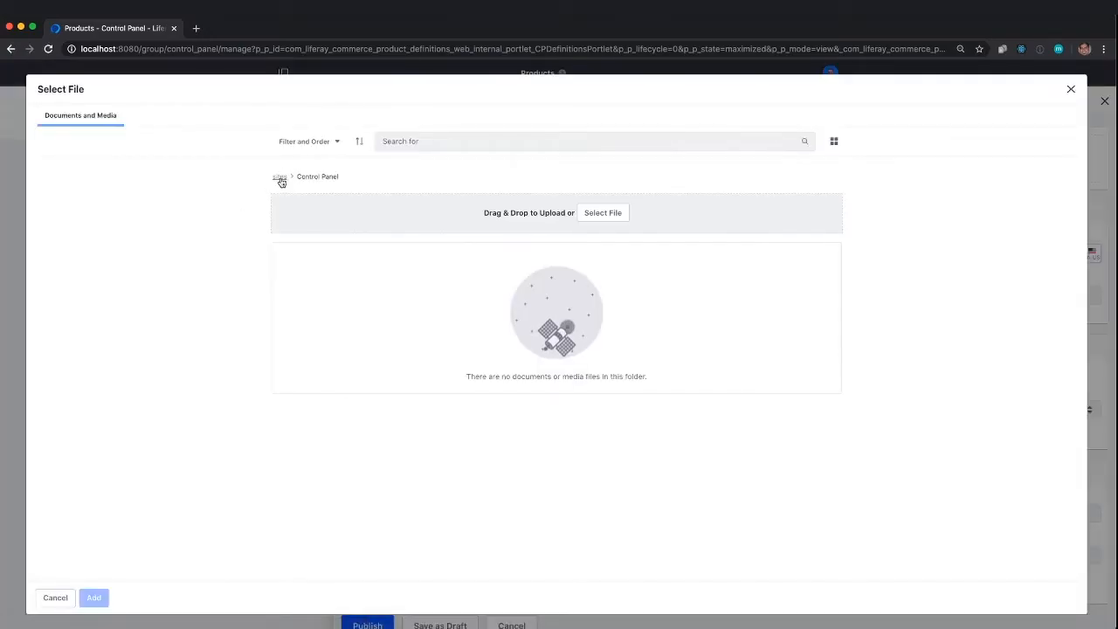
click(279, 177)
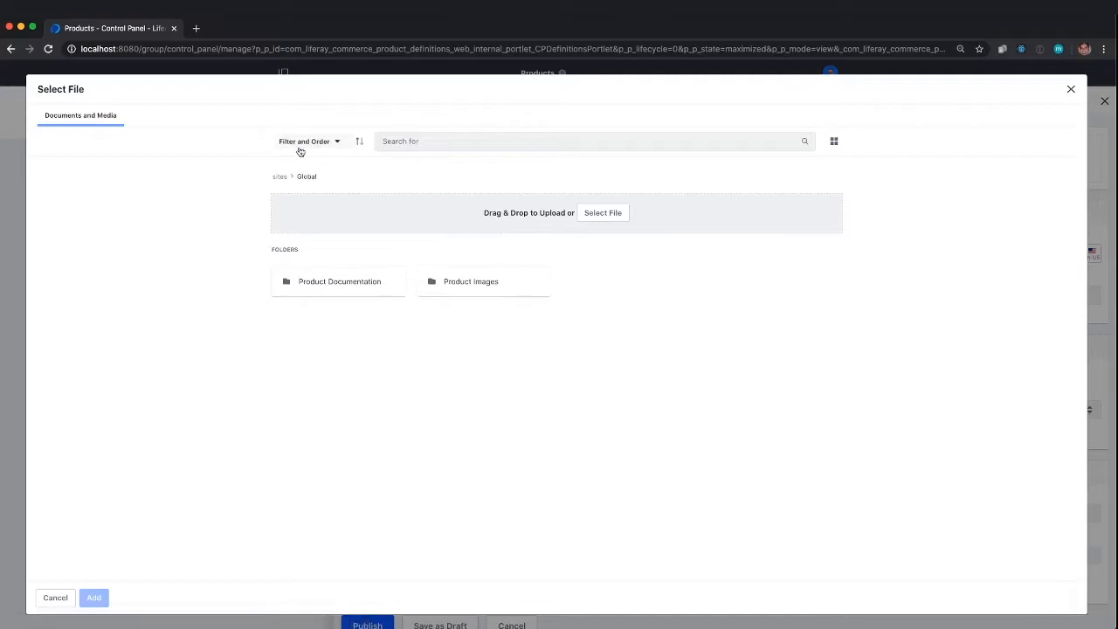
click(471, 280)
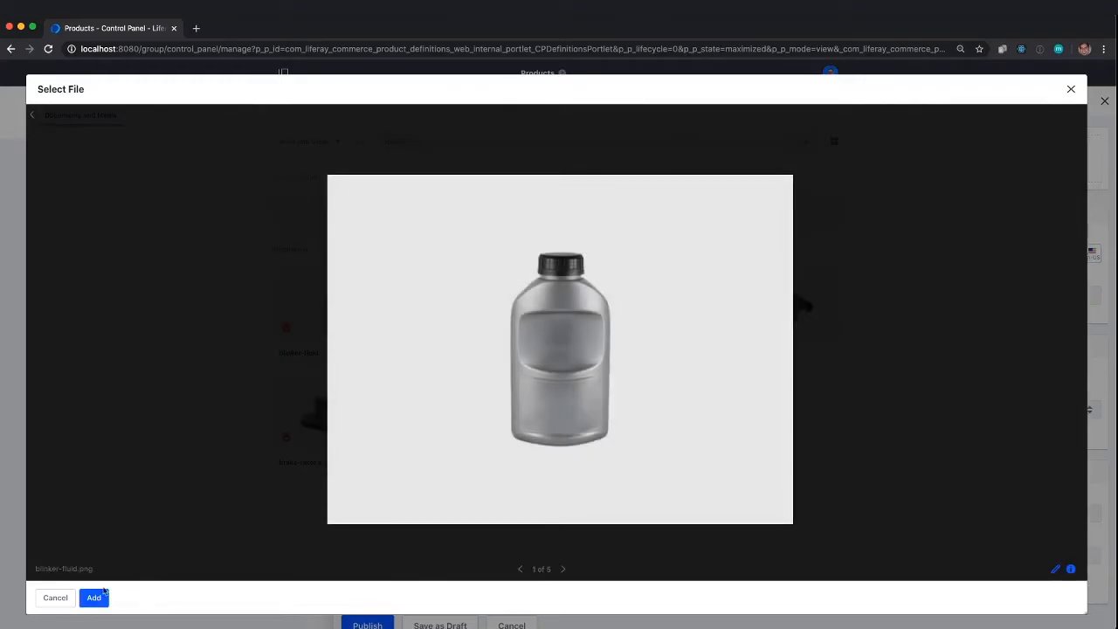
click(93, 597)
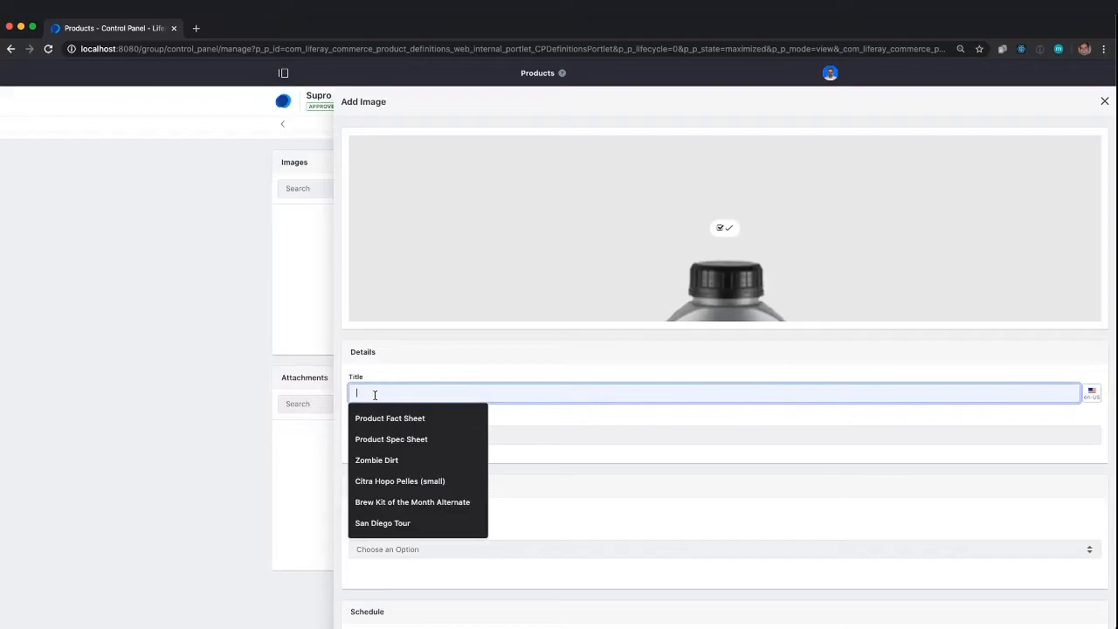
- Title the image Blinker Fluid and publish it
text(Blinker Fluid)
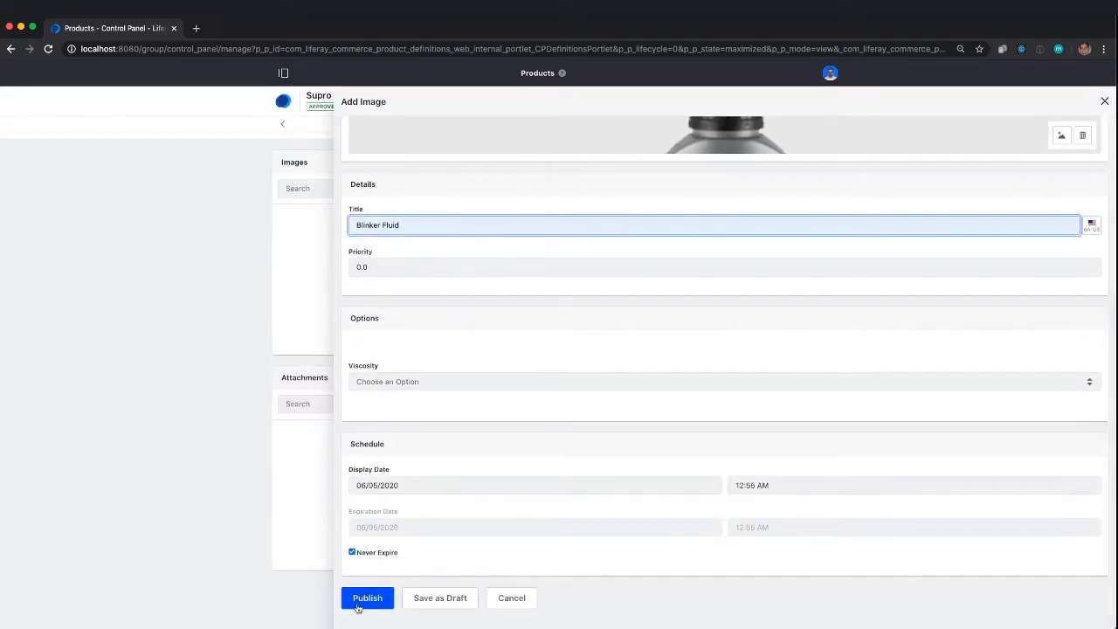
click(367, 598)
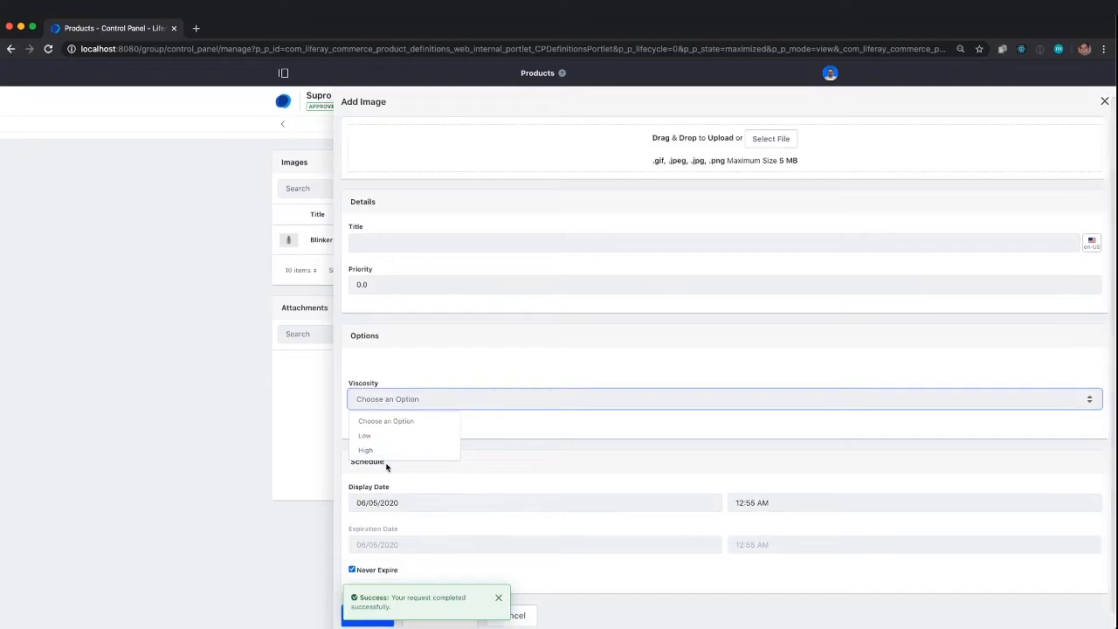
mouse_move(1105, 102)
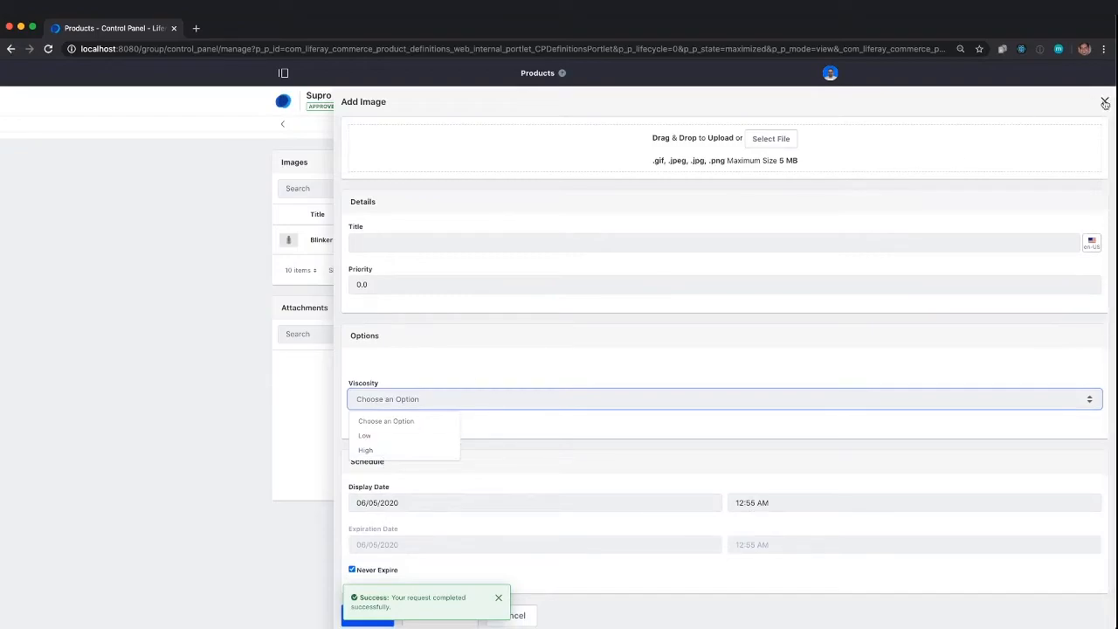
click(1105, 102)
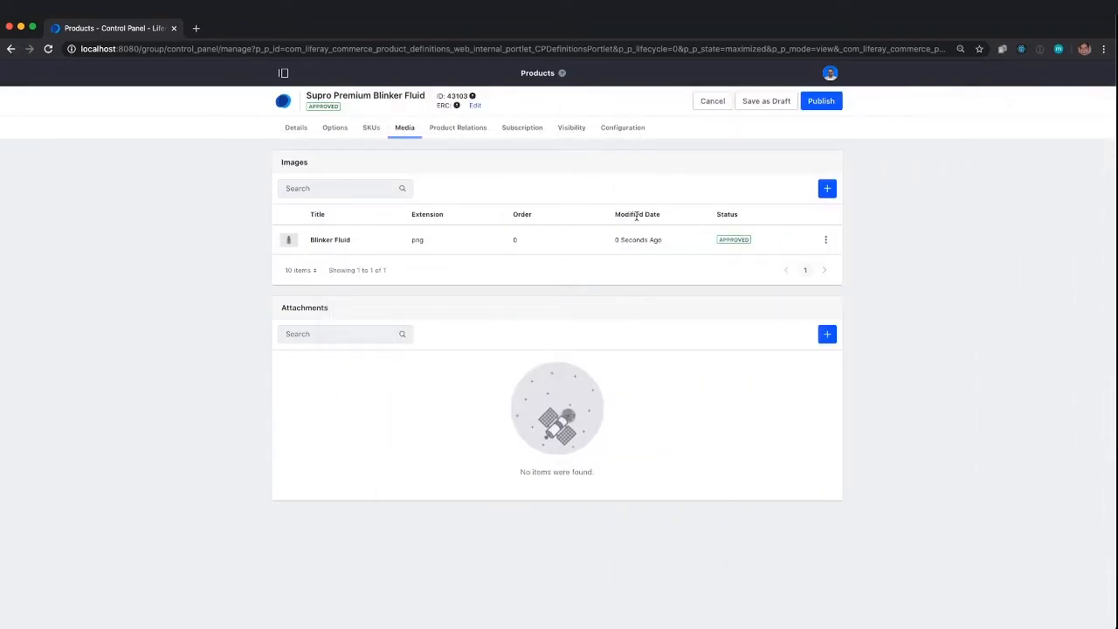
mouse_move(408, 253)
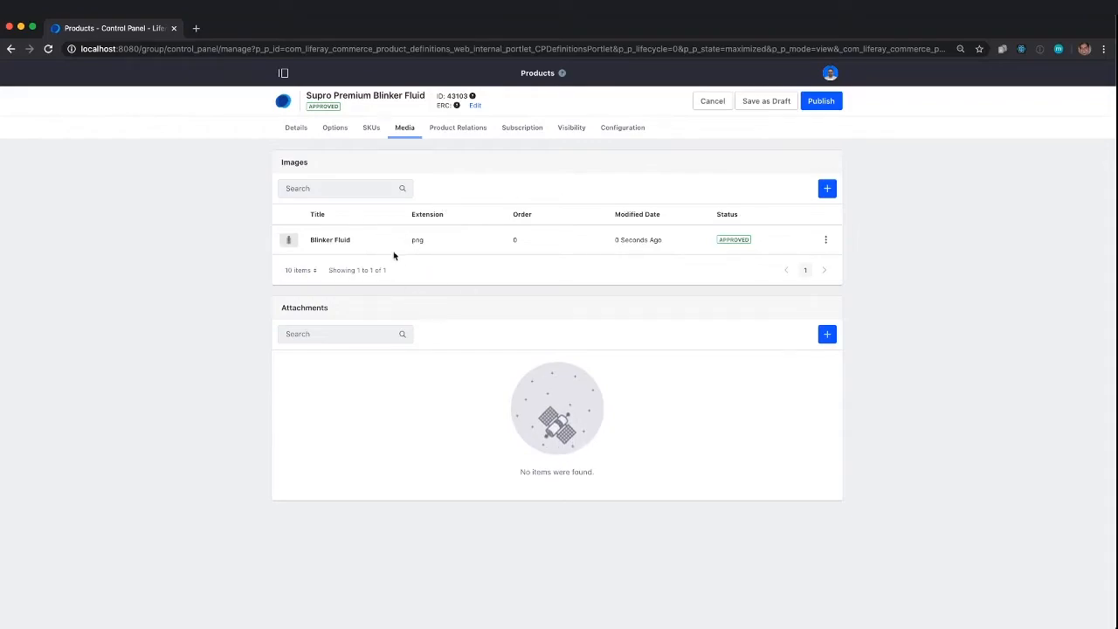
mouse_move(631, 301)
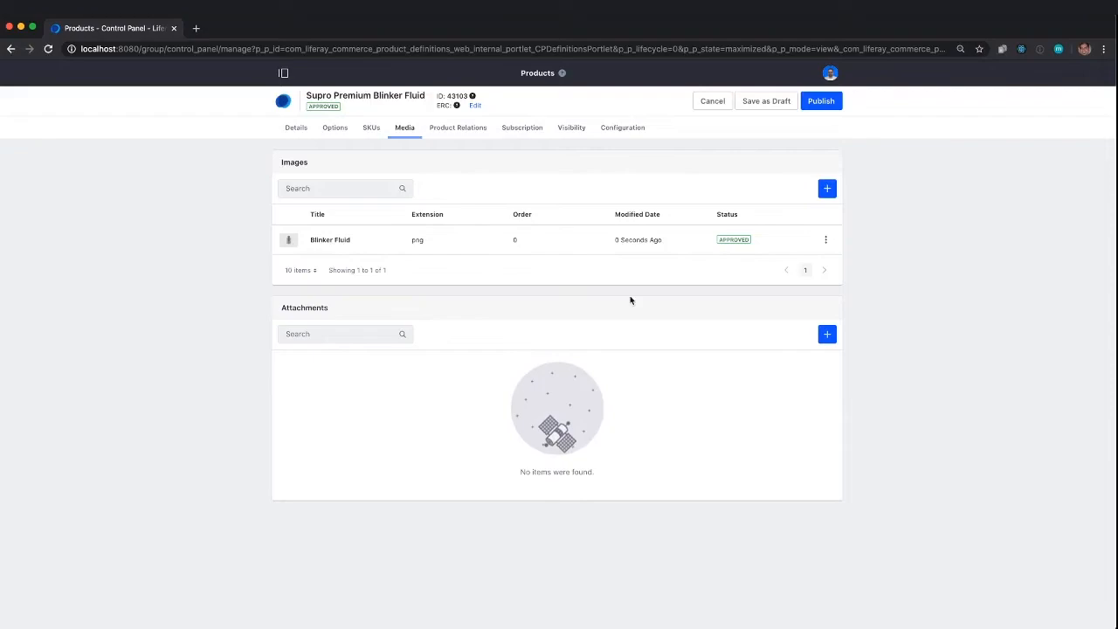
click(819, 101)
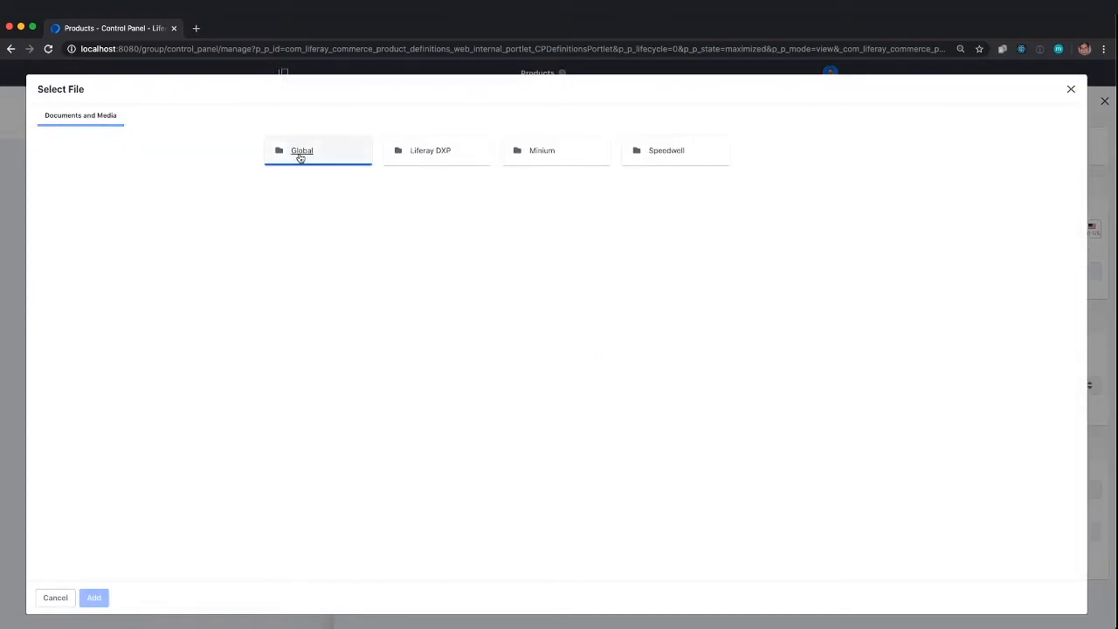
- Attach Blinker Fluid Selection Guide.pdf from Global, titled Blinker Fluid Selection Fluid, and publish
click(302, 151)
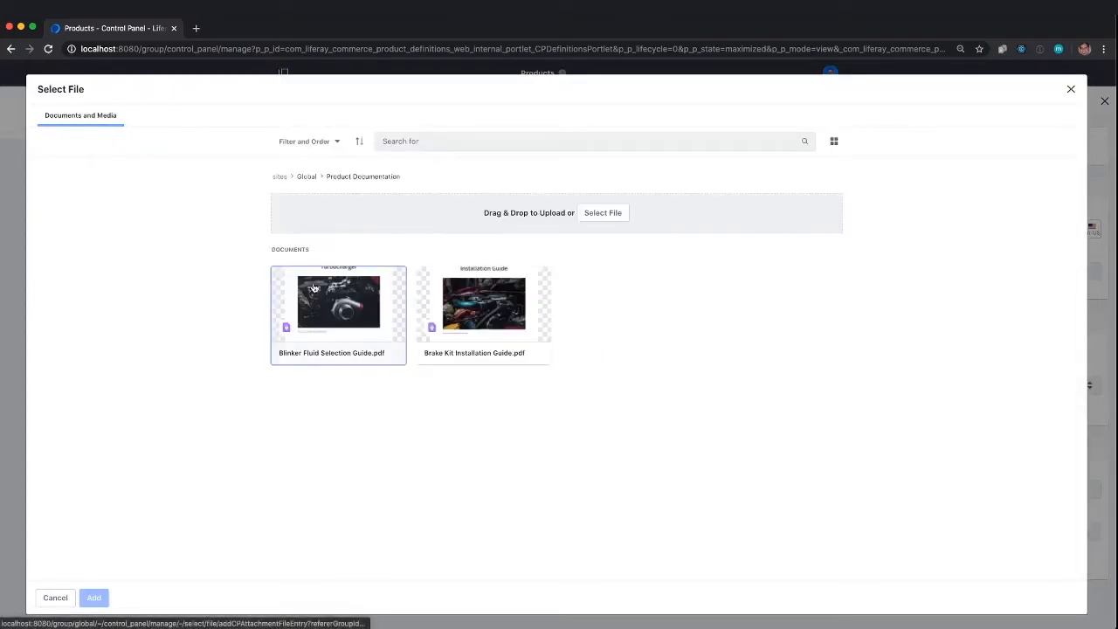
click(338, 303)
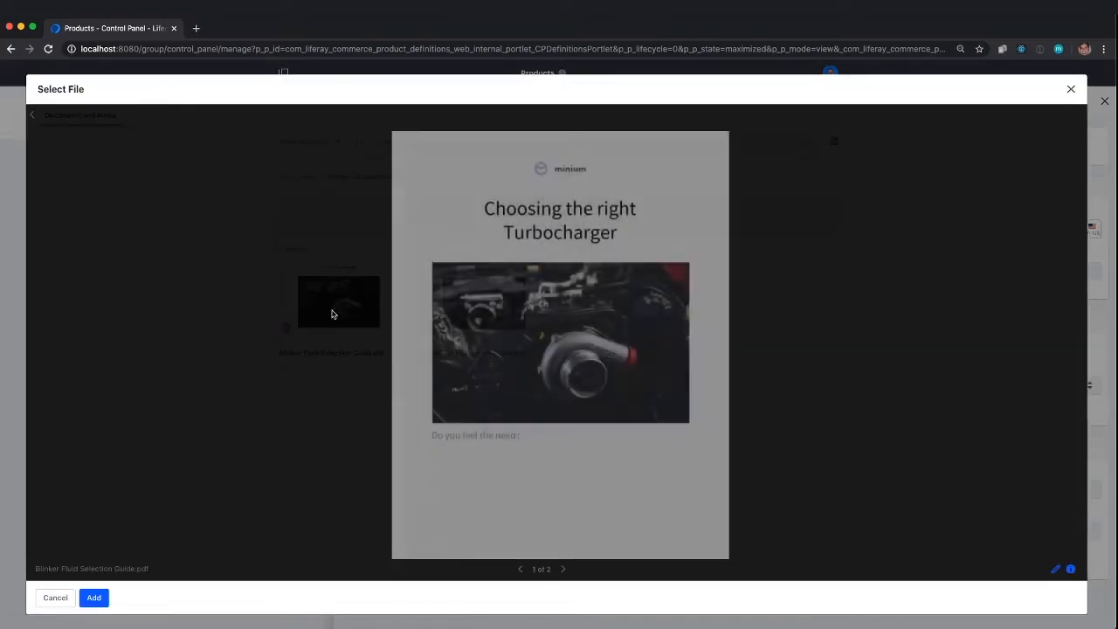
click(94, 597)
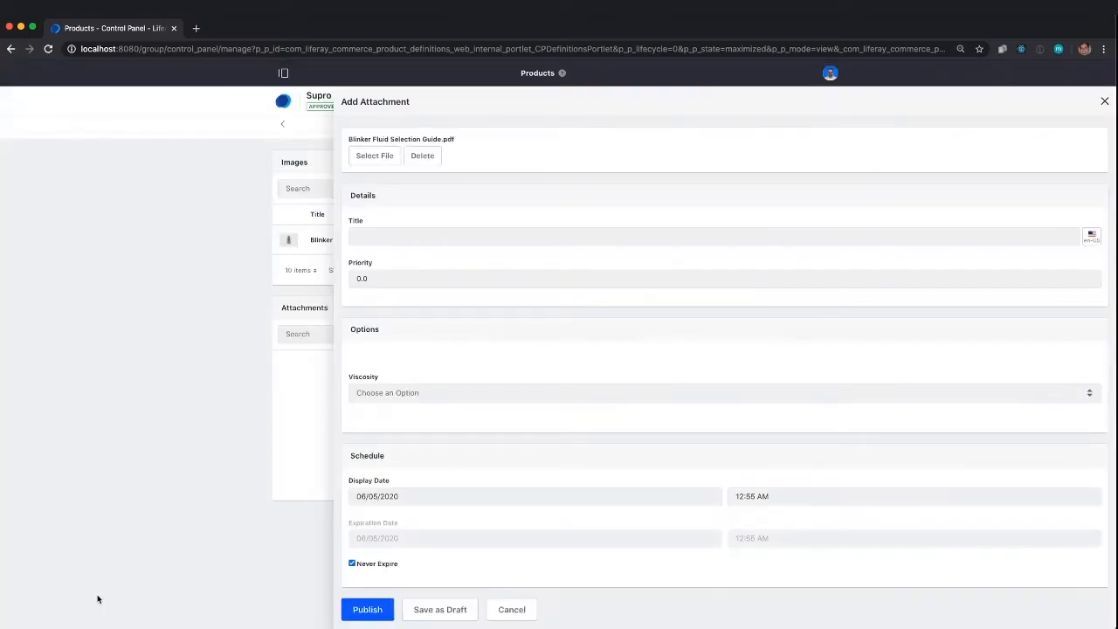
click(699, 236)
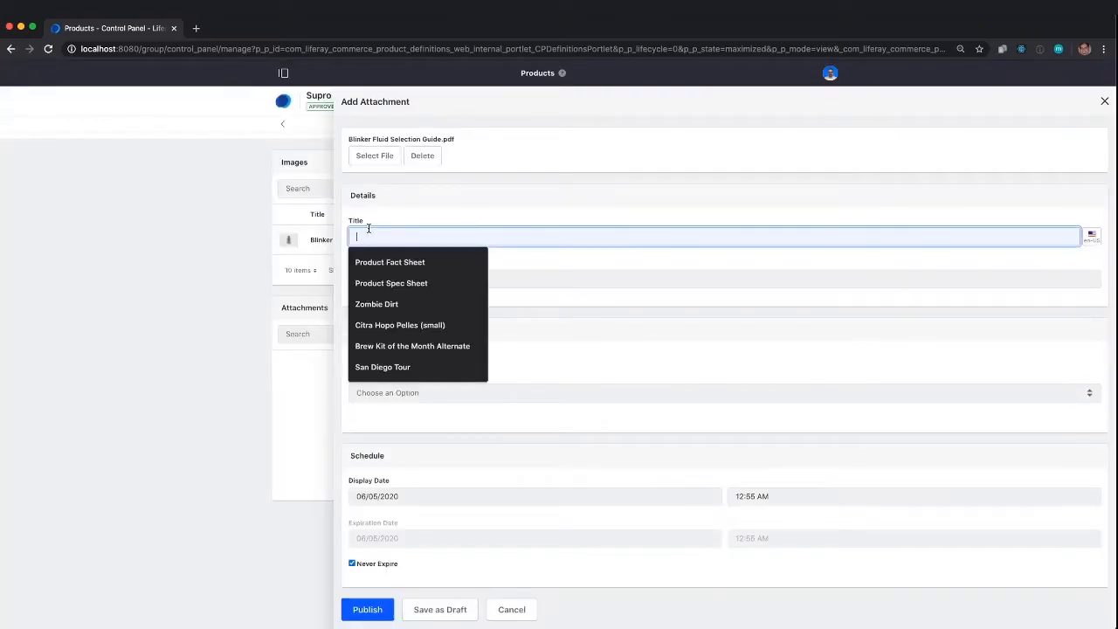
text(Blinker)
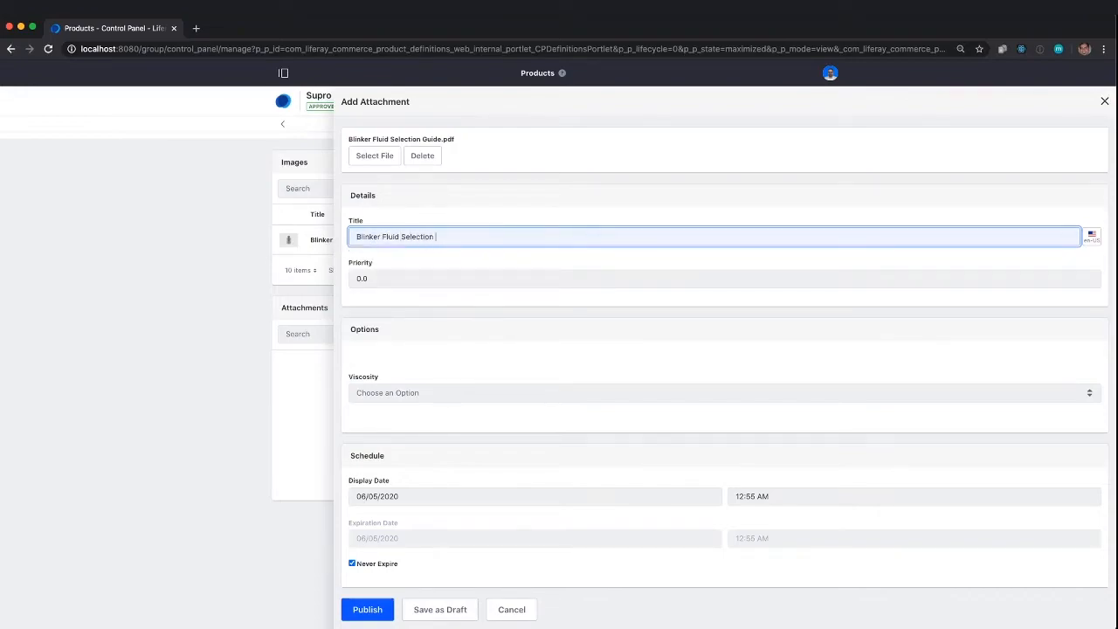
text(Fluid)
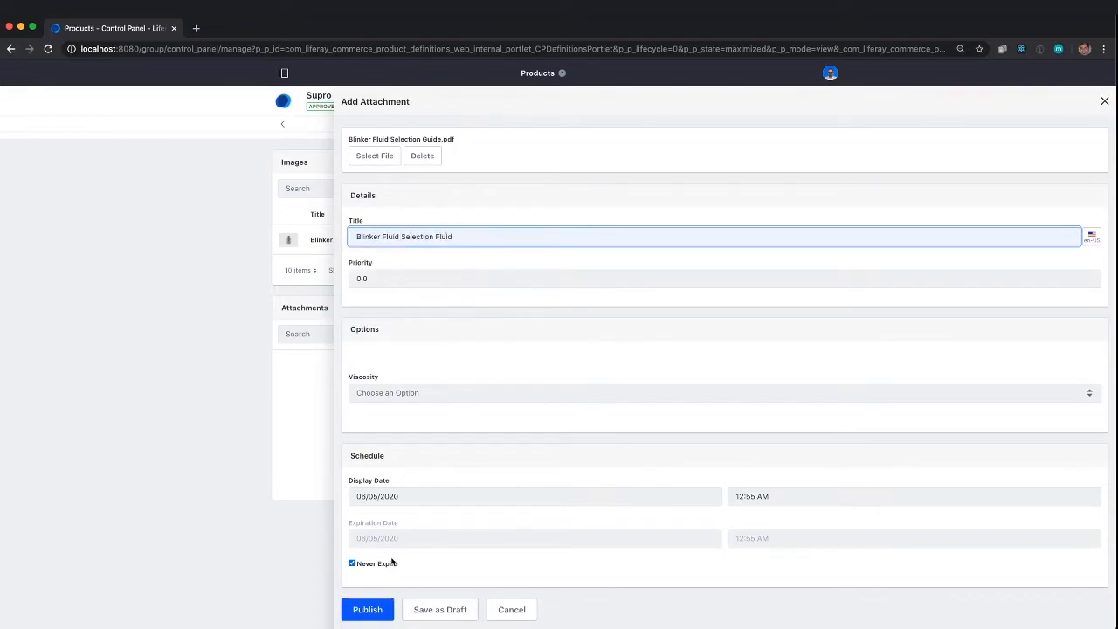
click(367, 609)
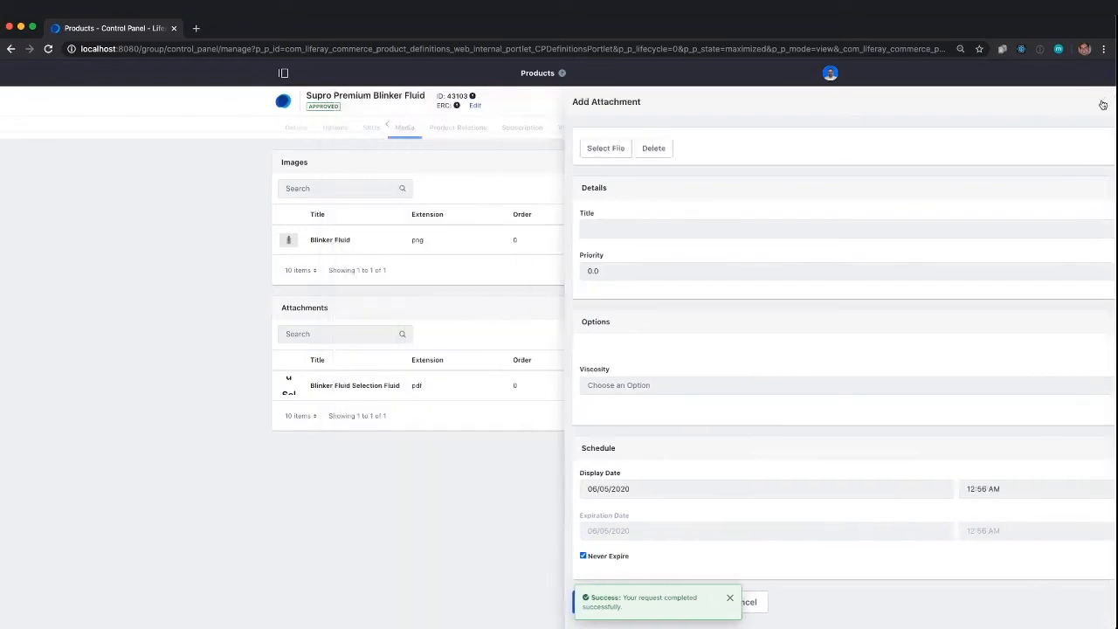
click(1102, 104)
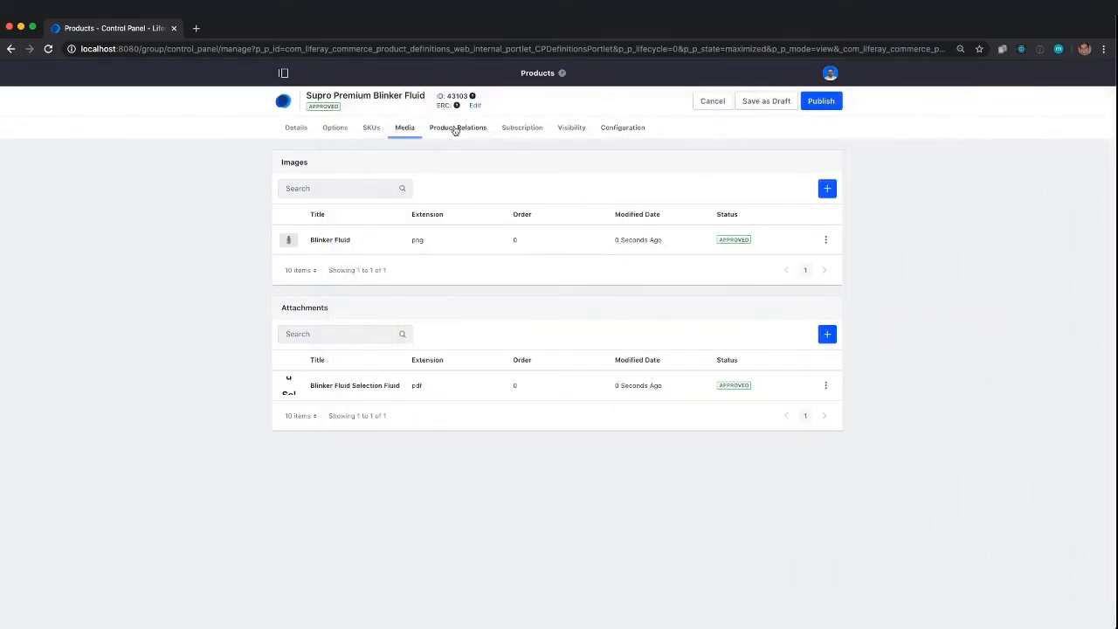
- Start adding a cross-sell relation and browse the product list
click(458, 128)
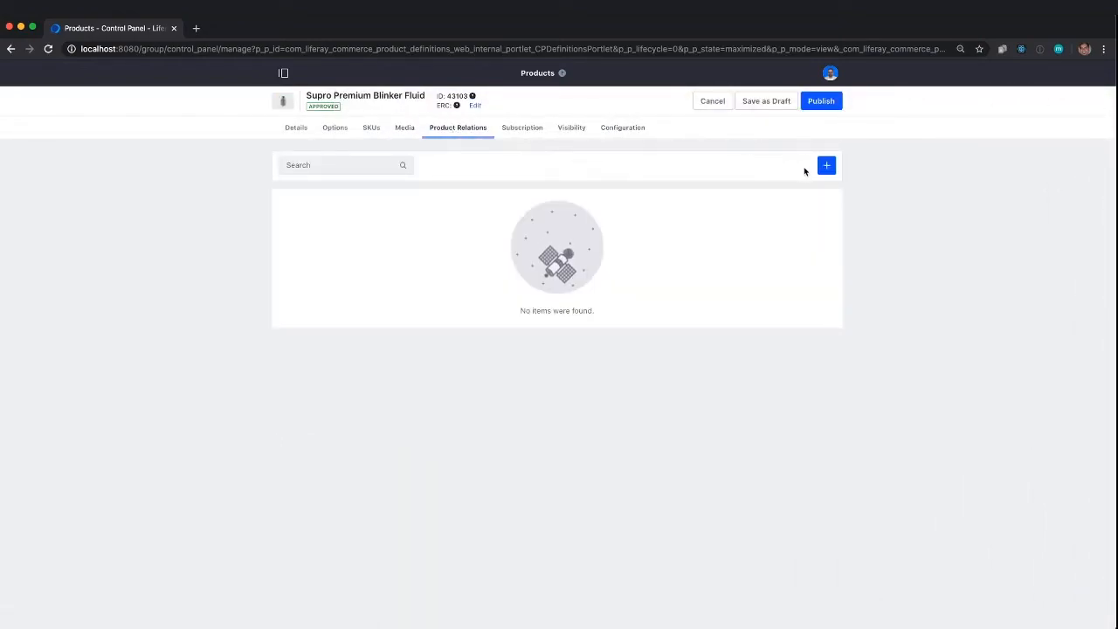
click(826, 165)
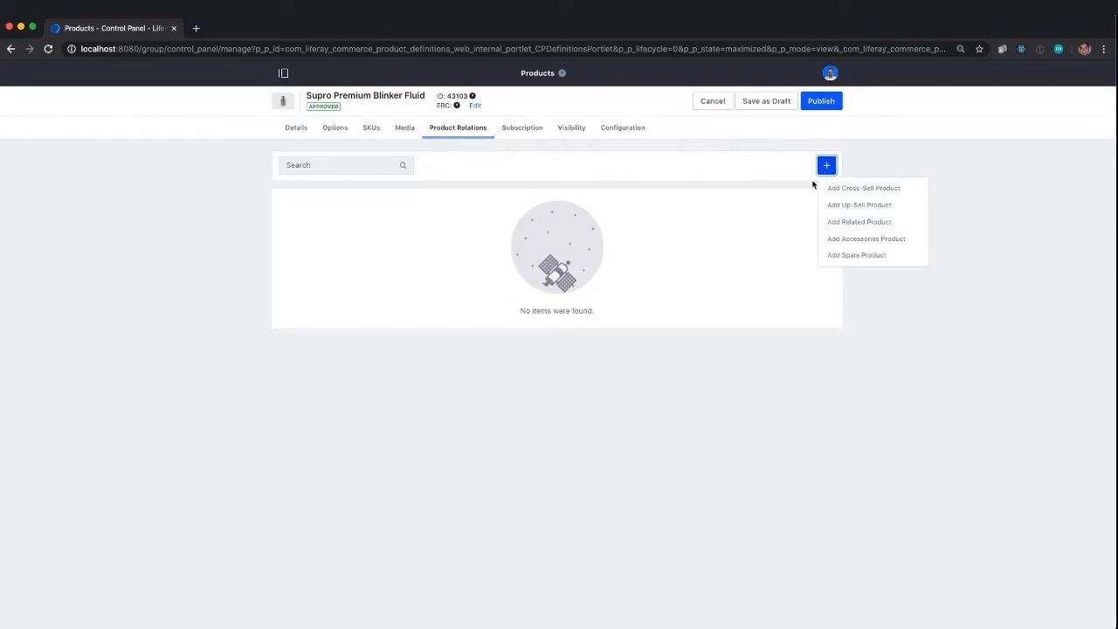
click(863, 188)
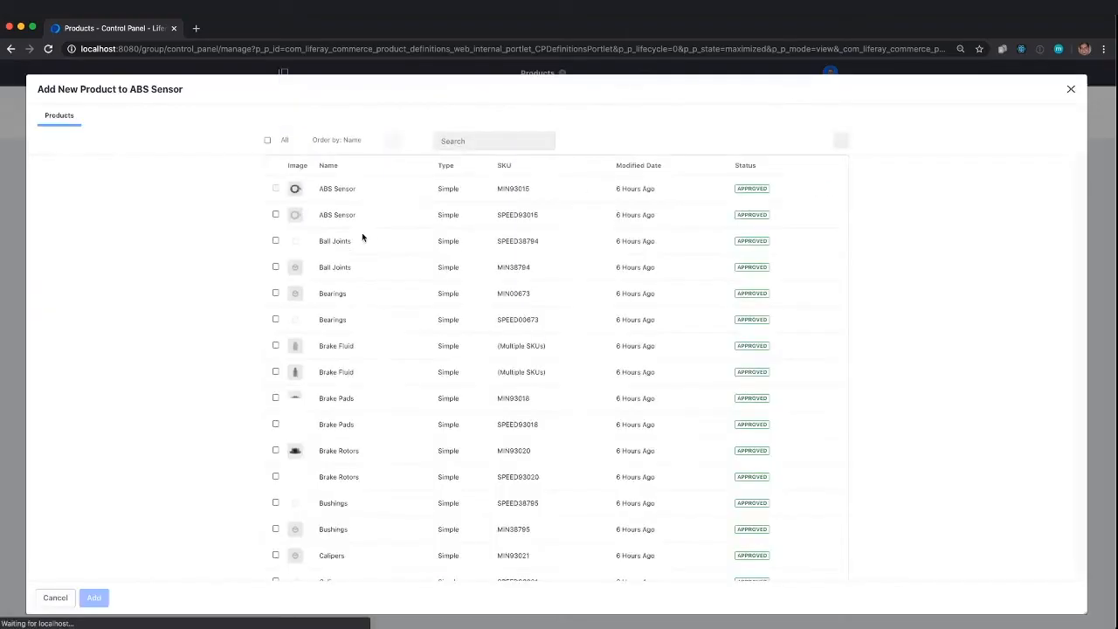
click(484, 141)
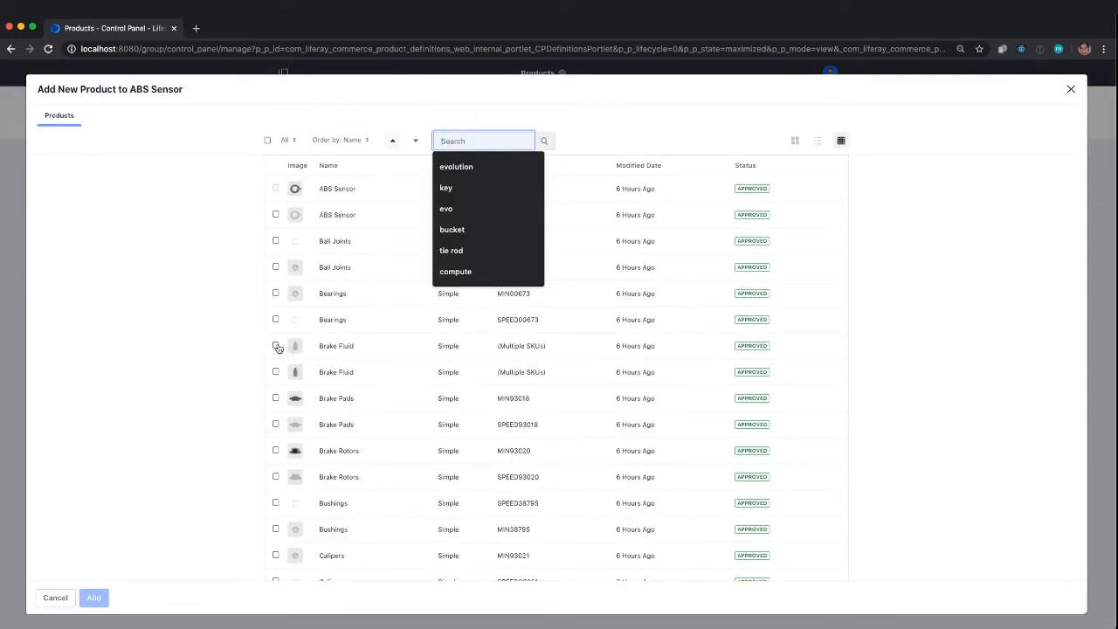
click(275, 345)
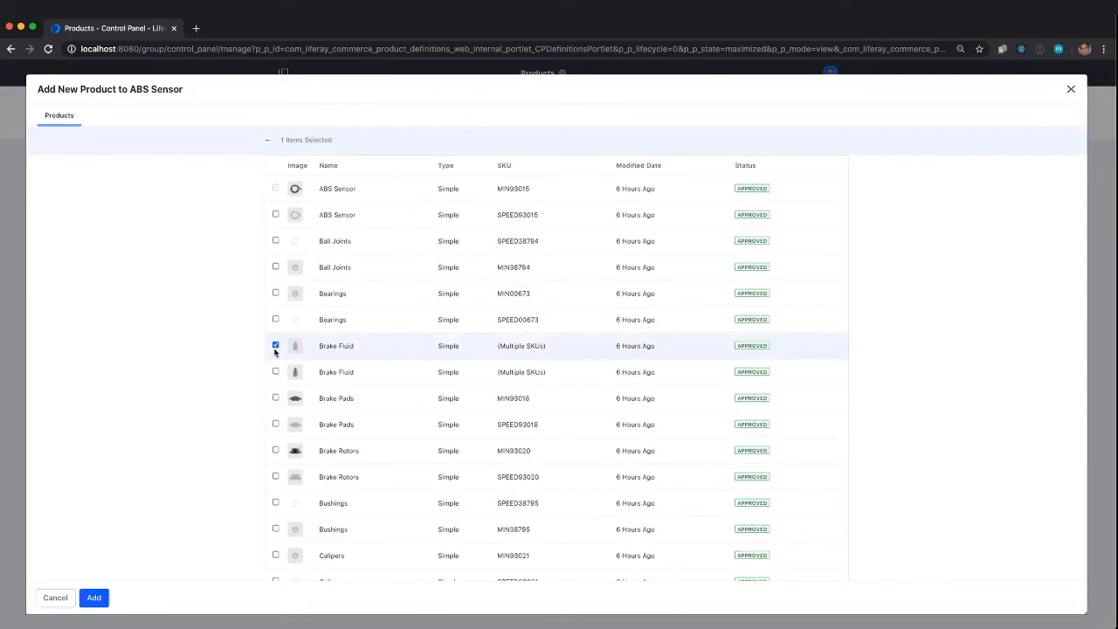
scroll(down, 3)
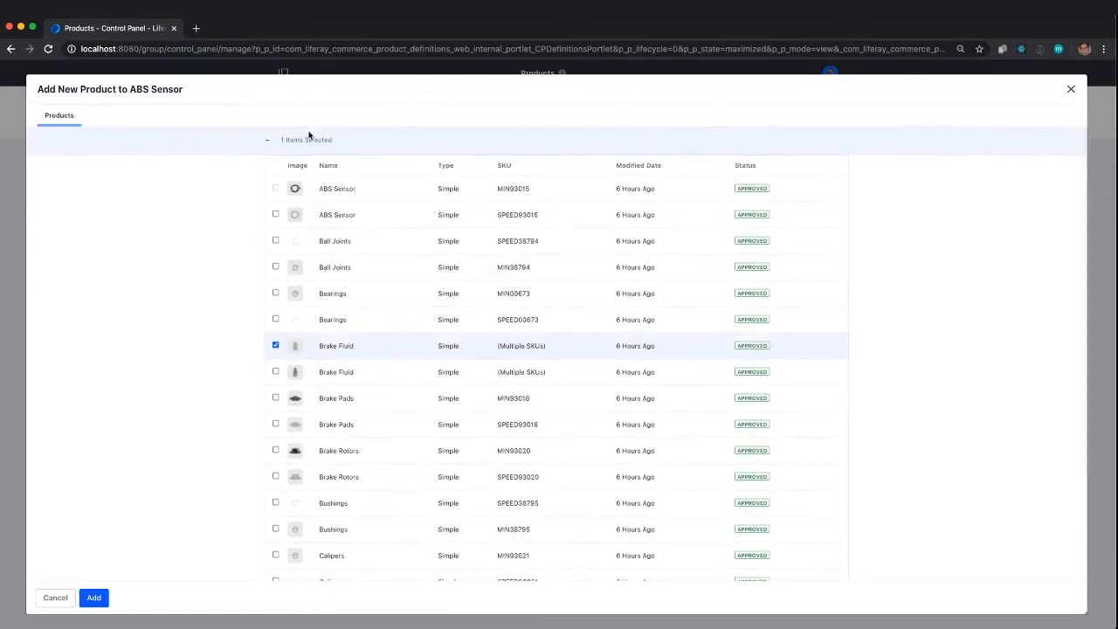
- Search 'fluid' and add Brake Fluid, Premium Brake Fluid and Transmission Fluid
click(483, 140)
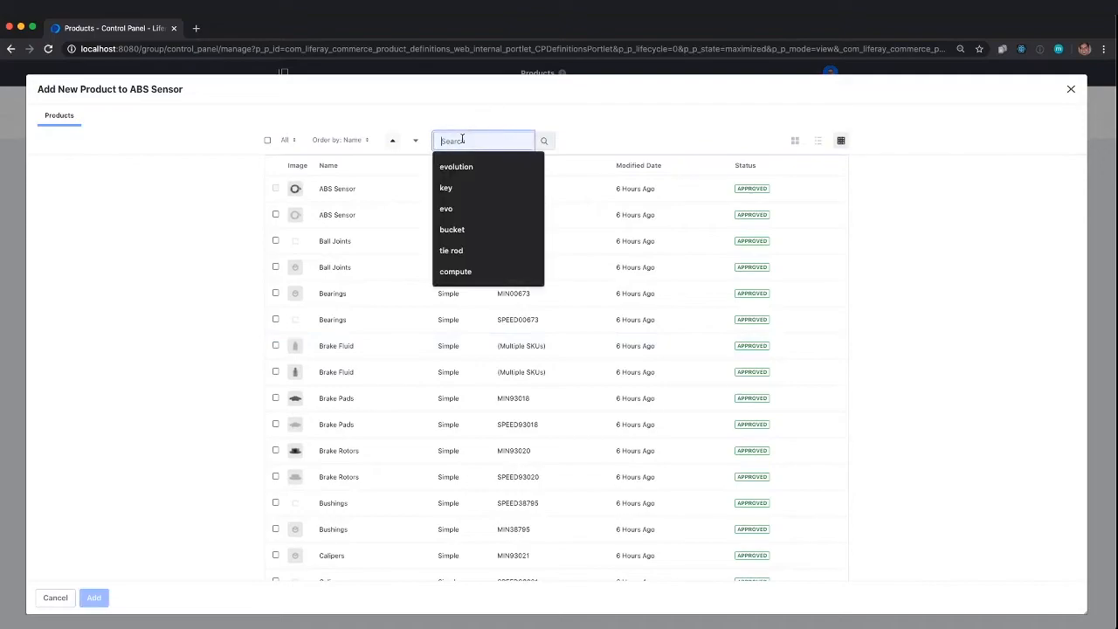
text(fluid)
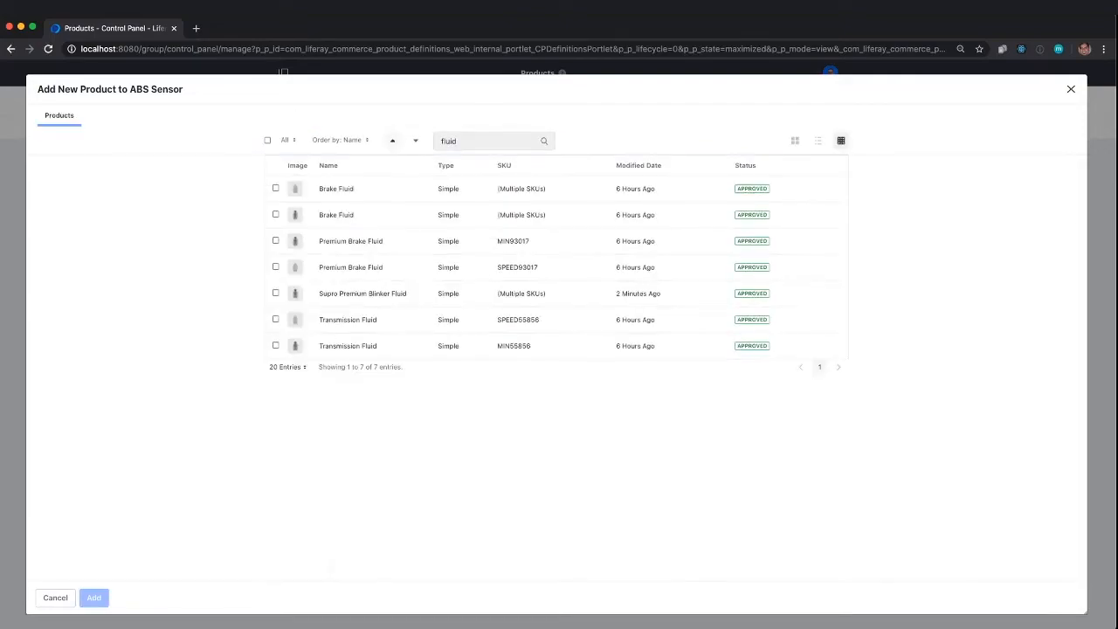
click(275, 189)
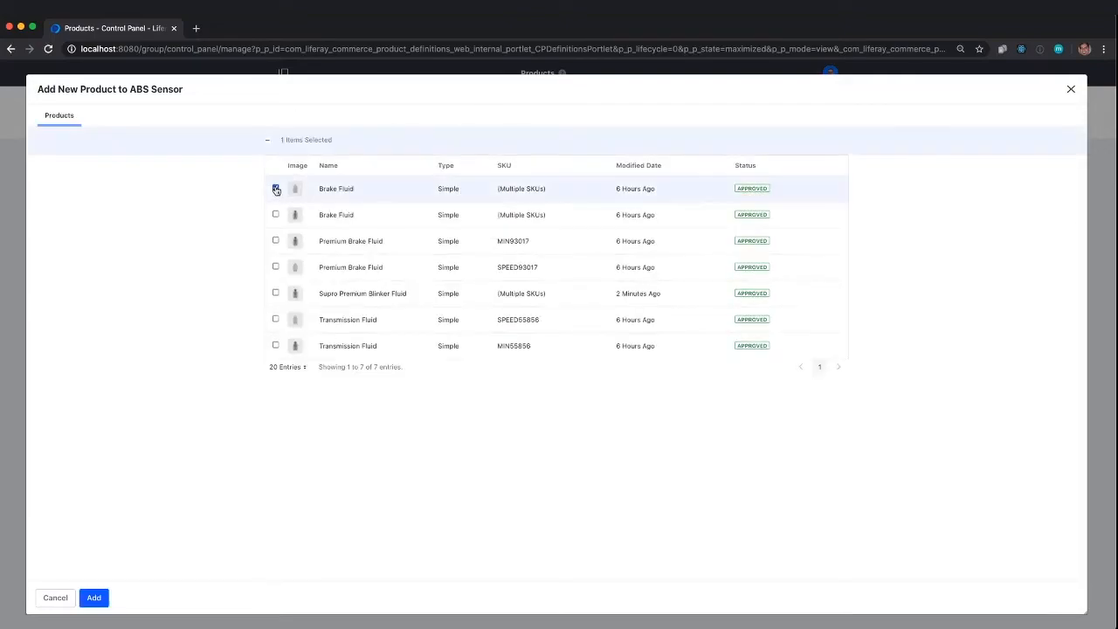
click(275, 241)
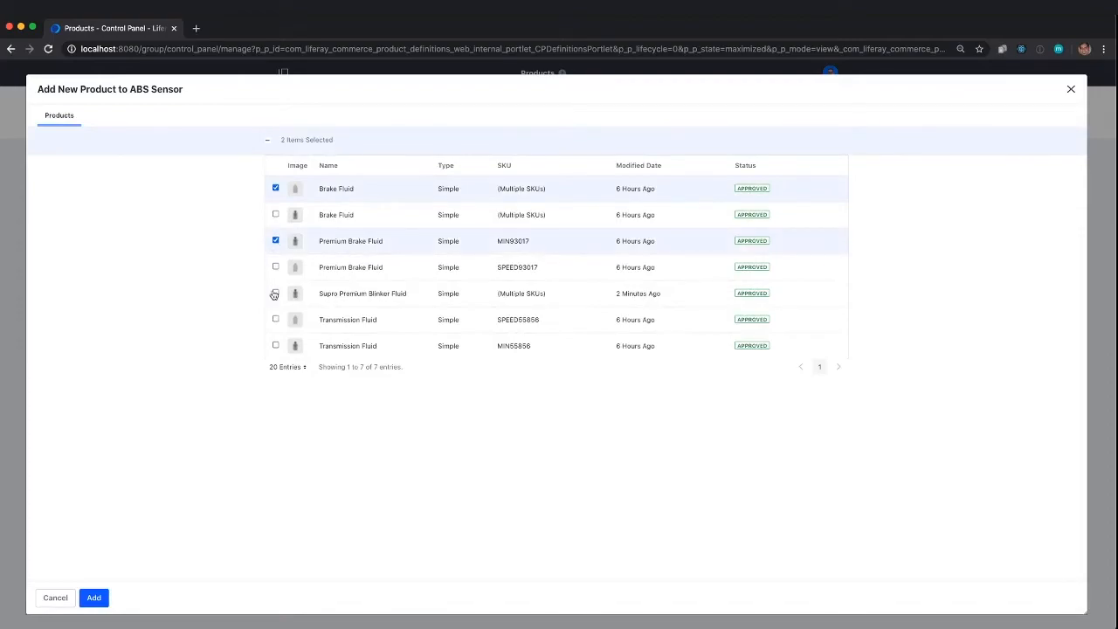
click(275, 319)
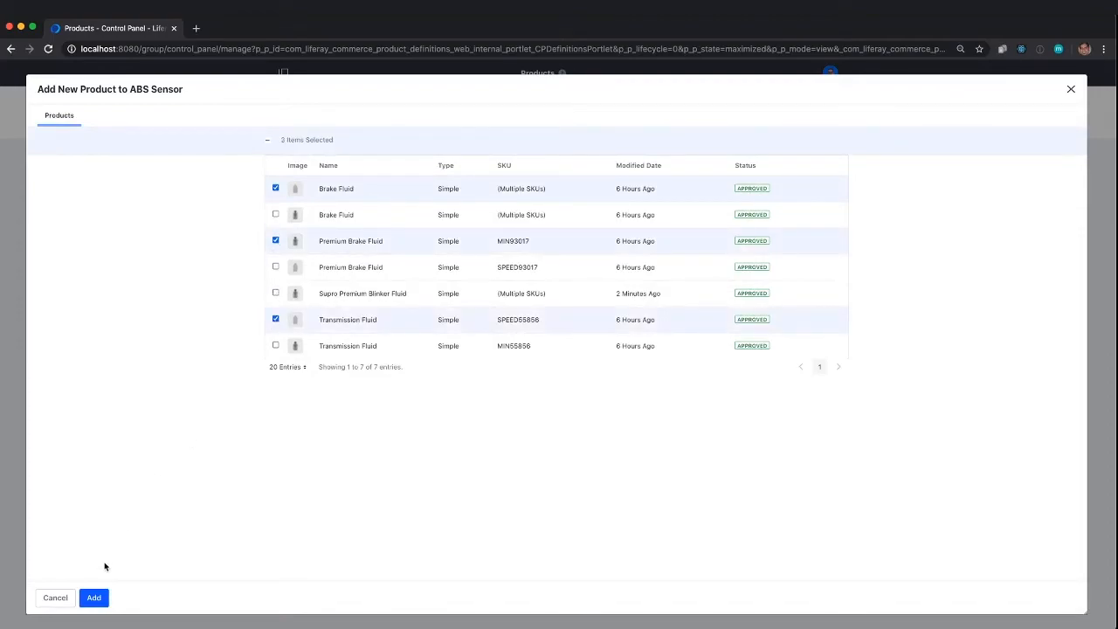
click(94, 598)
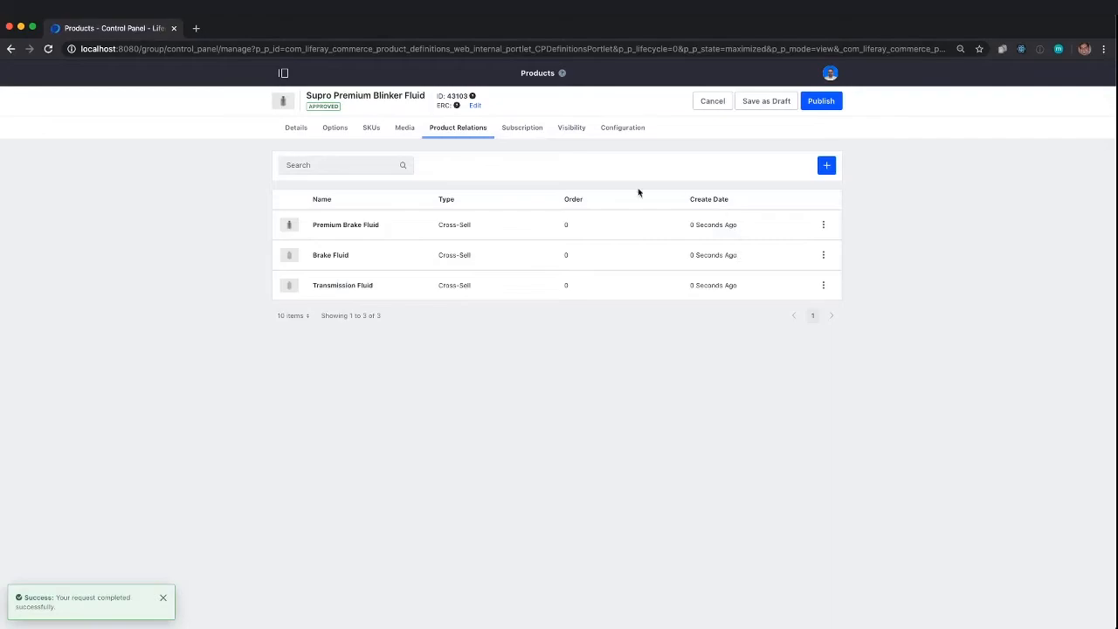
mouse_move(523, 127)
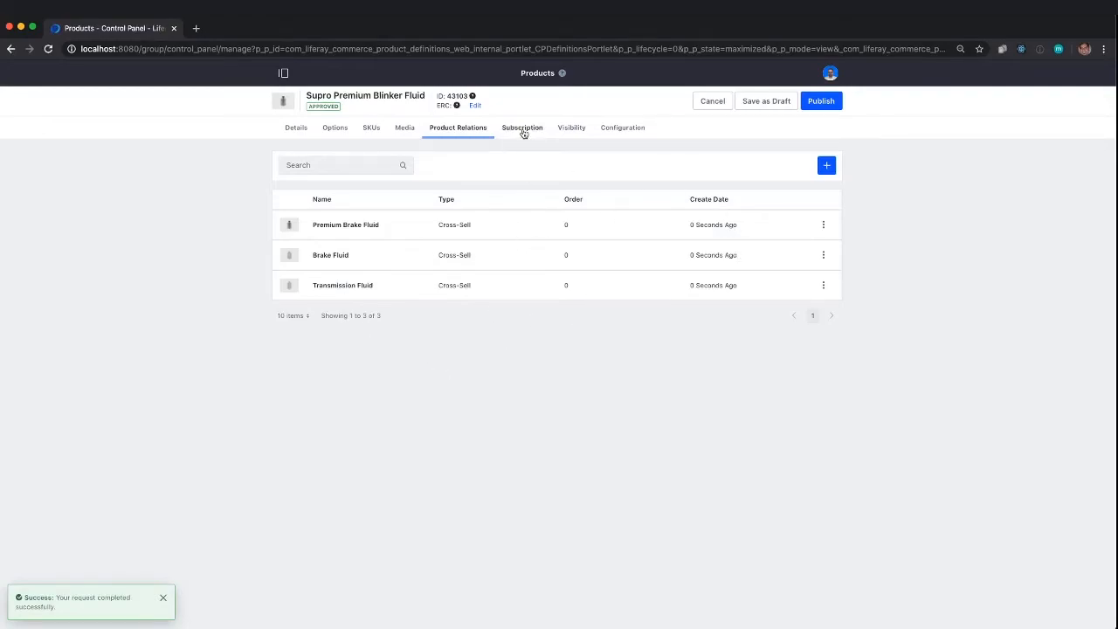
- Look over the Subscription and Visibility settings, then view Configuration
click(521, 127)
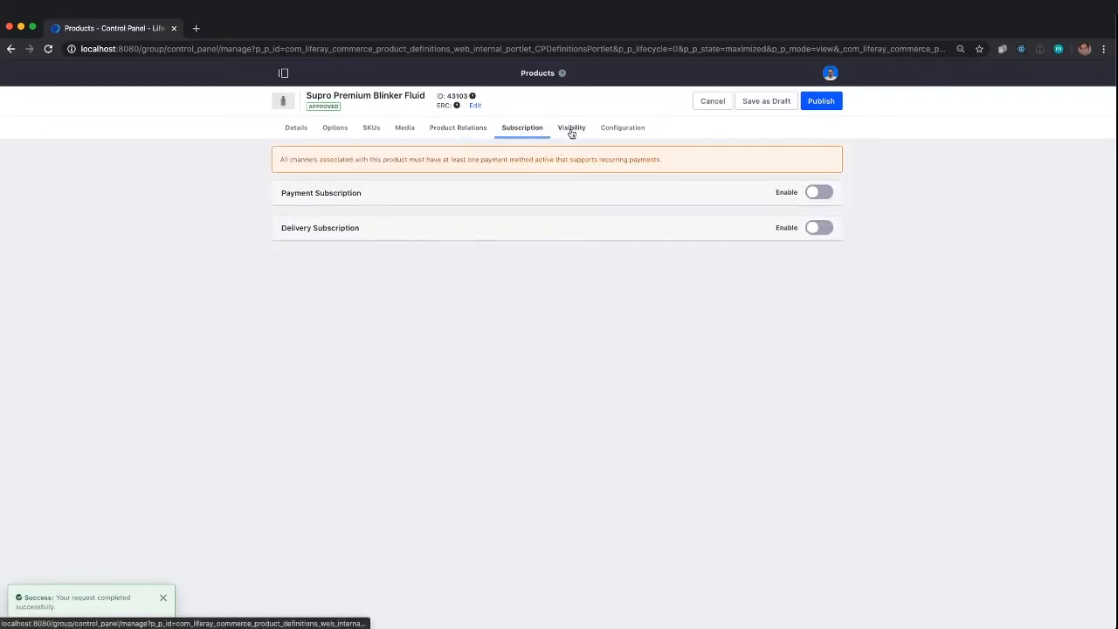
click(572, 127)
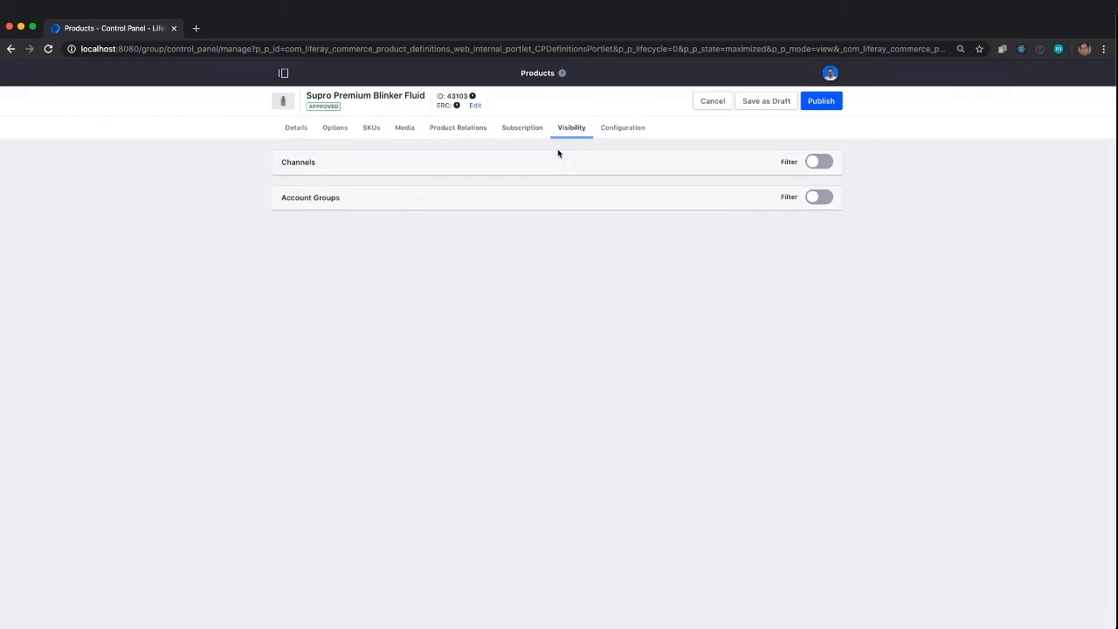
mouse_move(643, 150)
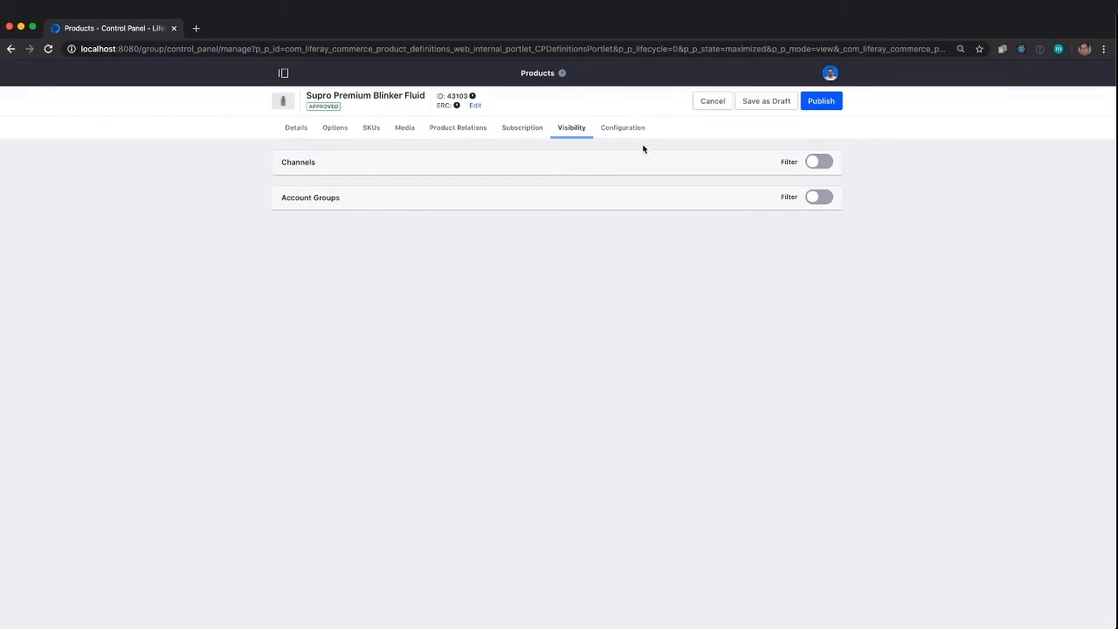
click(622, 128)
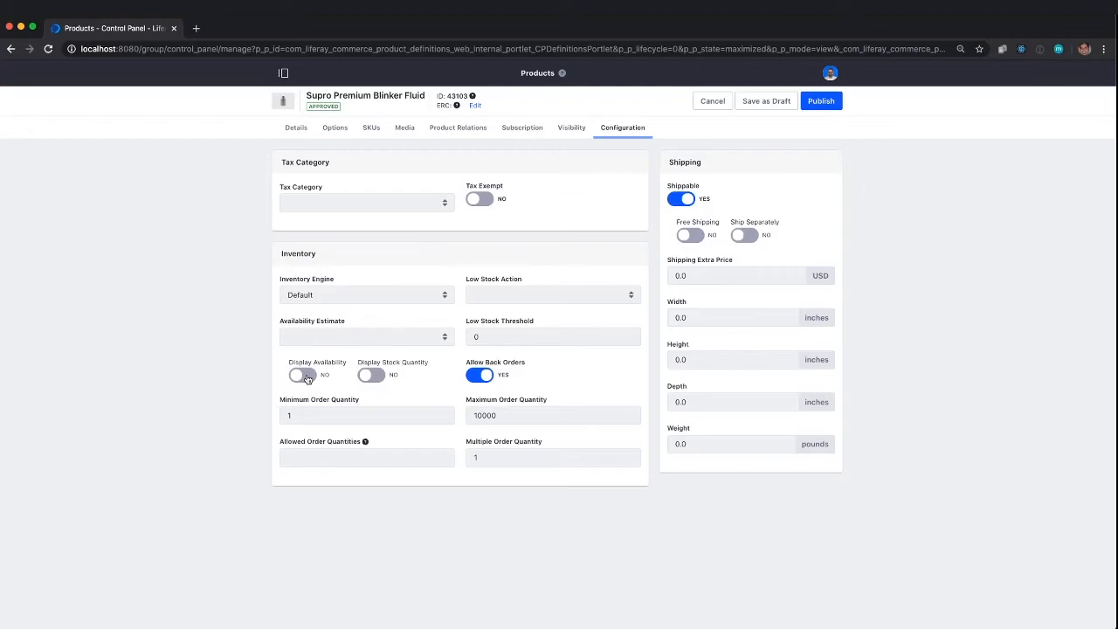
- Turn on Display Availability and Display Stock Quantity, and publish the product
click(301, 375)
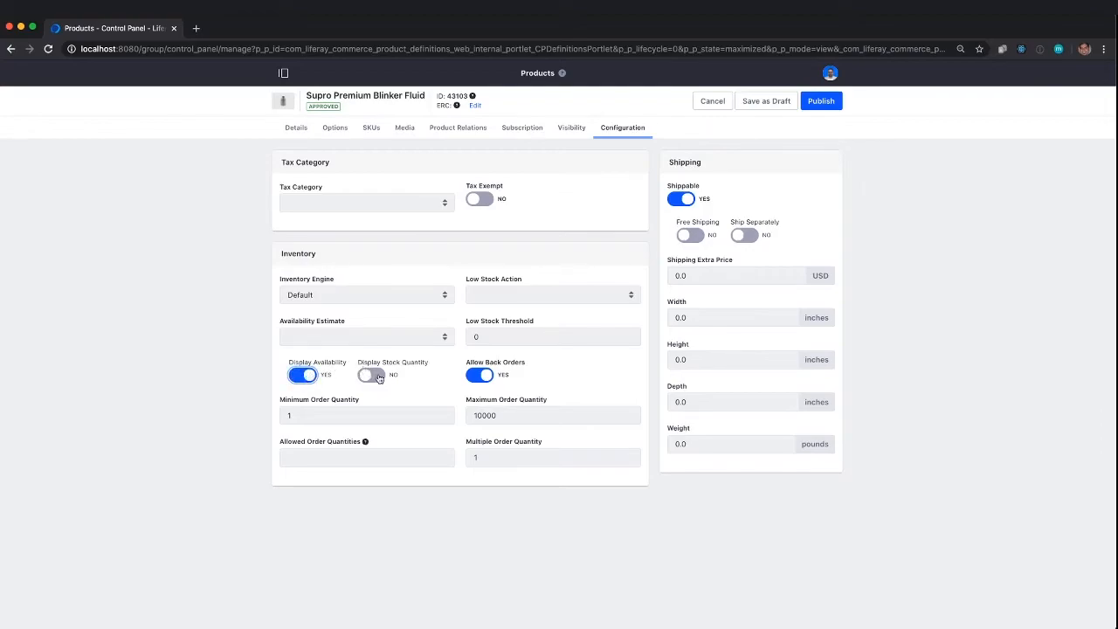
click(370, 375)
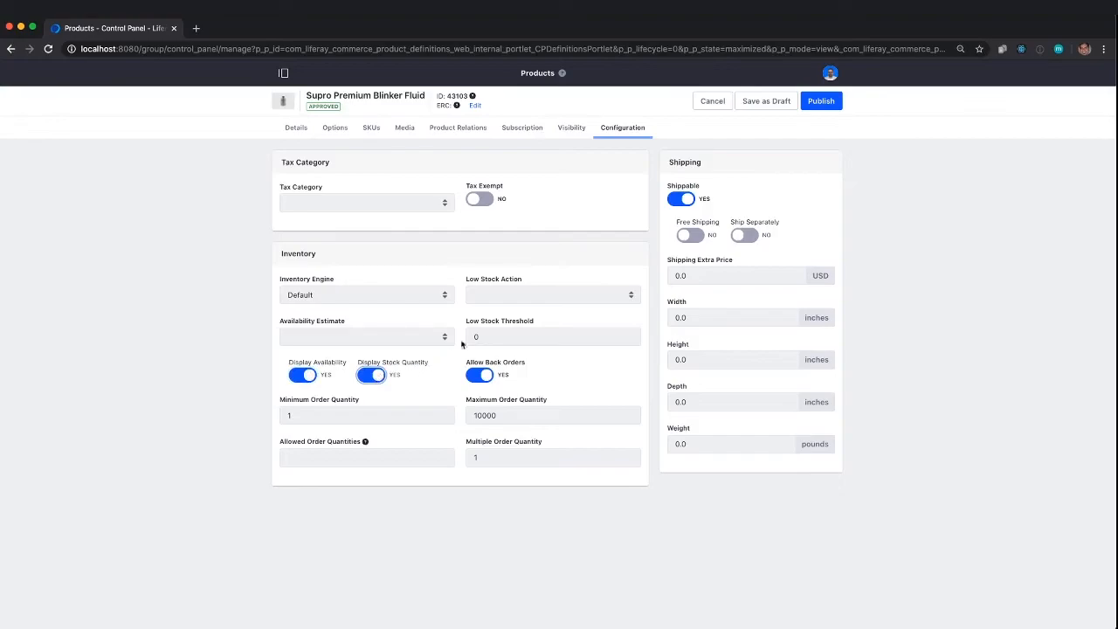
mouse_move(519, 329)
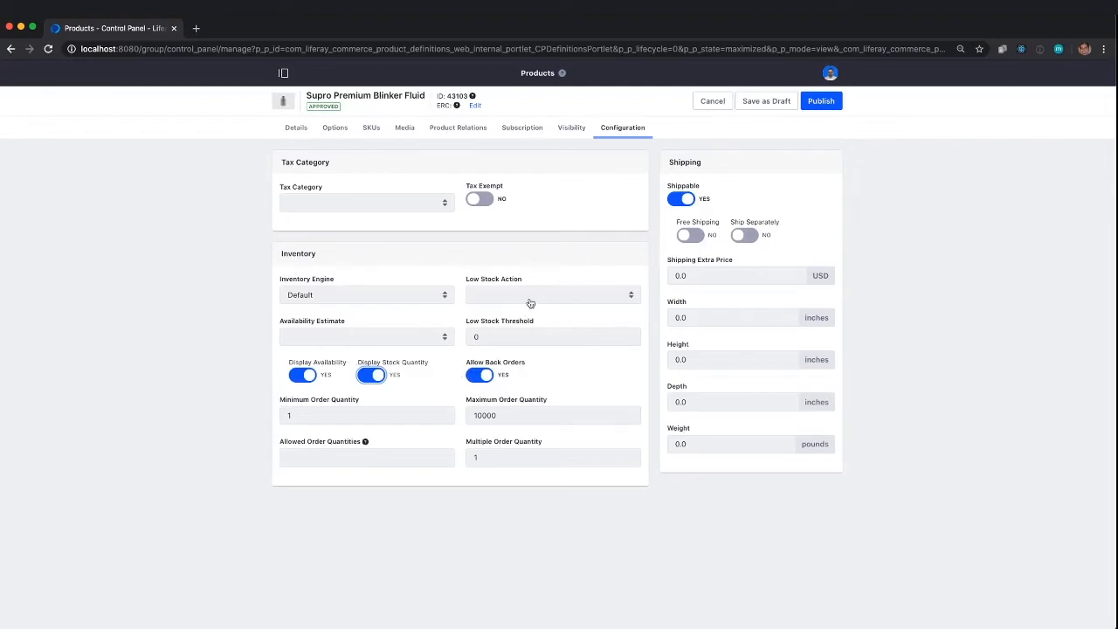
mouse_move(492, 356)
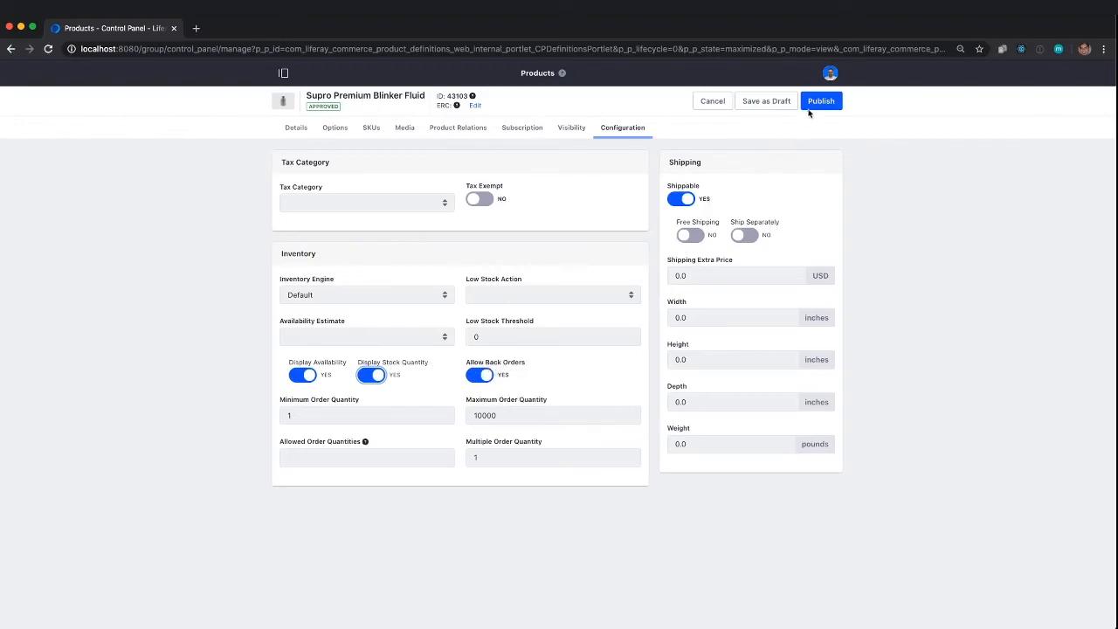
click(820, 101)
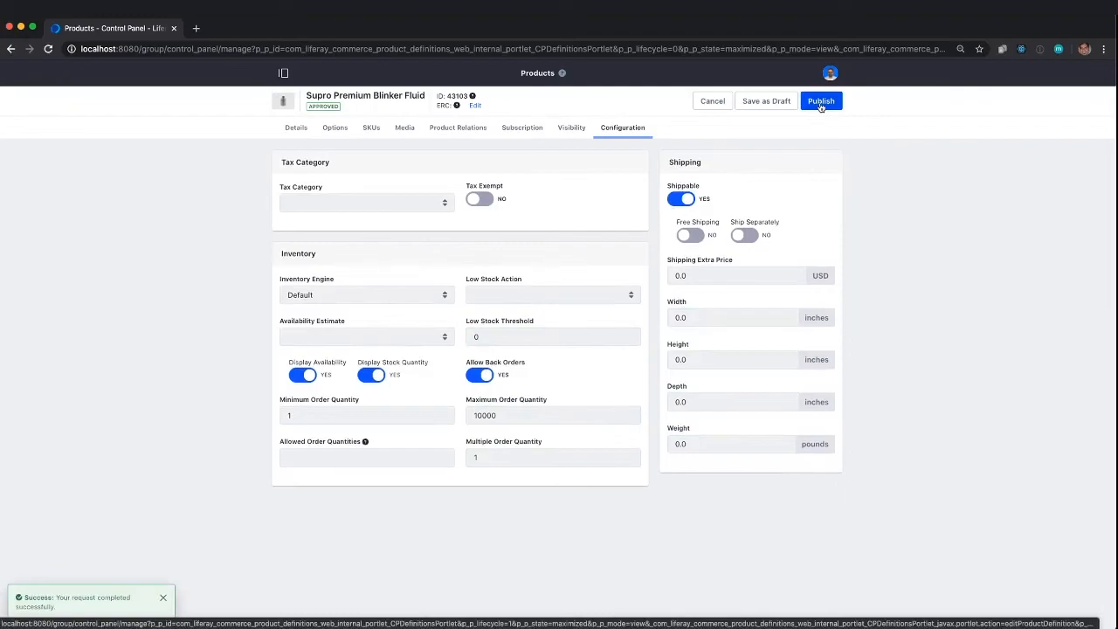
mouse_move(817, 92)
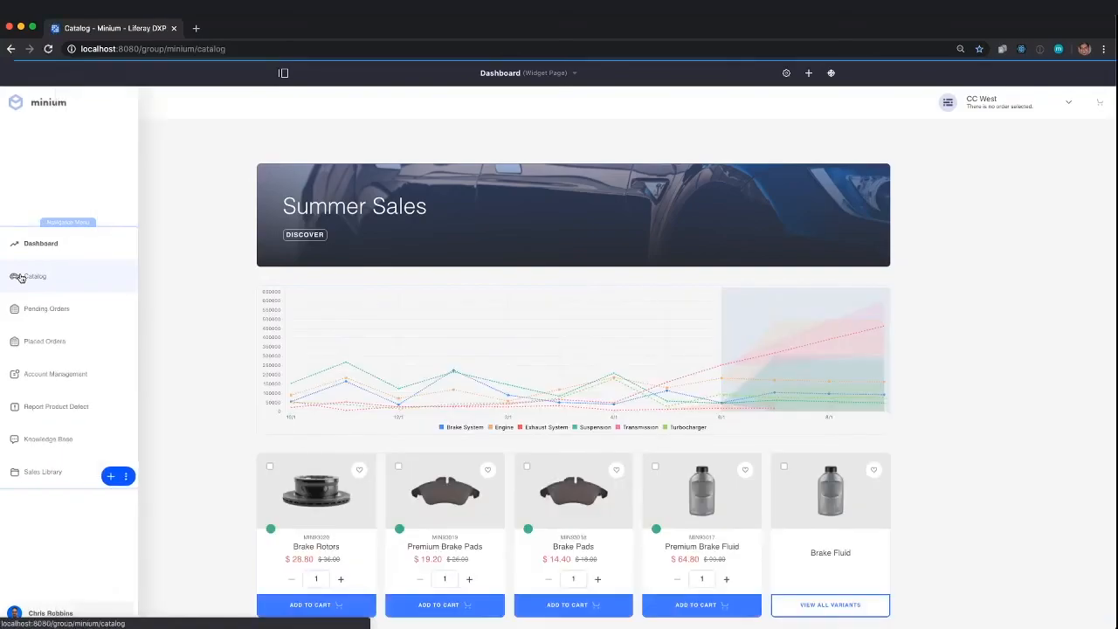
- Search the storefront catalog for blinker fluid and open Supro Premium Blinker Fluid
click(36, 277)
text(blinker f)
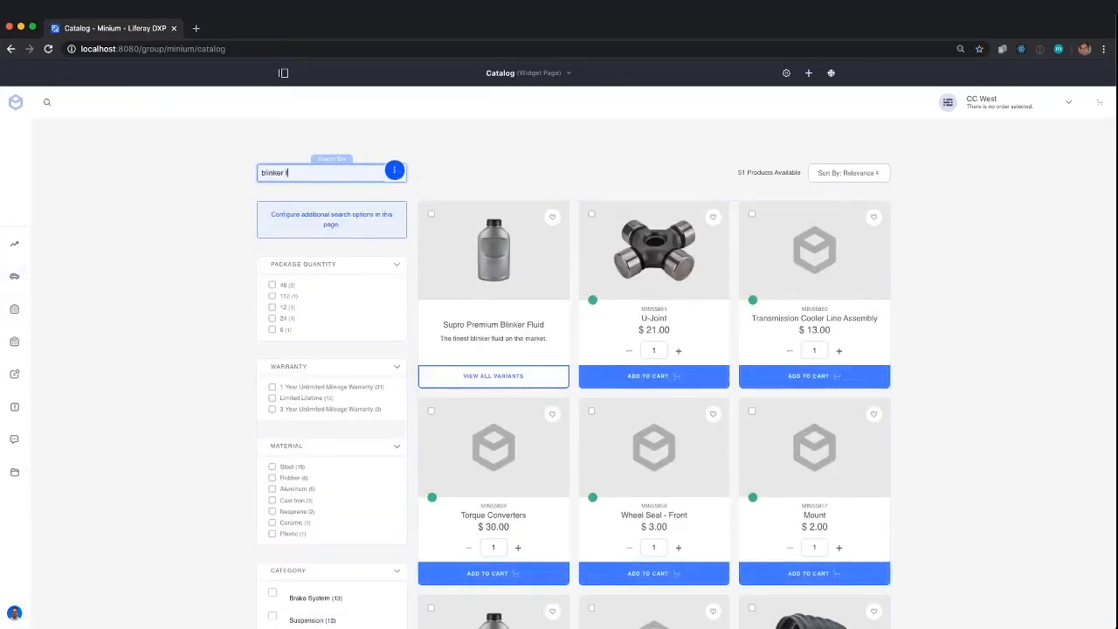
key(enter)
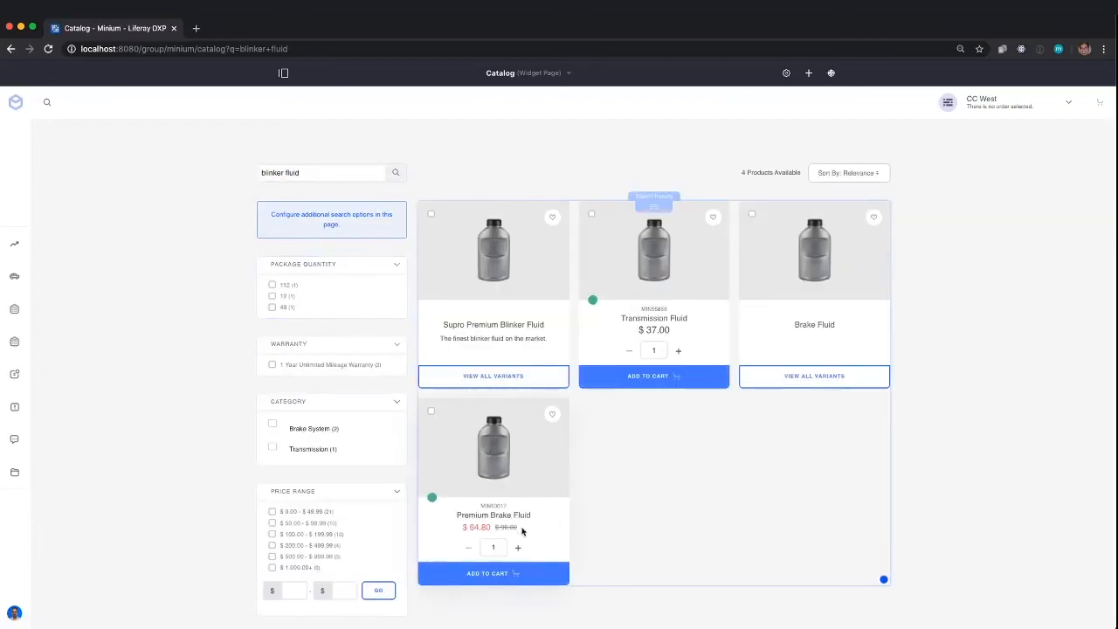
click(493, 324)
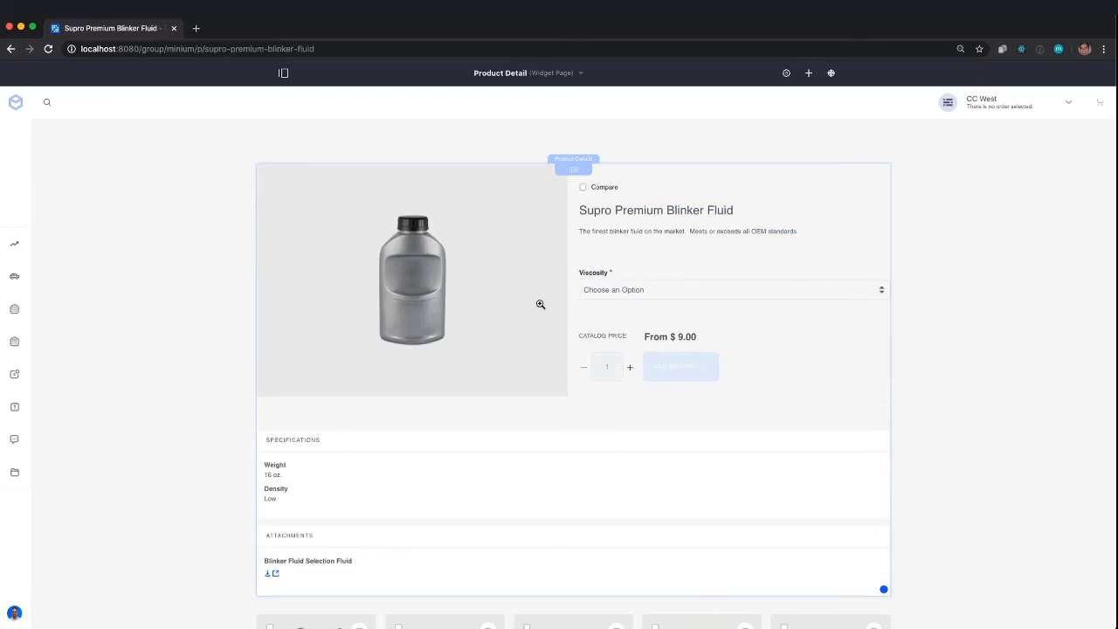
- Choose the Low viscosity variant to see its $9.00 price and 1000 stock
click(732, 289)
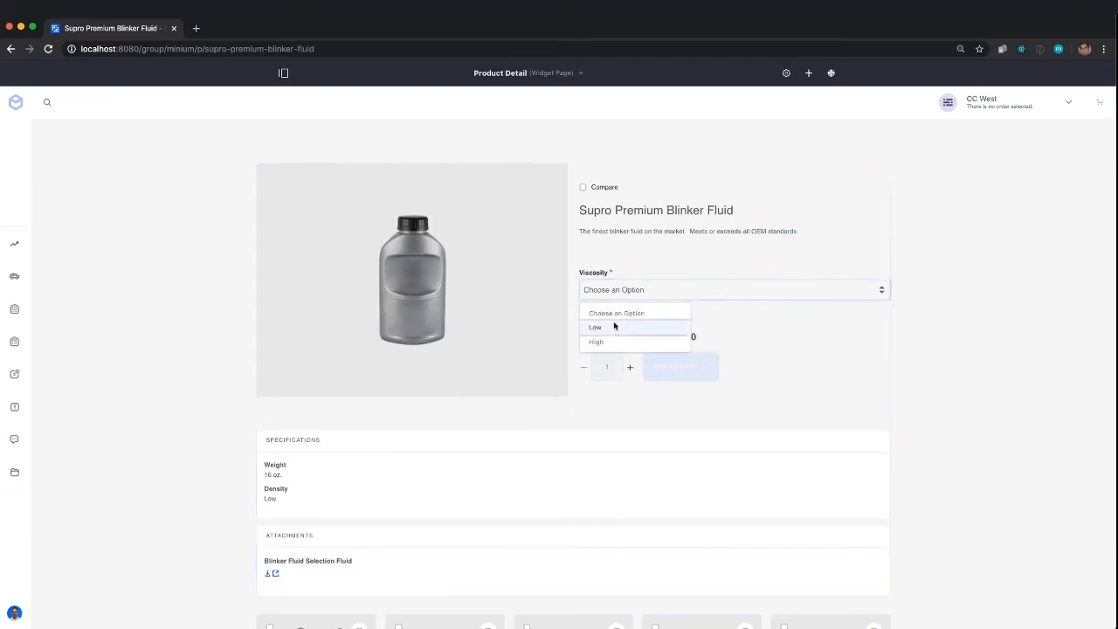
click(595, 327)
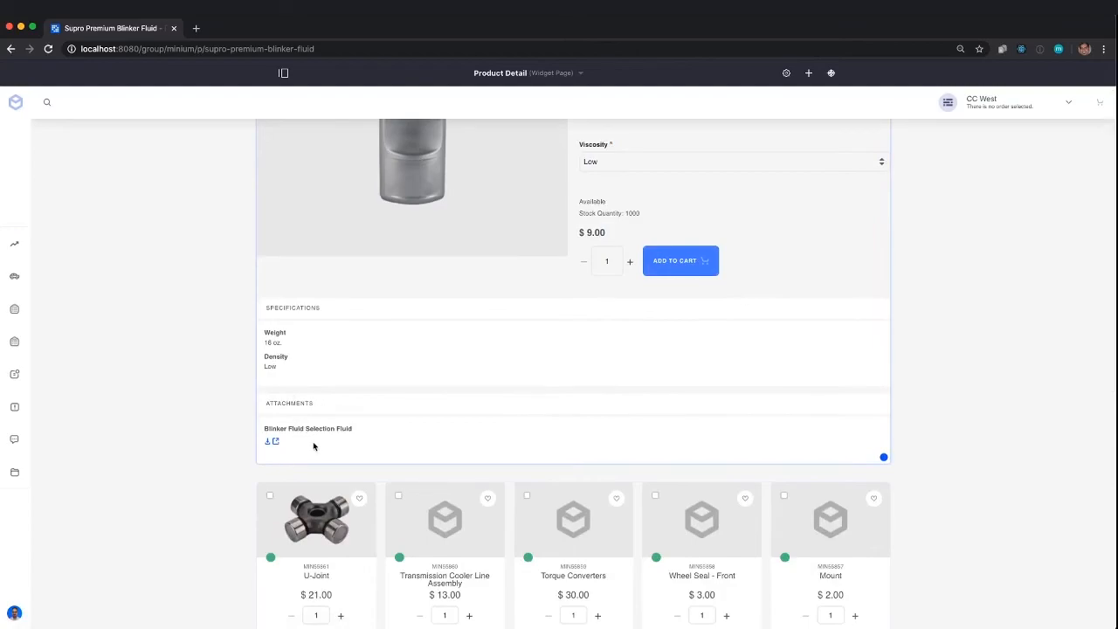
scroll(down, 3)
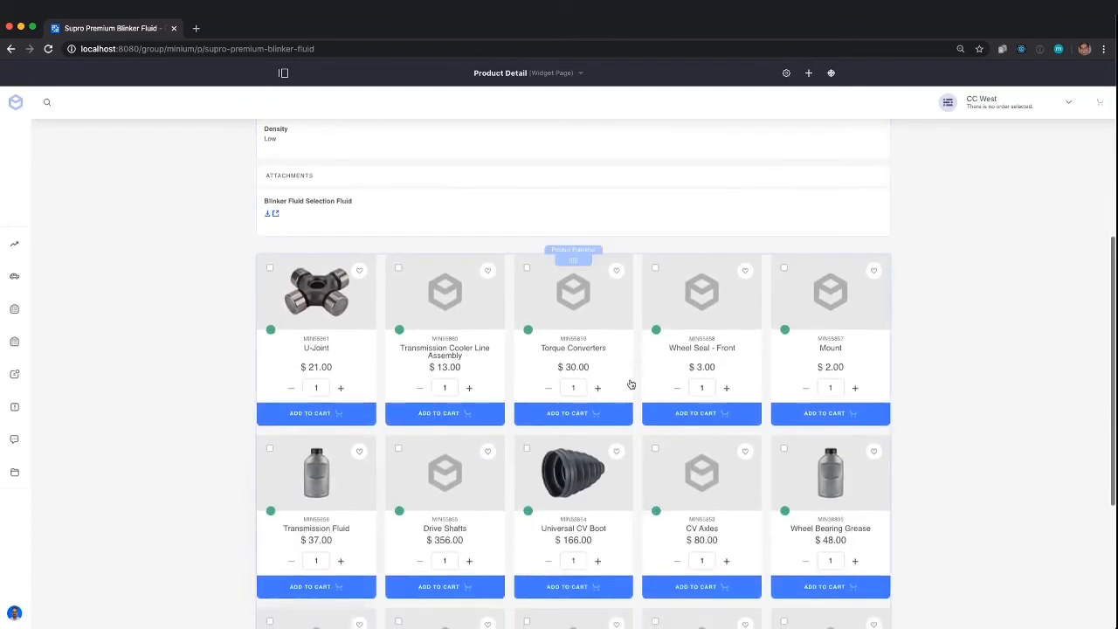
scroll(down, 3)
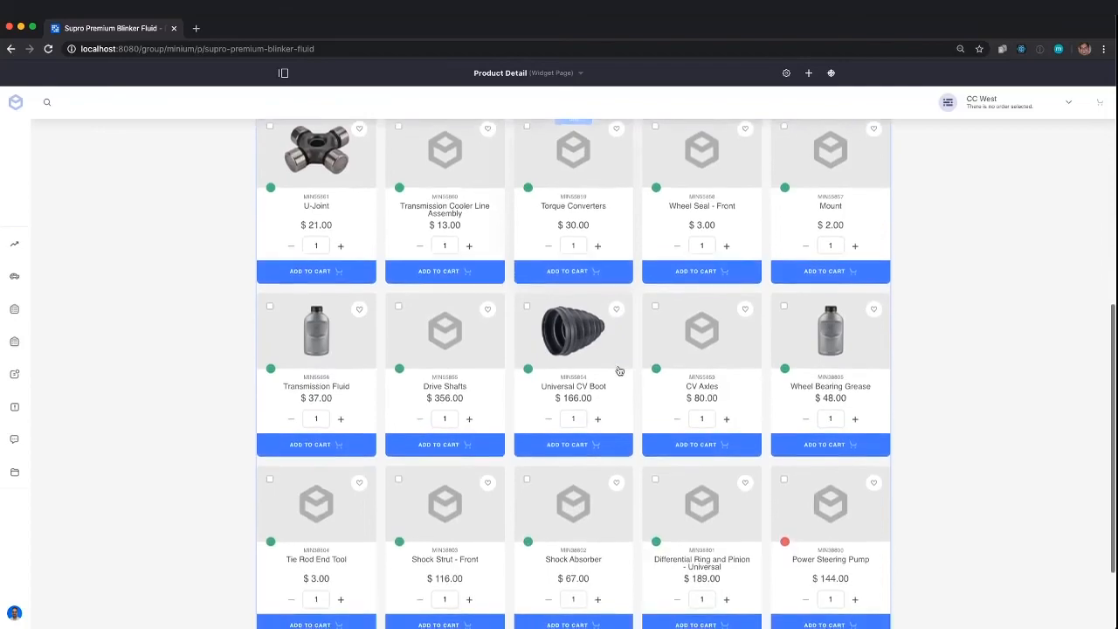
scroll(down, 3)
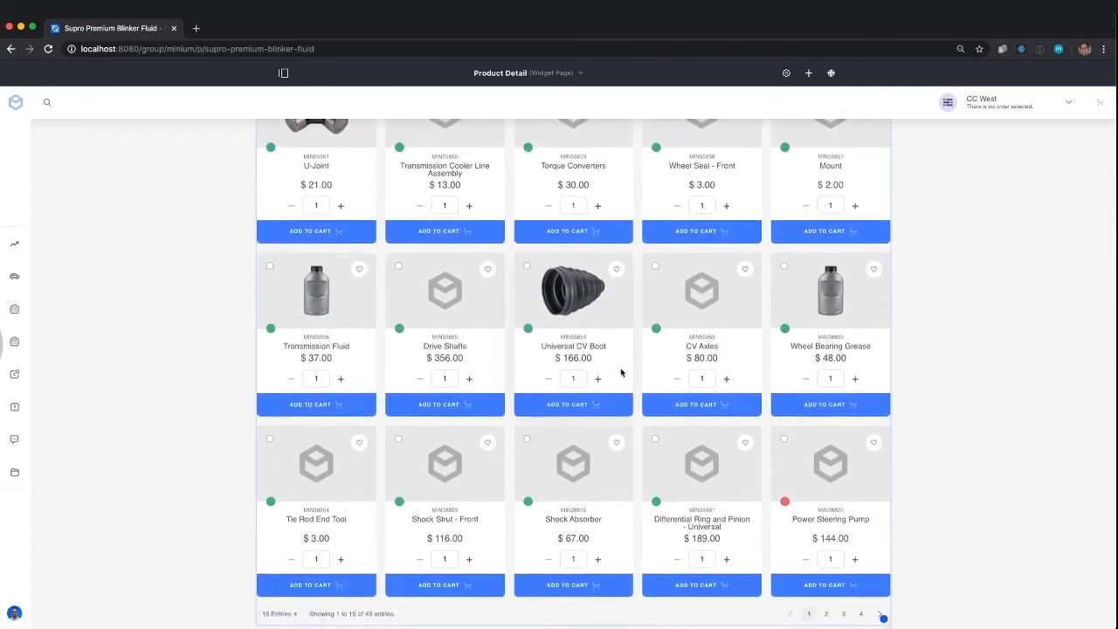
scroll(down, 3)
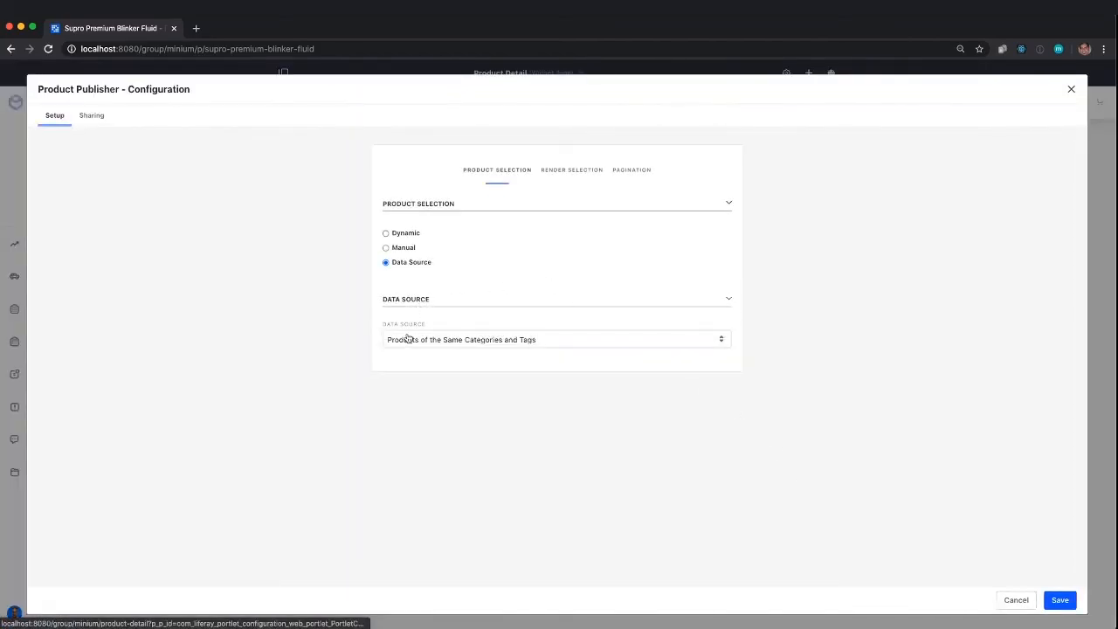
- Set the Product Publisher data source to cross-sell Product Relations and save
click(557, 339)
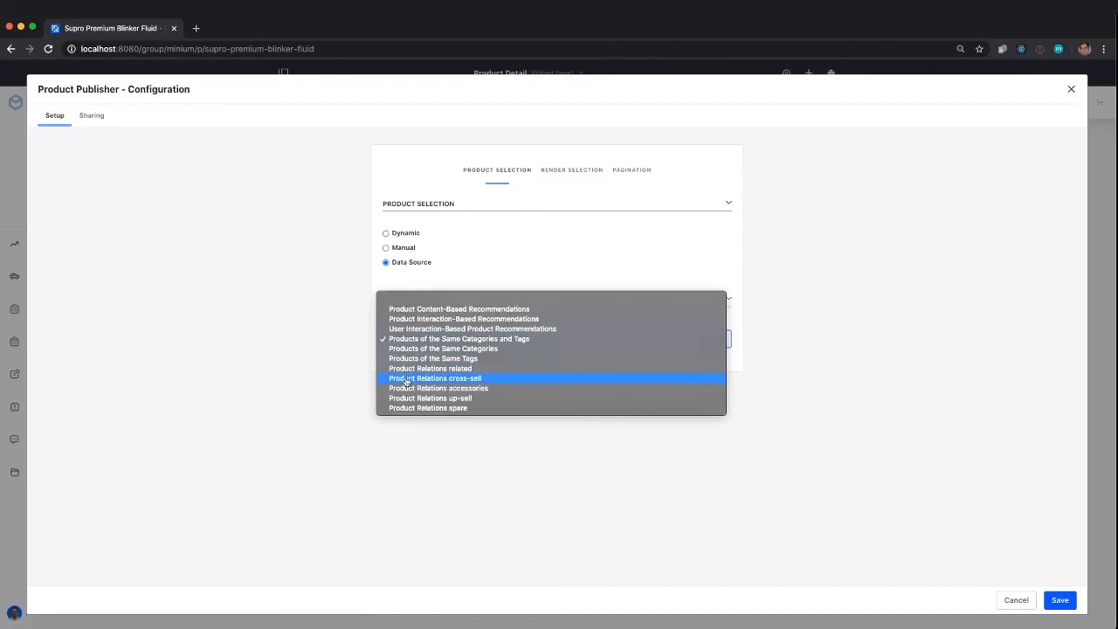
click(435, 378)
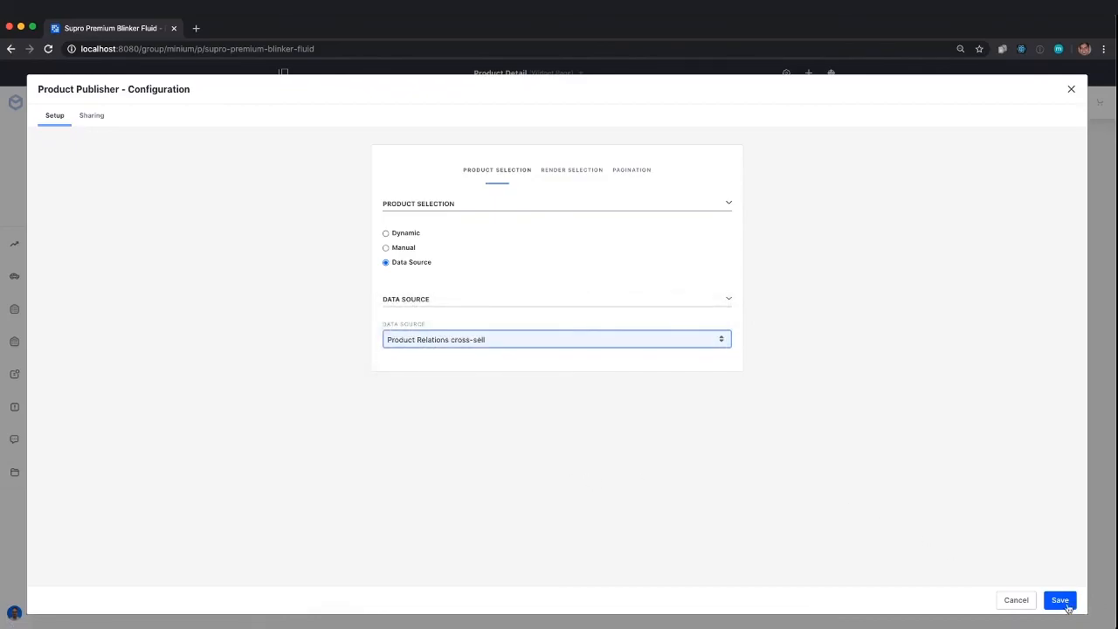
click(1060, 600)
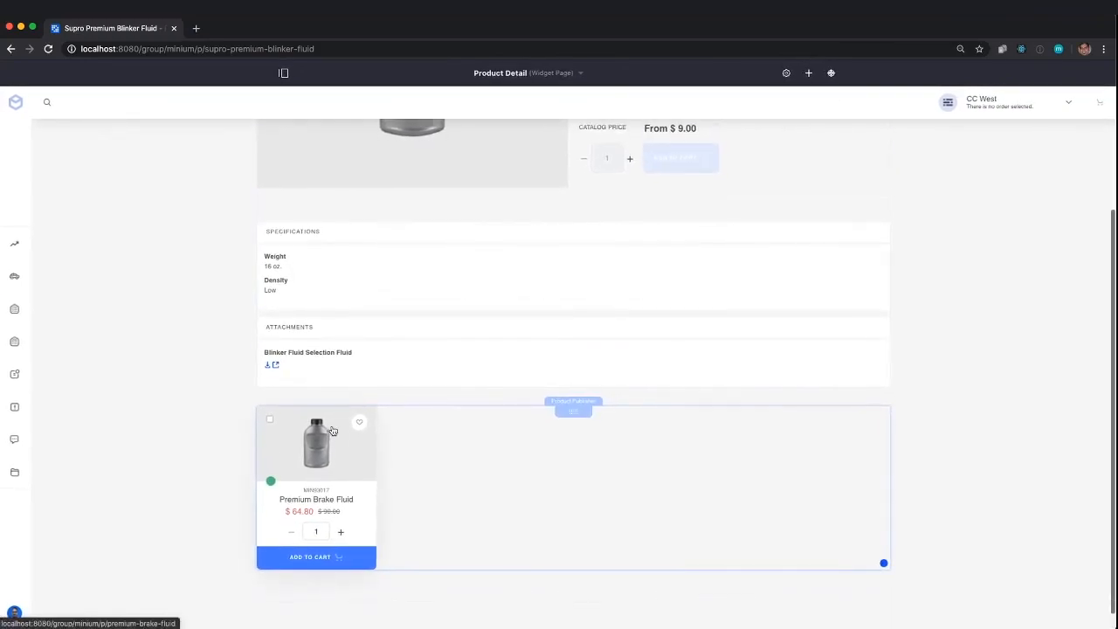
scroll(up, 3)
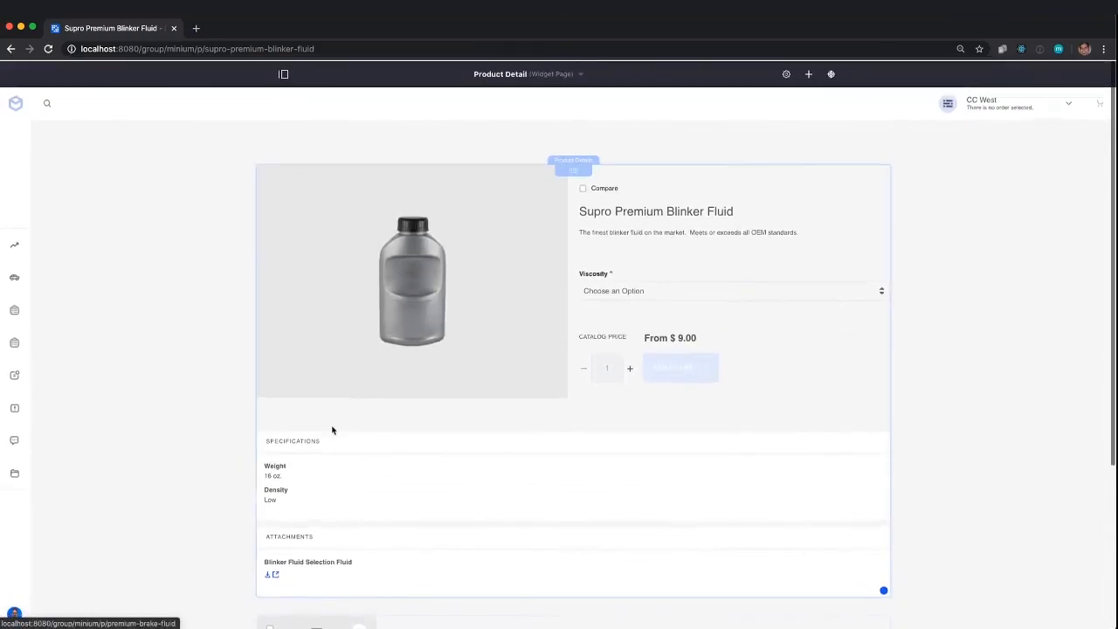